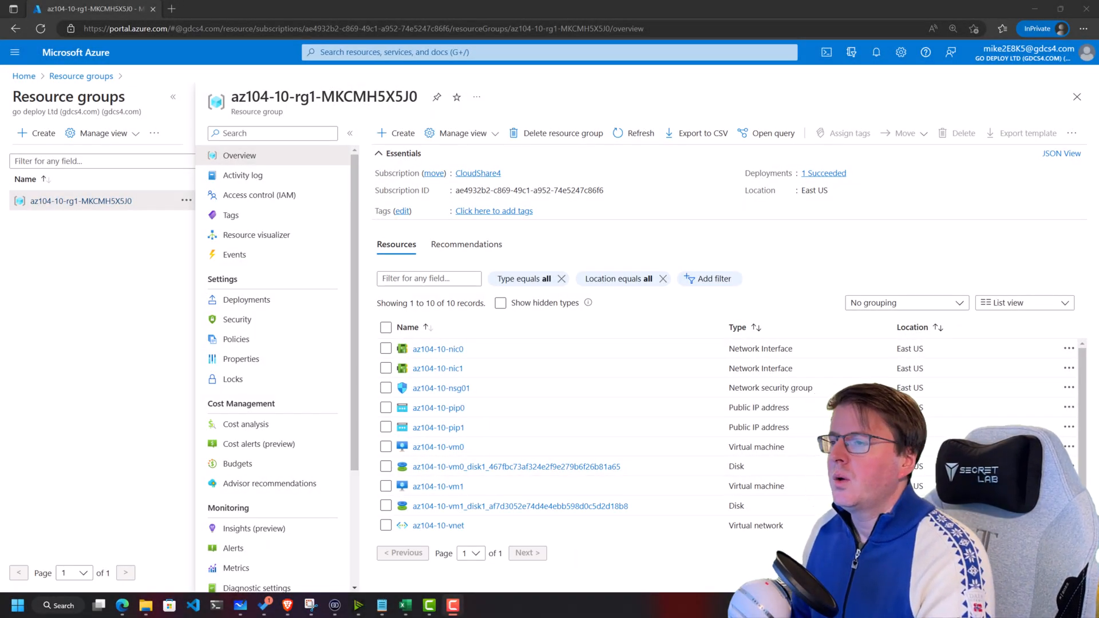
- Focus the portal's global search bar to search services and resources
left_click(271, 134)
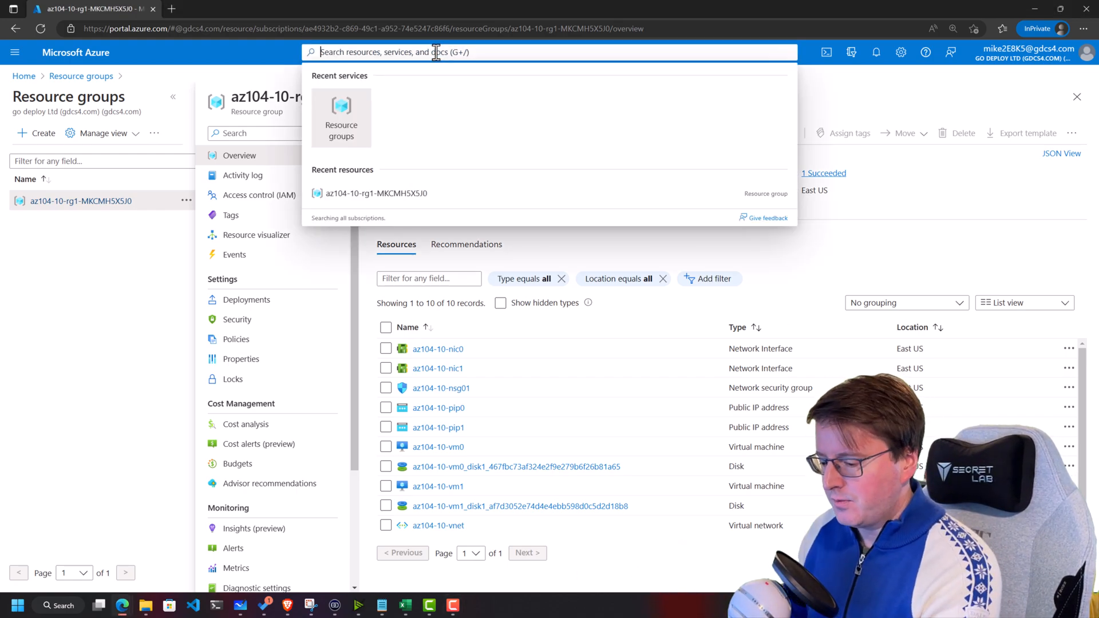
- Start a new Recovery Services vault in resource group az104-10-rg1-MKCMH5X5J0 via the 'recover' search
type("recover")
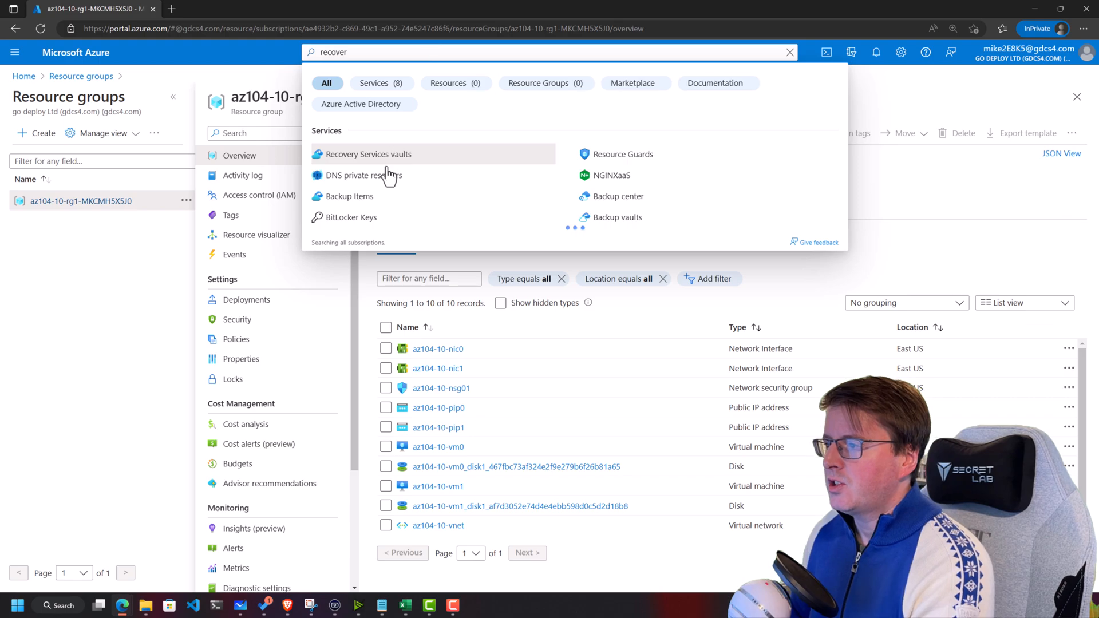
left_click(366, 153)
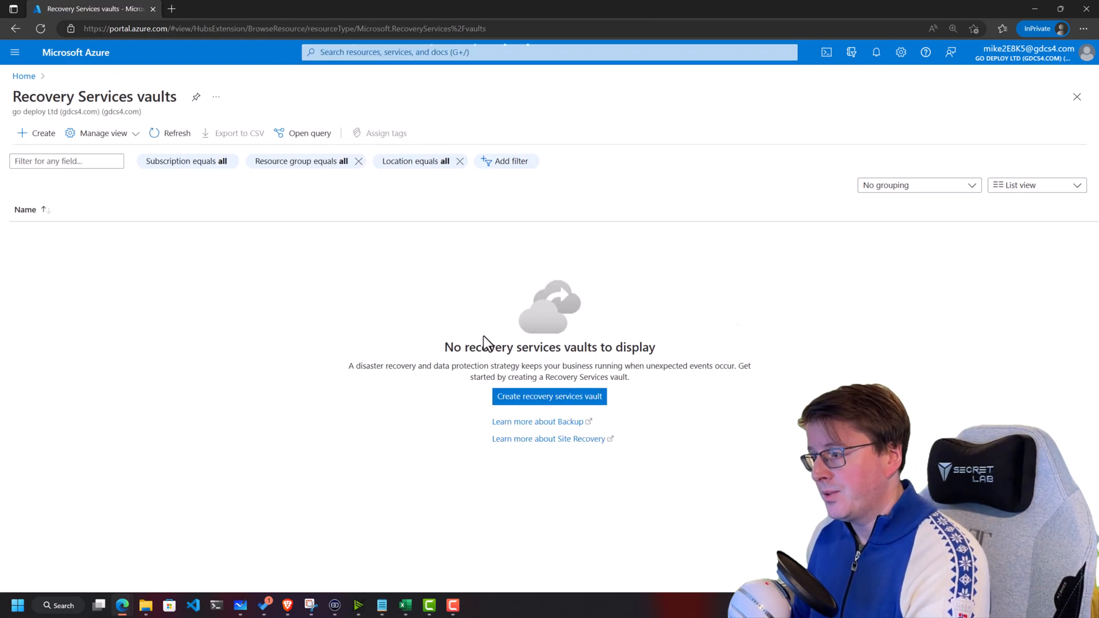
left_click(548, 396)
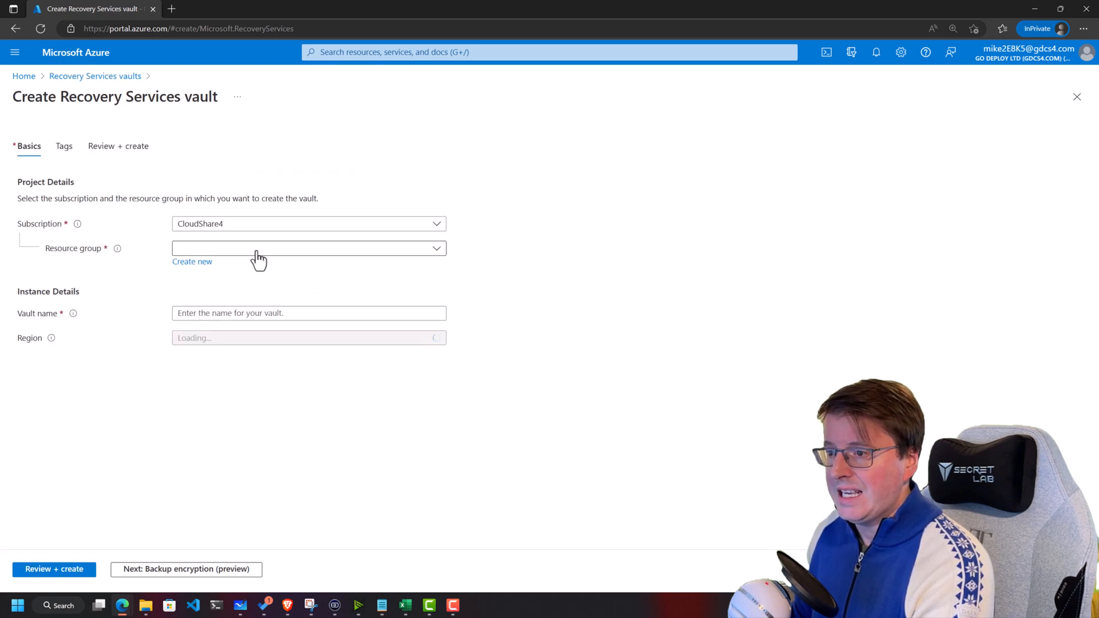
left_click(309, 247)
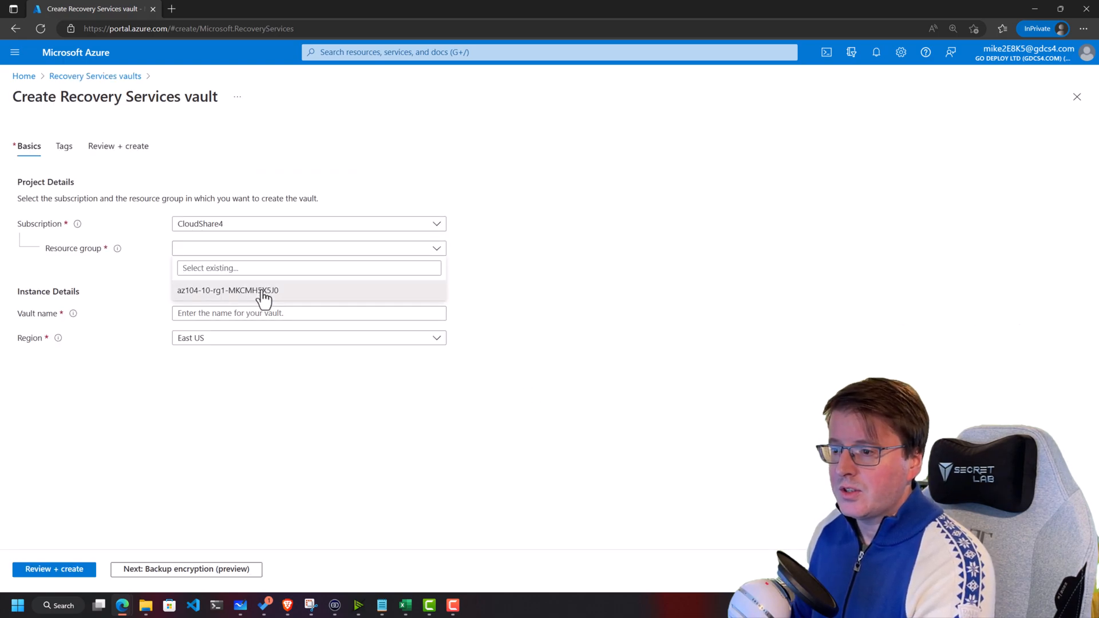
left_click(228, 290)
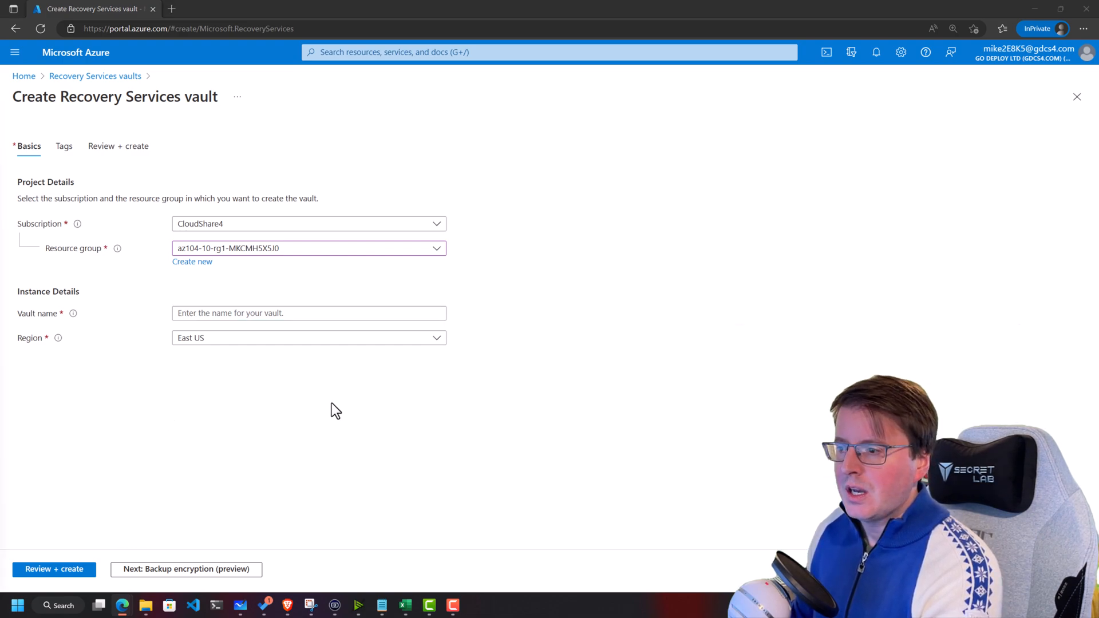
- Name the vault az104-demo, review it, and submit it for deployment
type("a")
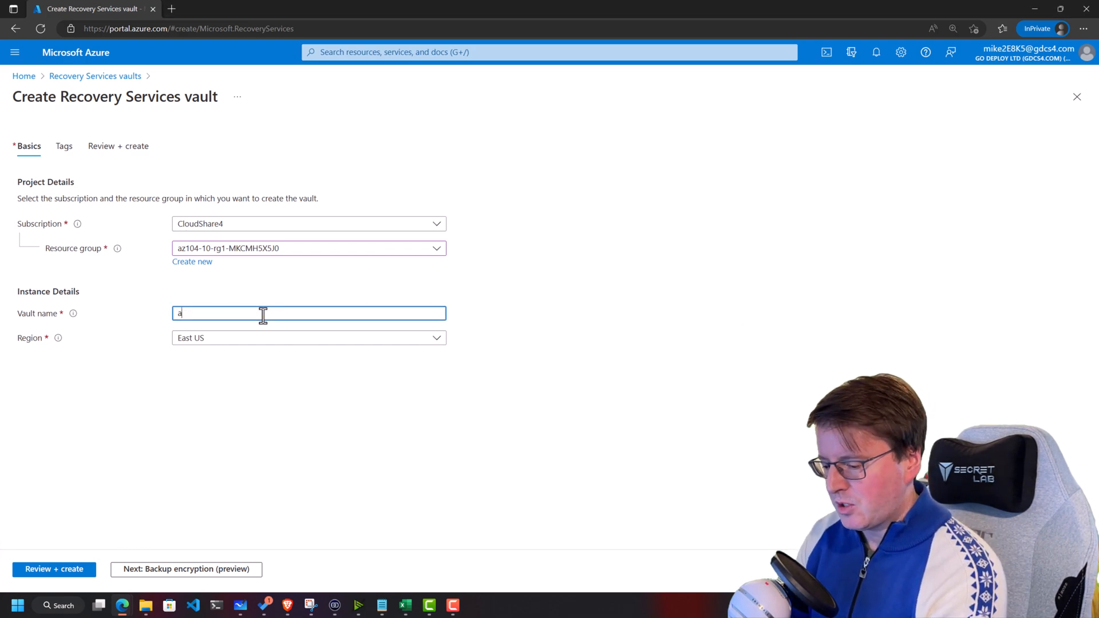
type("az104-")
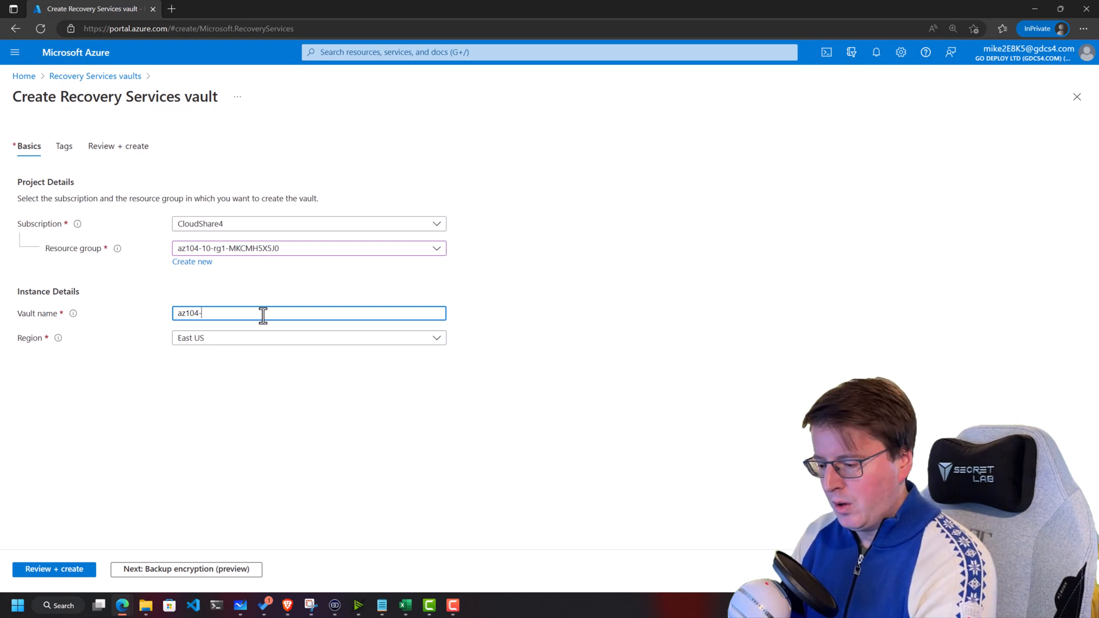
type("demo")
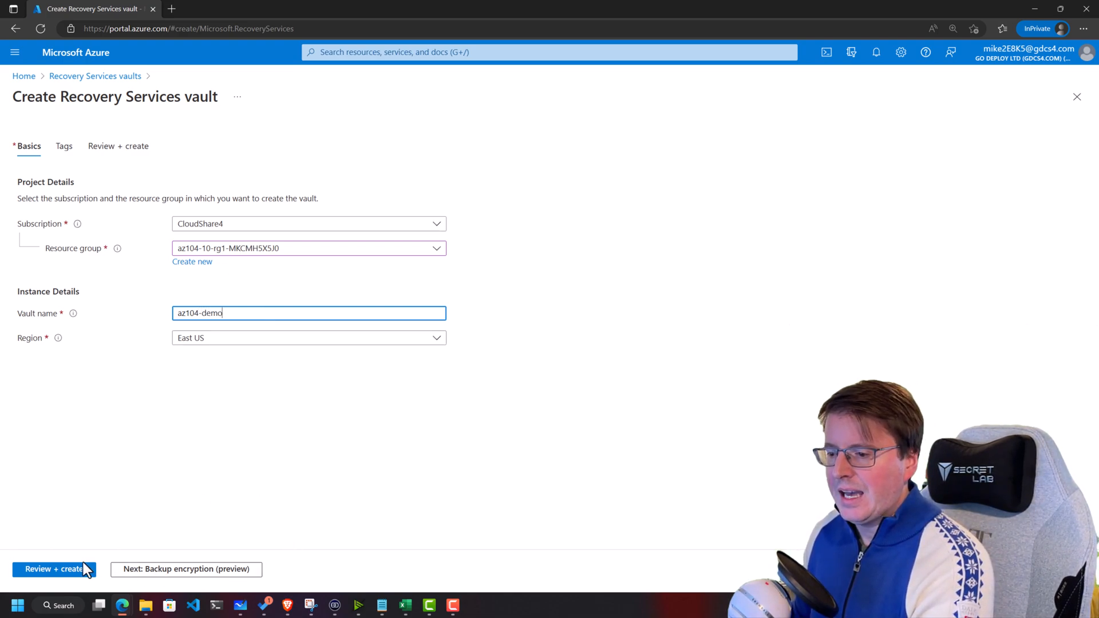
left_click(52, 569)
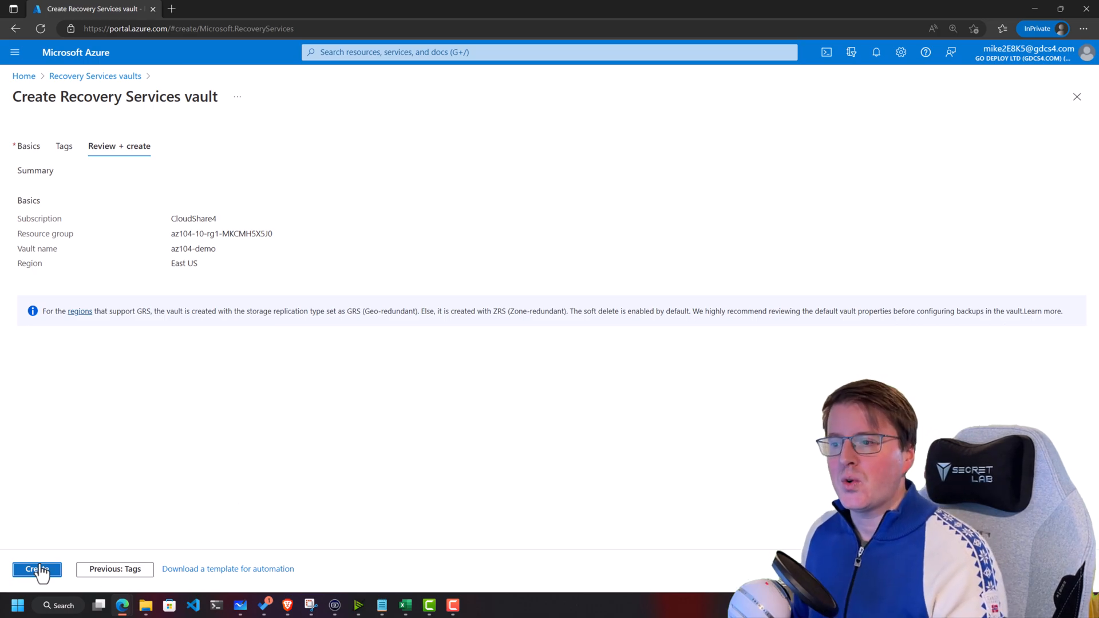
left_click(36, 568)
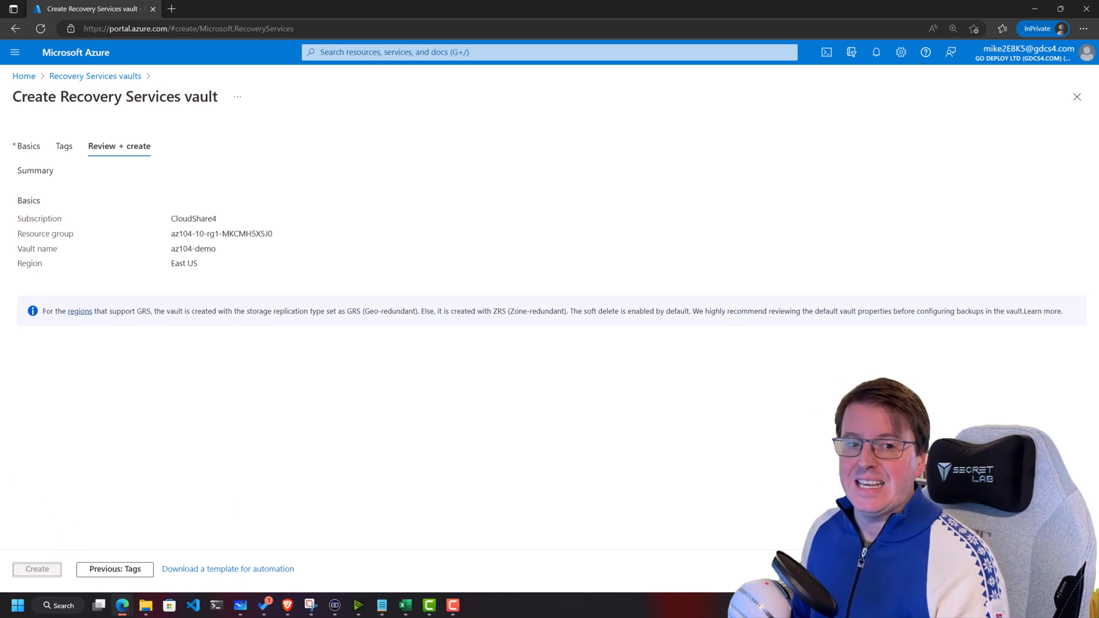
left_click(37, 568)
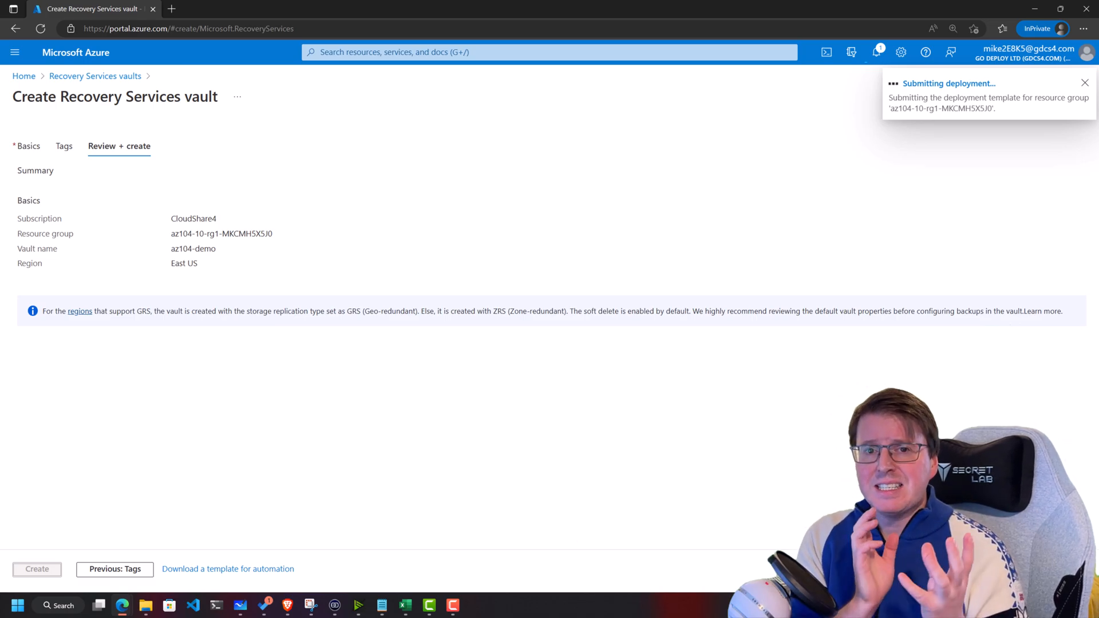
left_click(37, 568)
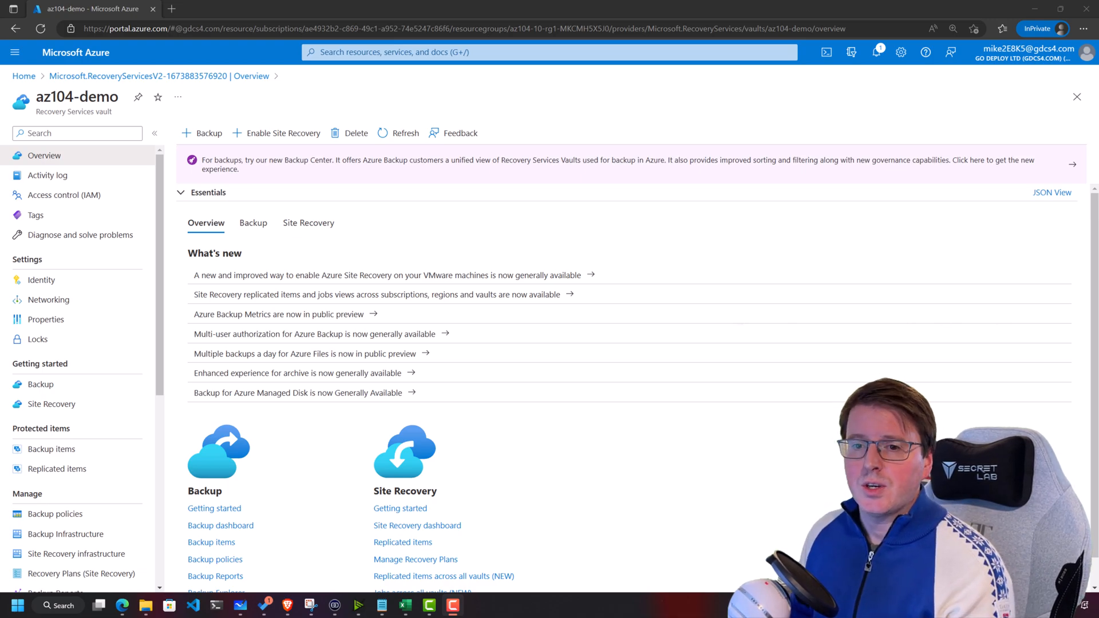
mouse_move(161, 348)
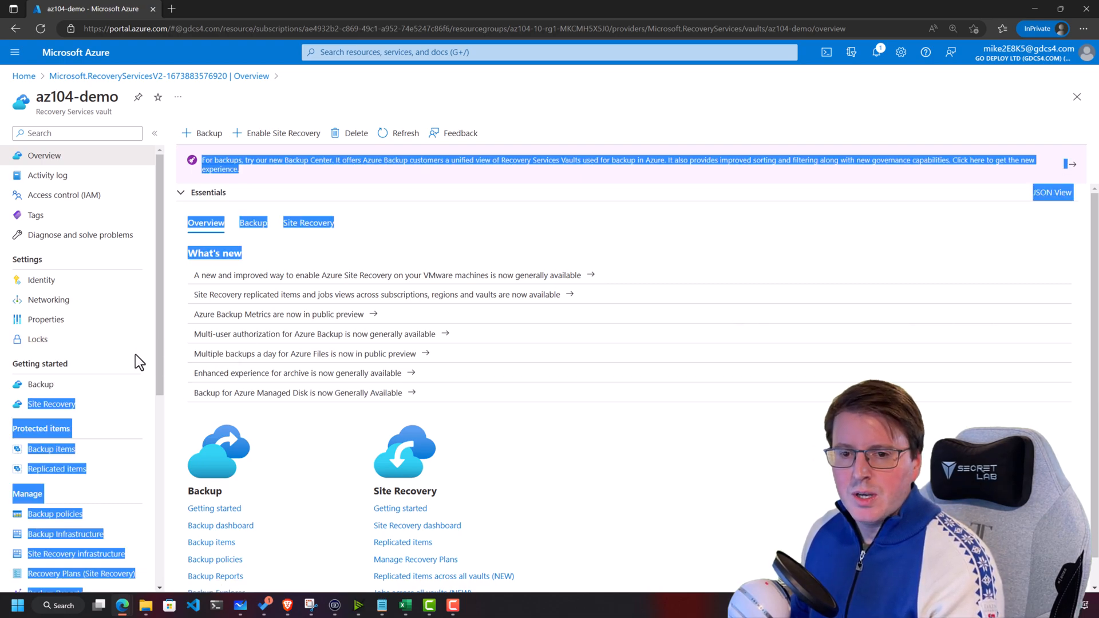
- View the az104-demo vault's properties and encryption settings, returning to Properties
scroll("down", 3)
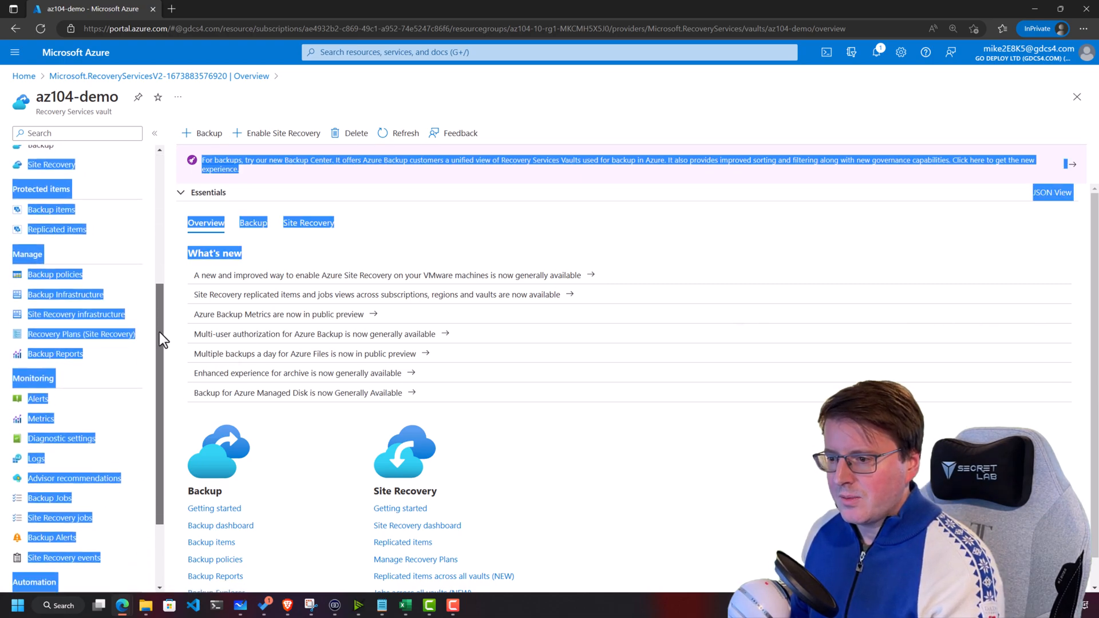
scroll("down", 3)
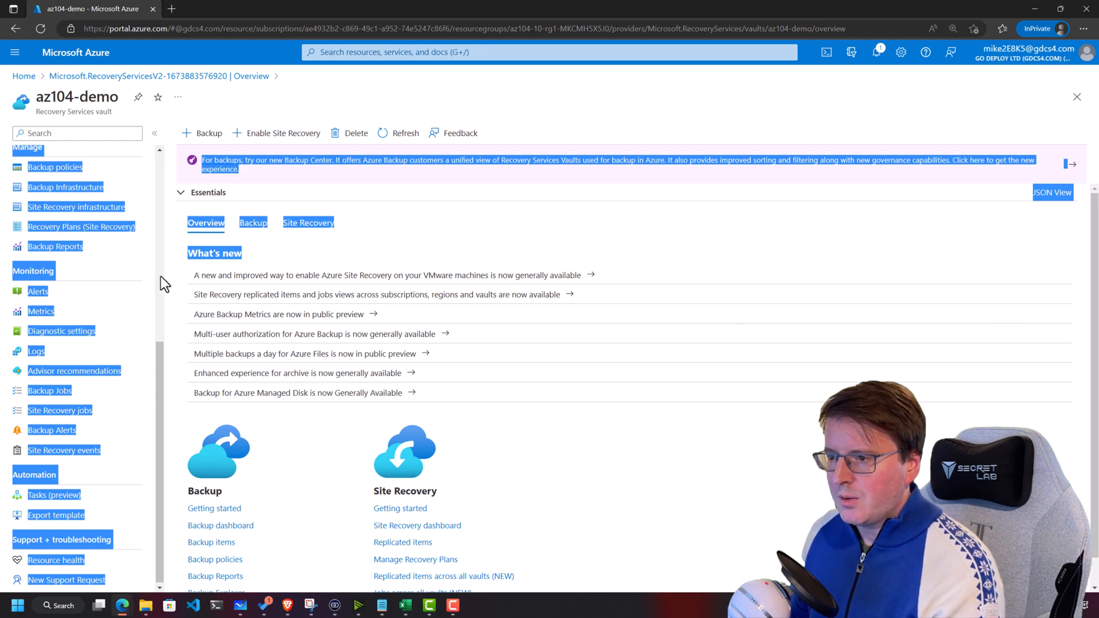
left_click(44, 319)
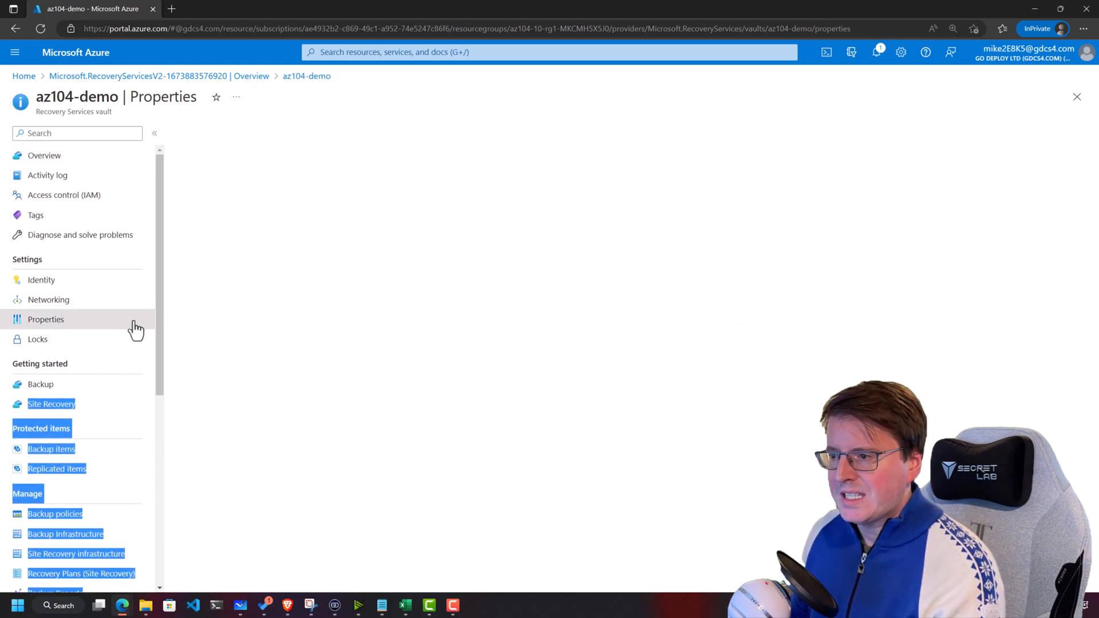
left_click(44, 319)
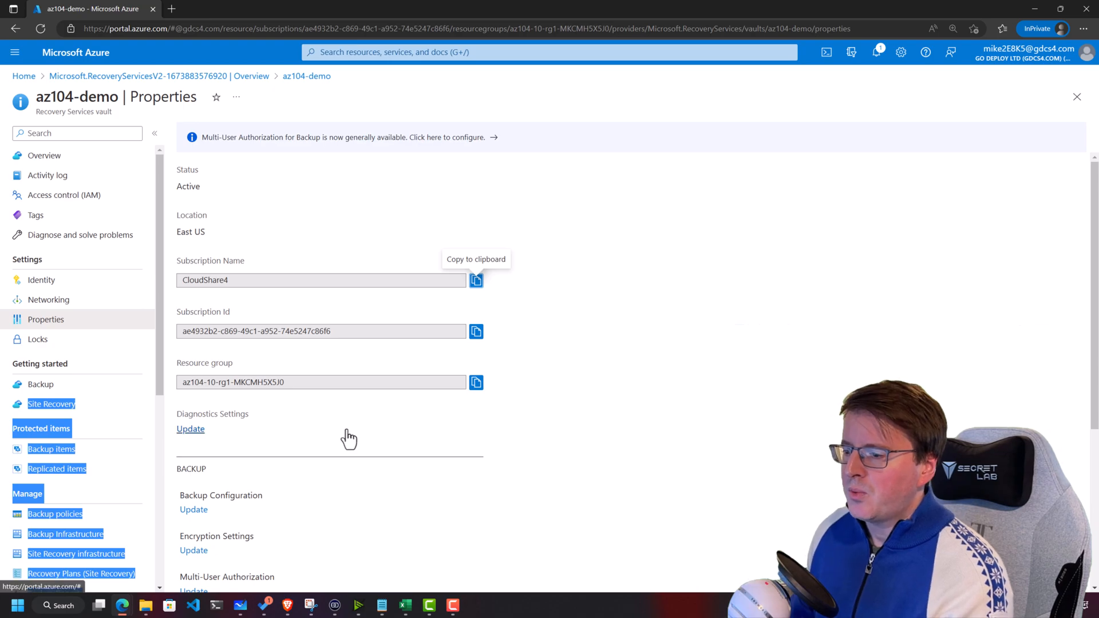
scroll("down", 3)
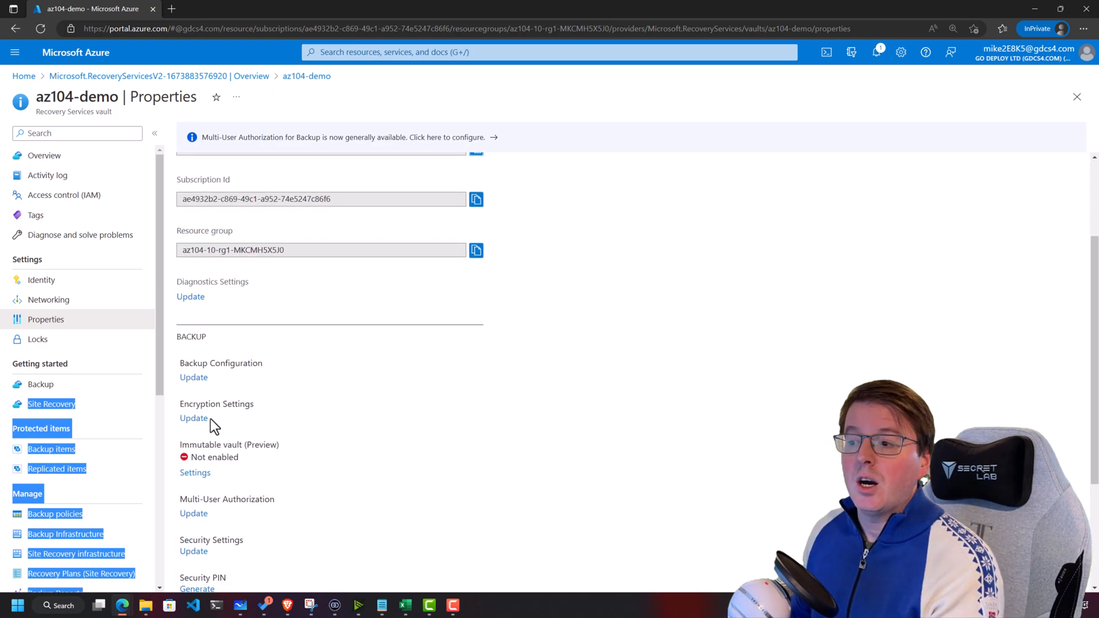
left_click(193, 418)
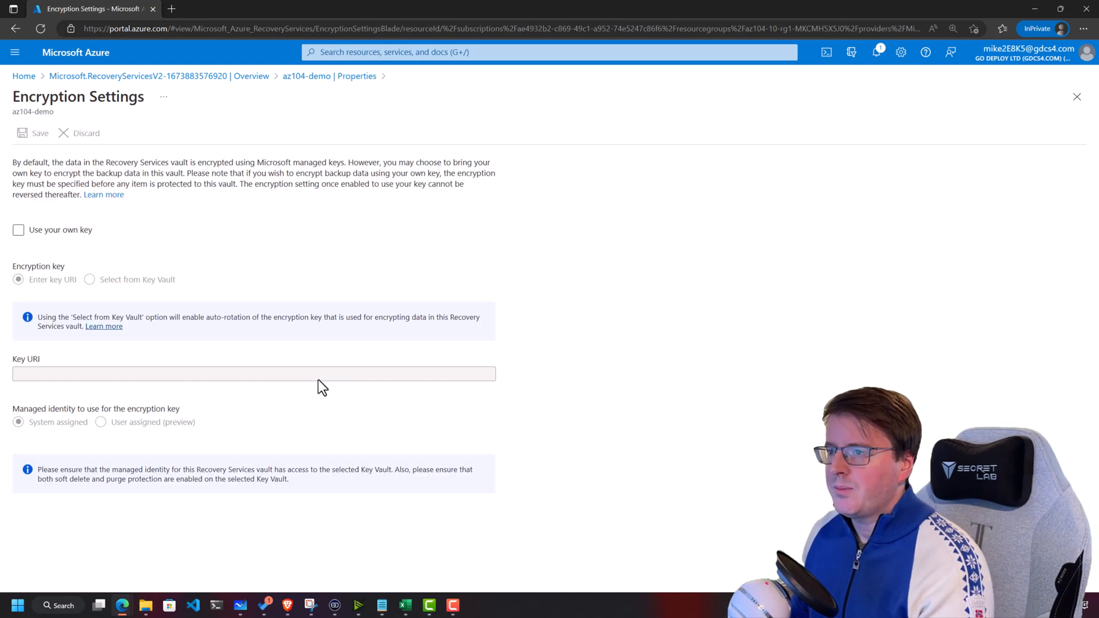
left_click(18, 230)
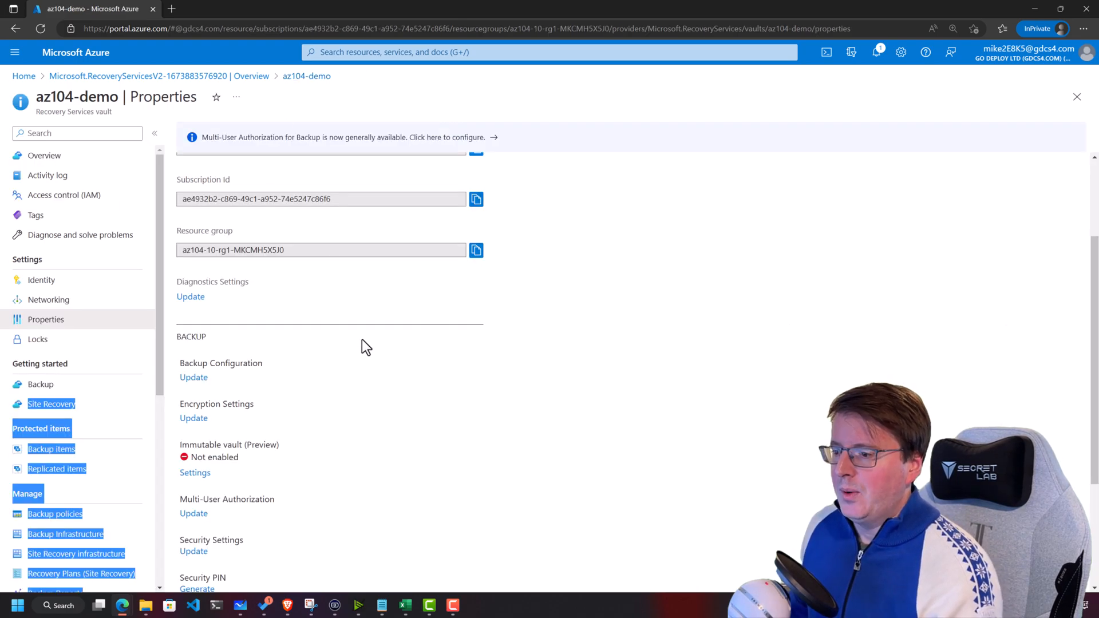
left_click(193, 377)
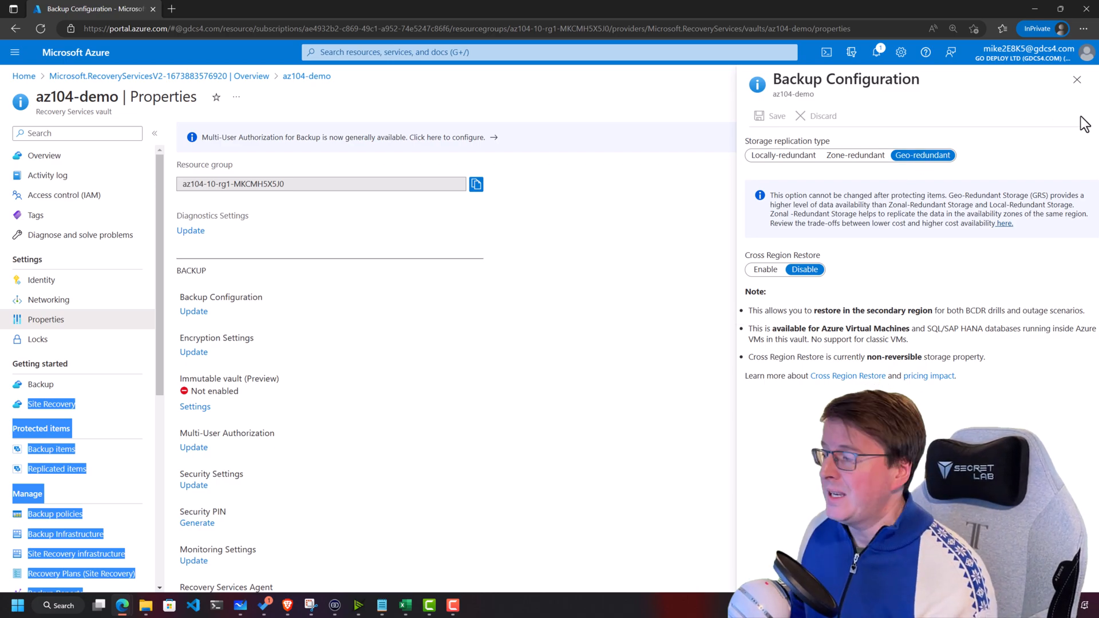
mouse_move(846, 159)
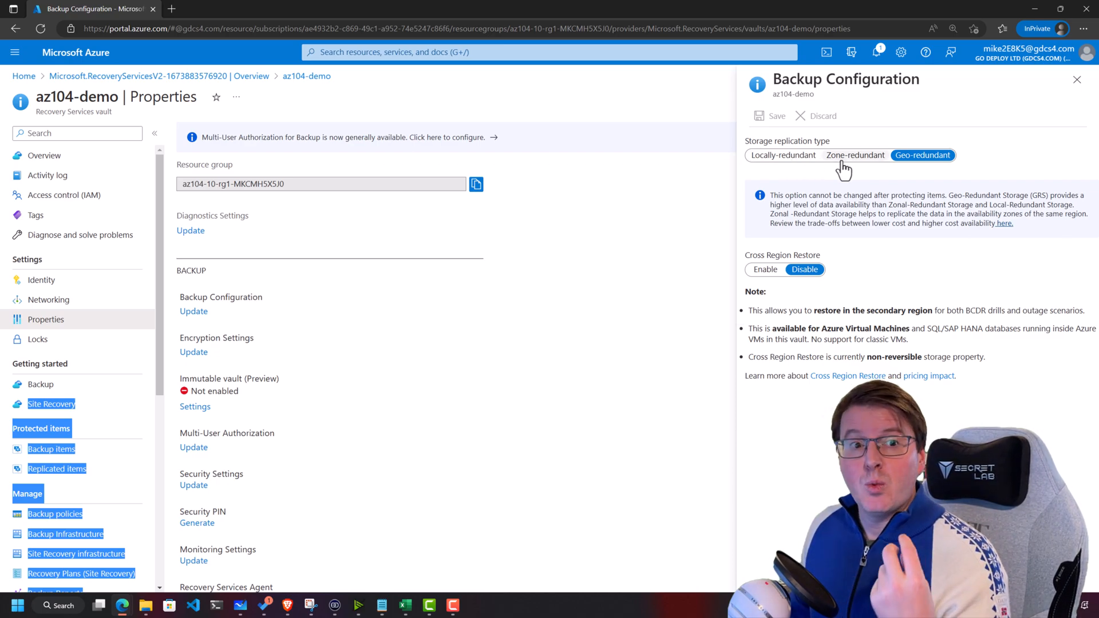
mouse_move(865, 208)
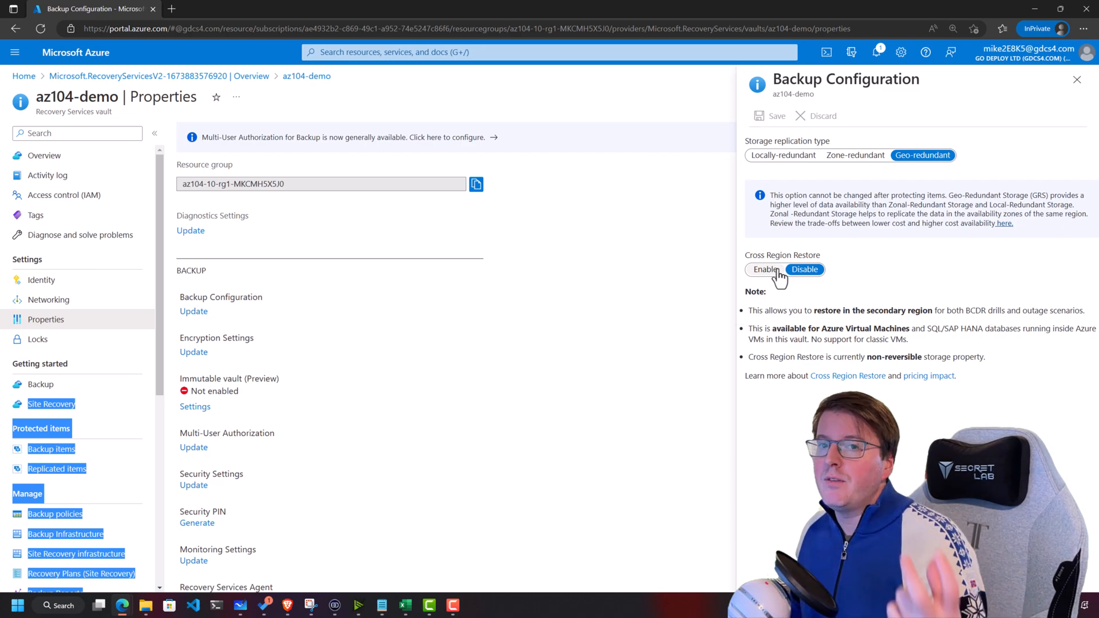
mouse_move(720, 293)
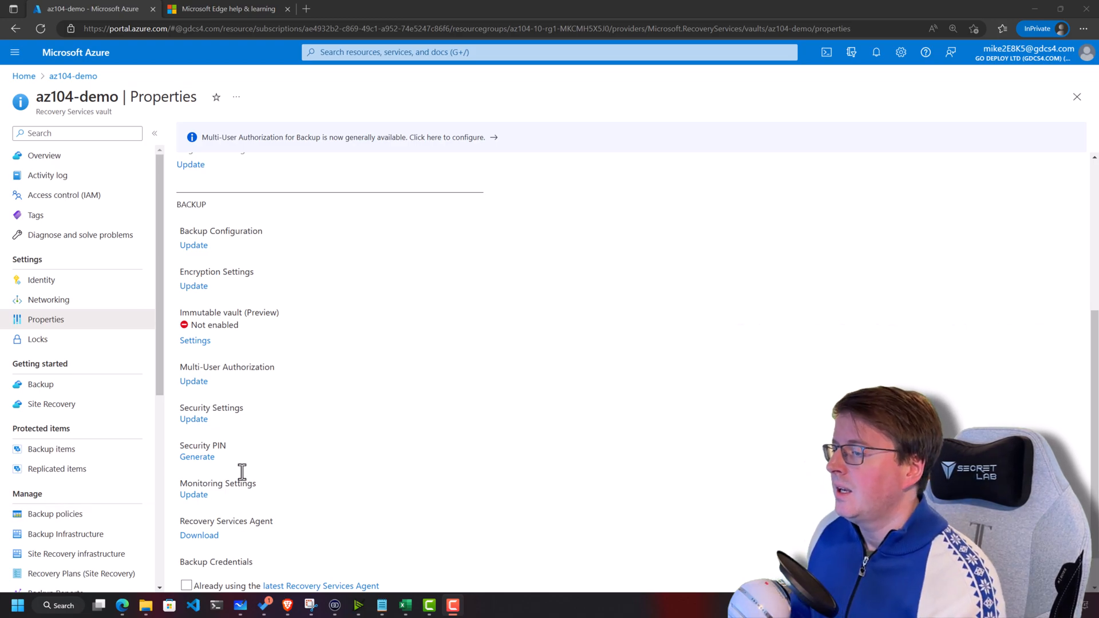
left_click(193, 418)
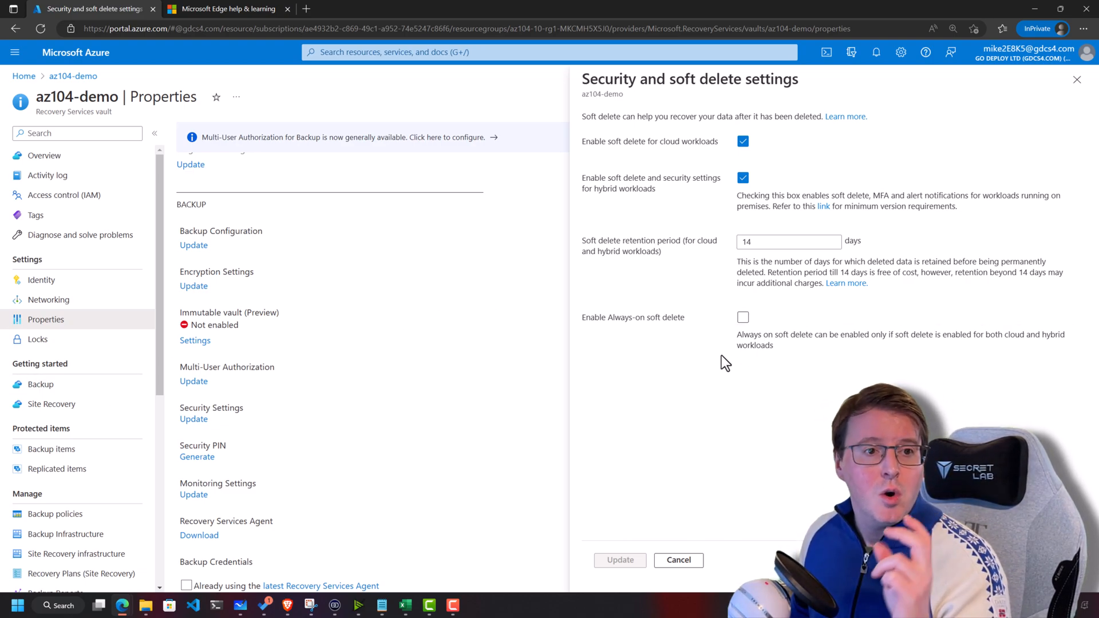
mouse_move(815, 365)
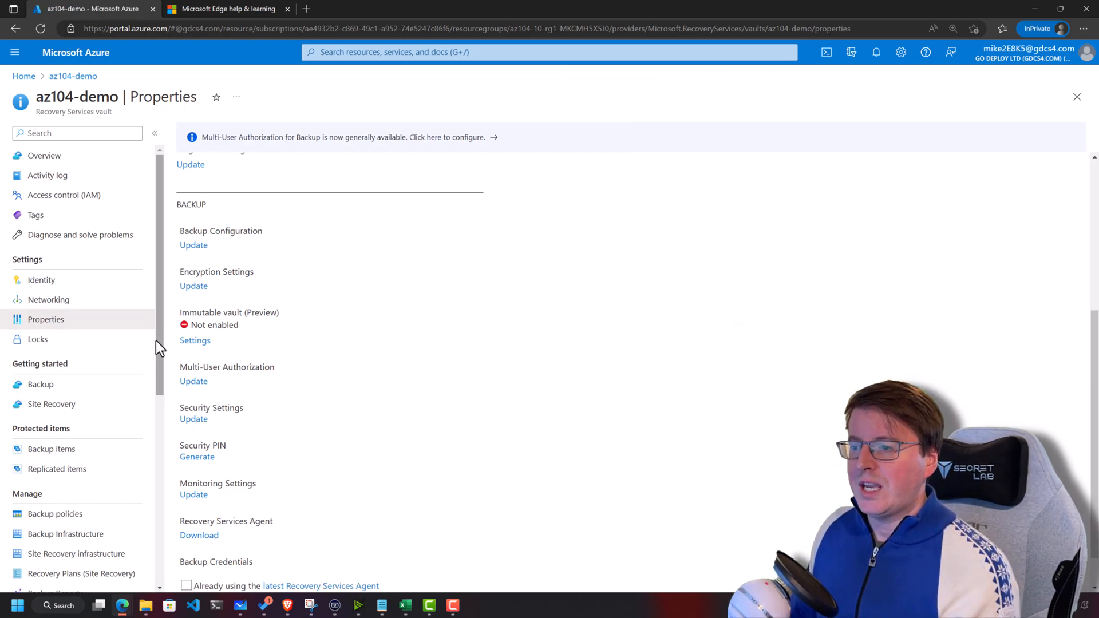
- On the vault's Backup page keep workload Azure and backup item Virtual machine
left_click(40, 384)
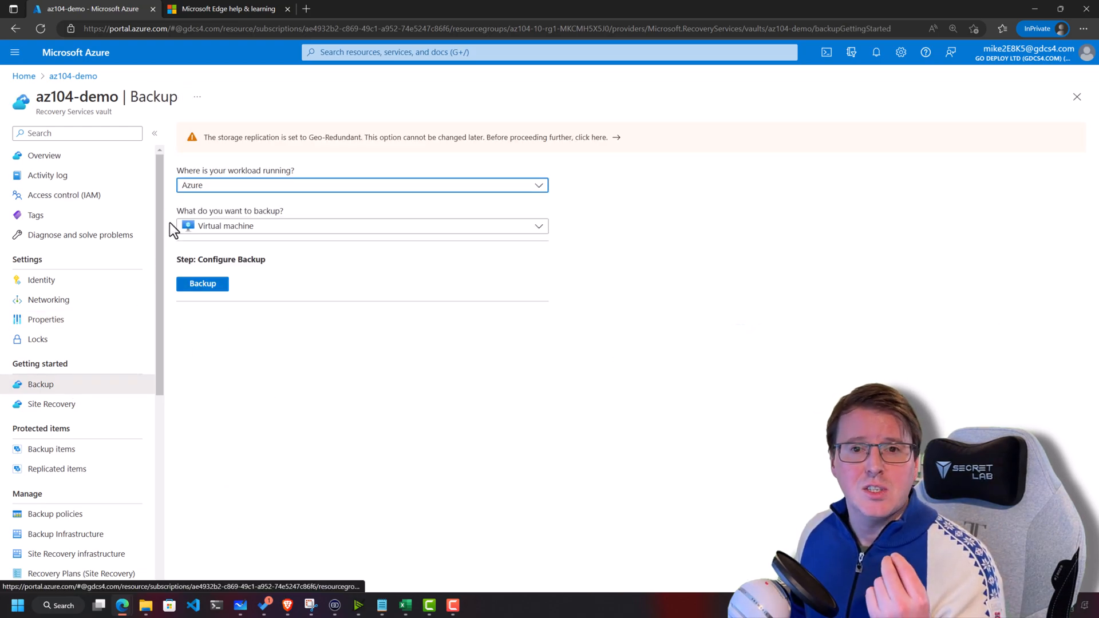
left_click(361, 225)
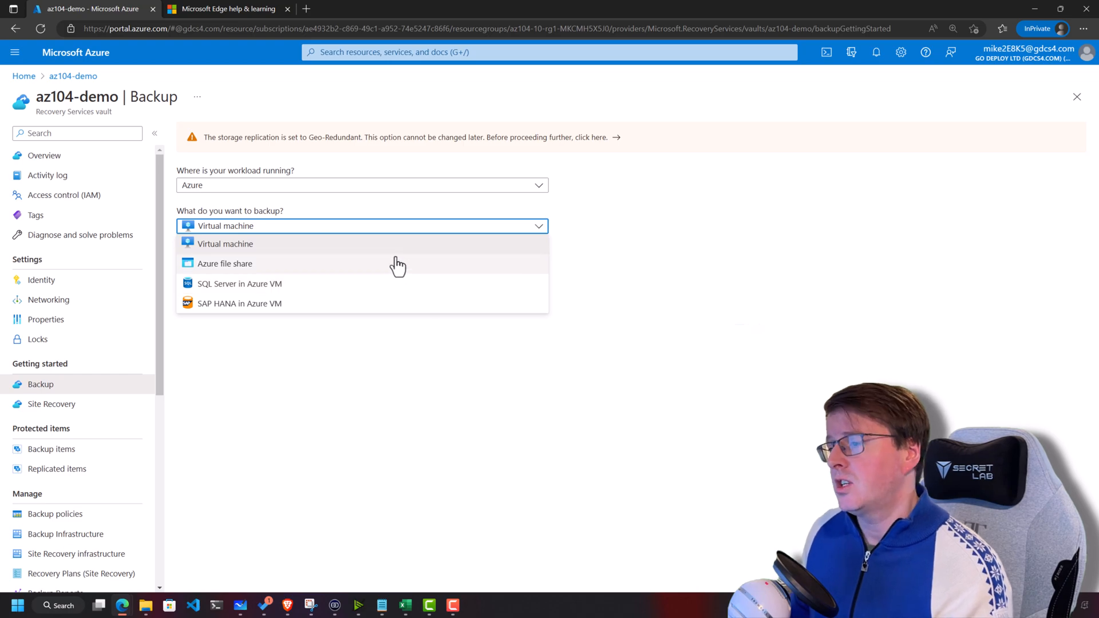
mouse_move(379, 309)
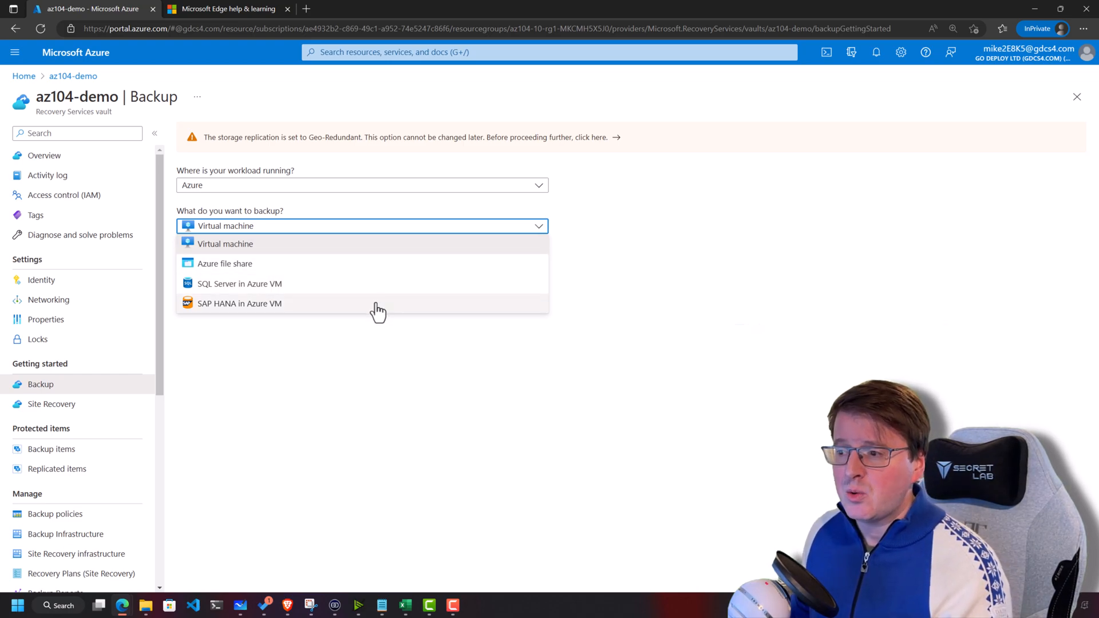
left_click(362, 185)
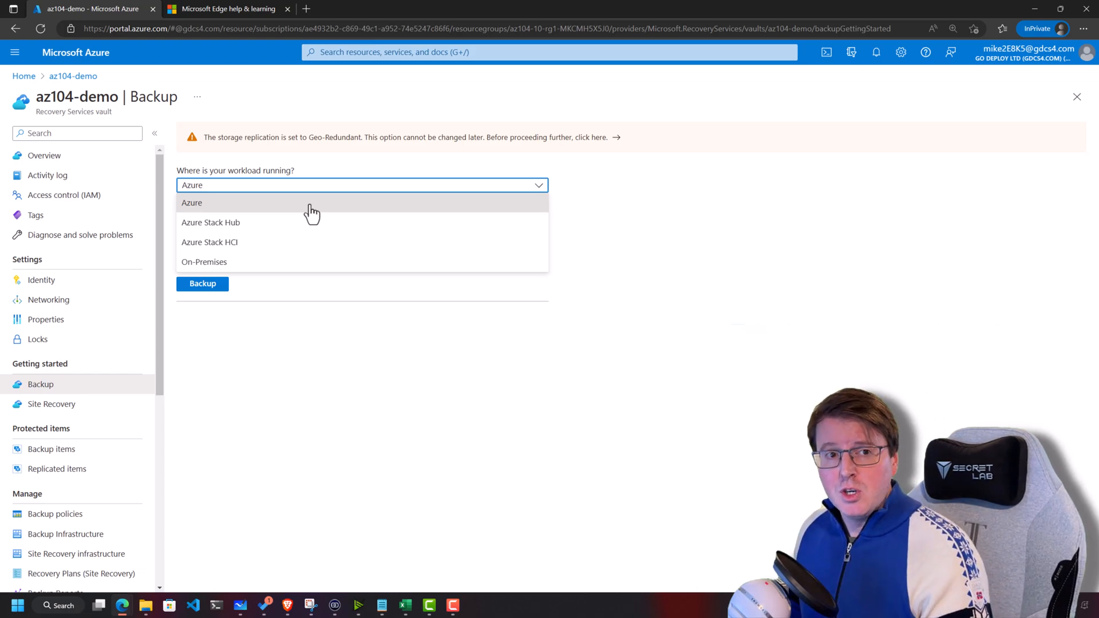
mouse_move(294, 244)
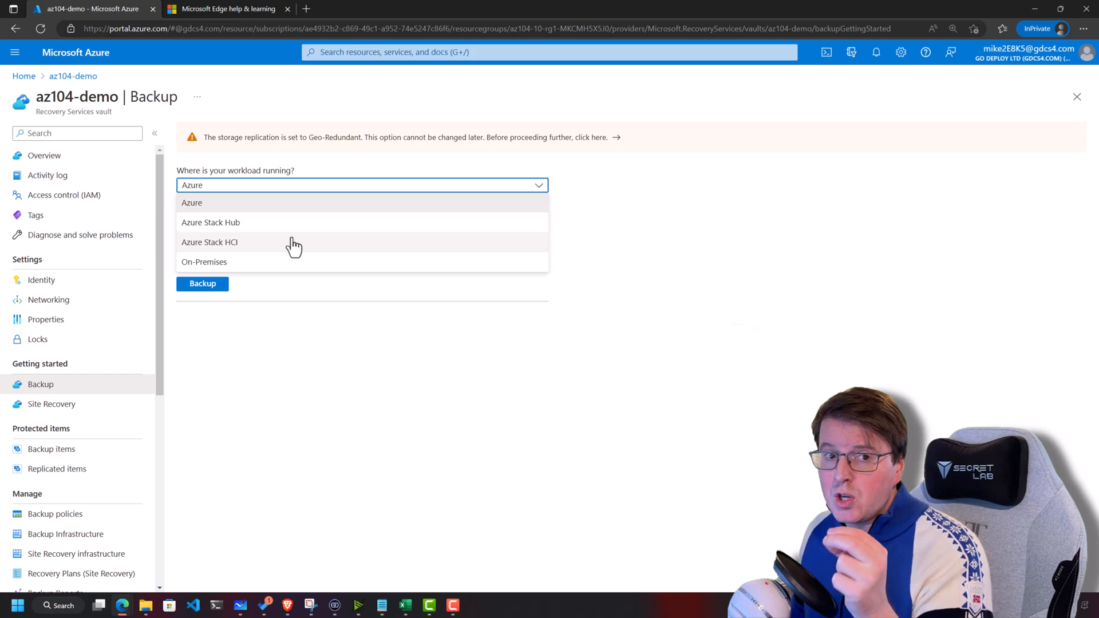
mouse_move(276, 265)
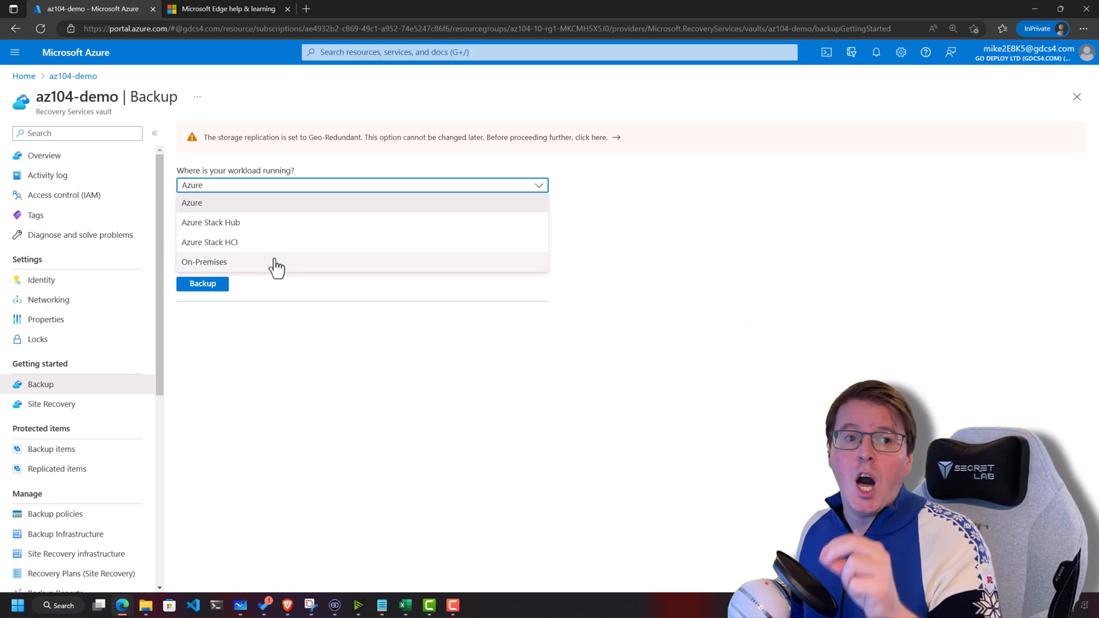
left_click(192, 202)
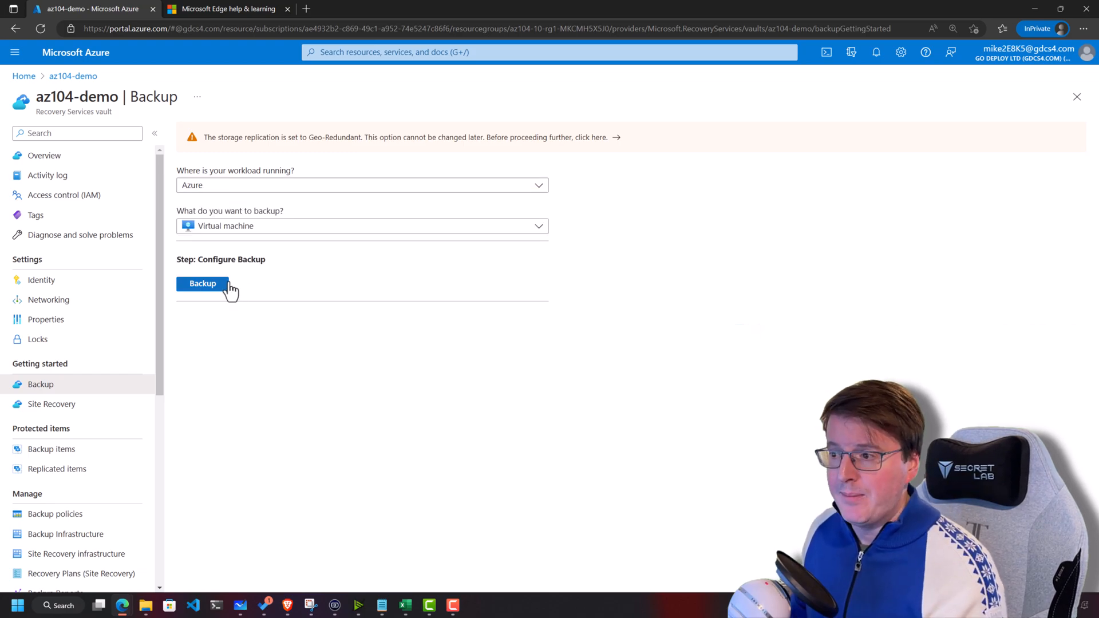
- Draft a new backup policy with weekly retention, then abandon it to keep DefaultPolicy
left_click(203, 283)
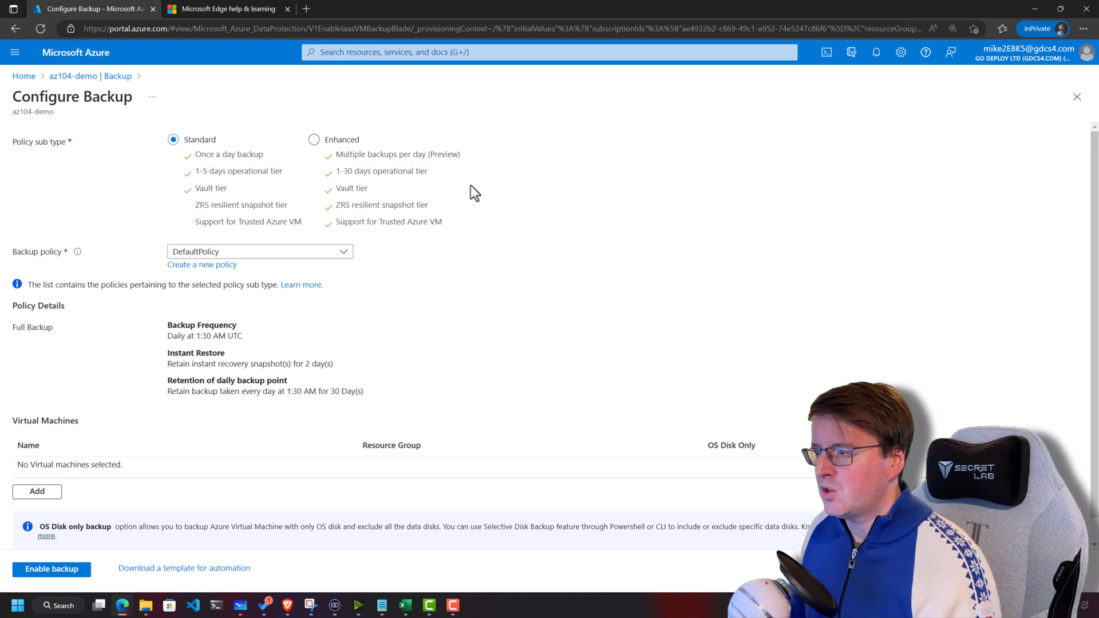
mouse_move(284, 265)
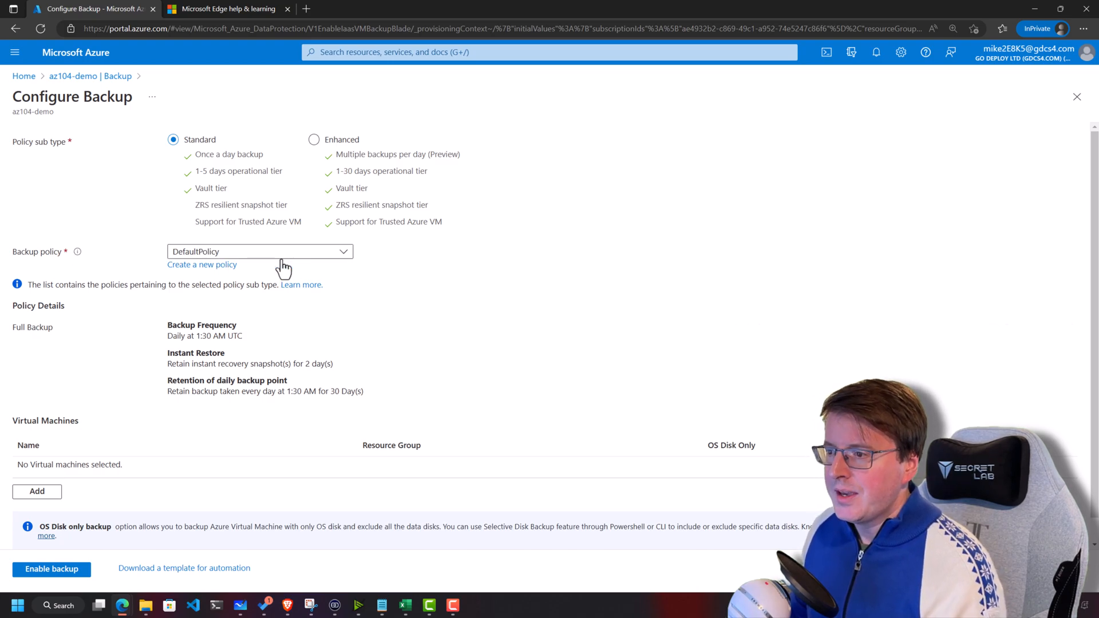
left_click(259, 251)
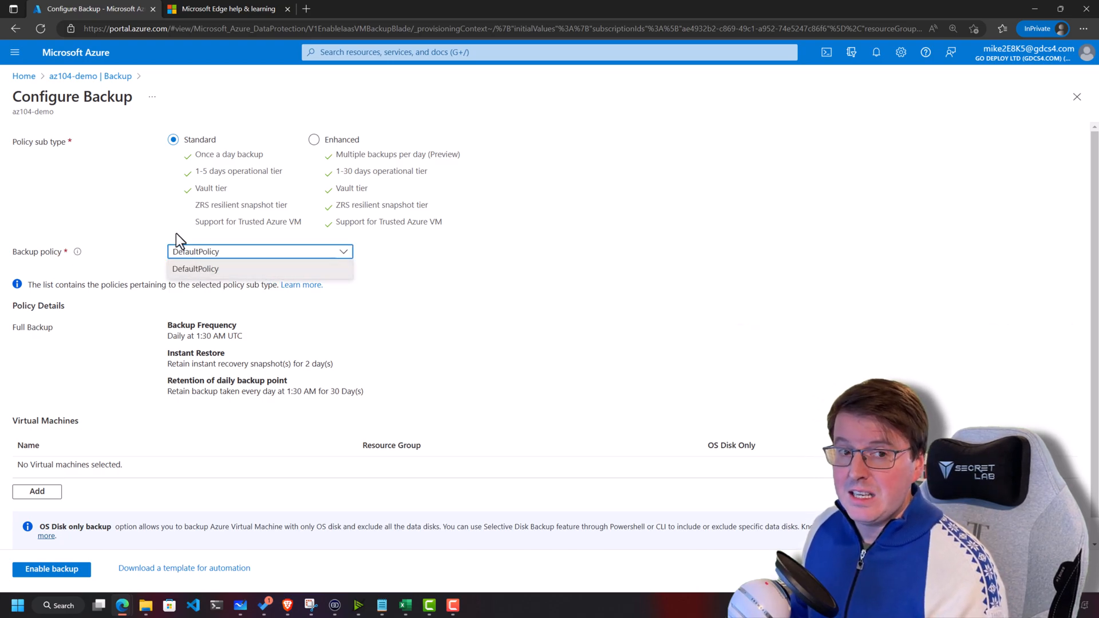
left_click(202, 264)
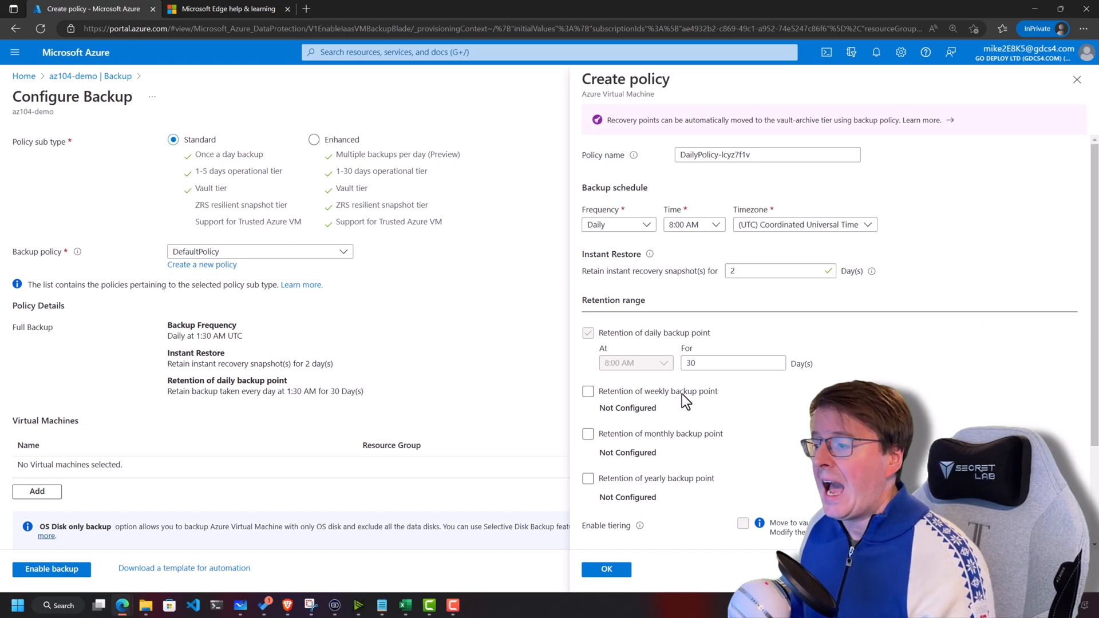
left_click(588, 391)
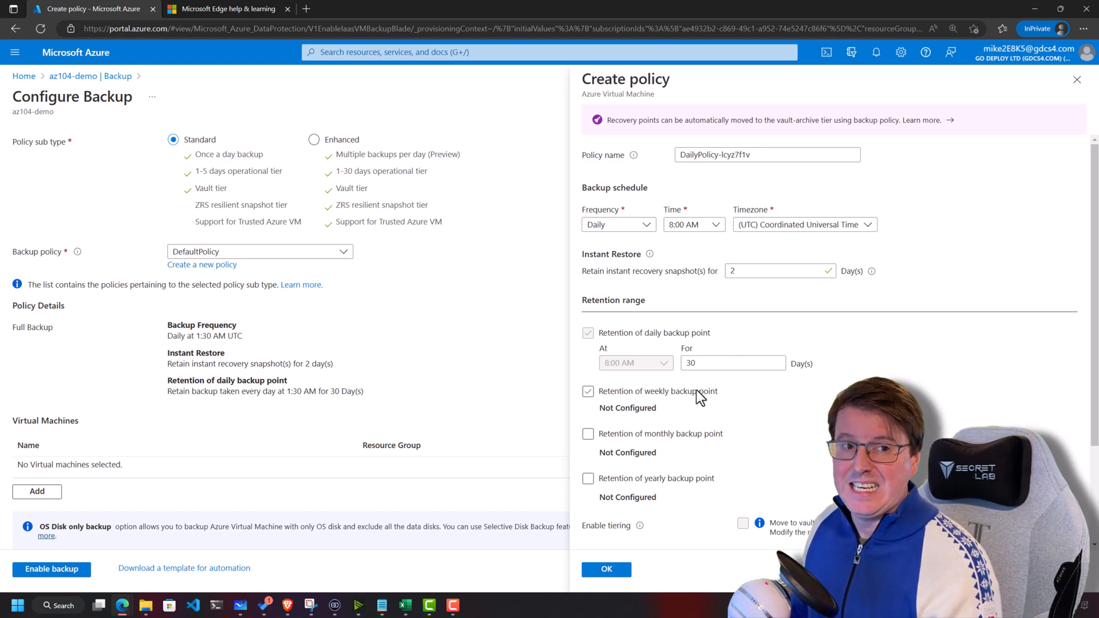
left_click(605, 568)
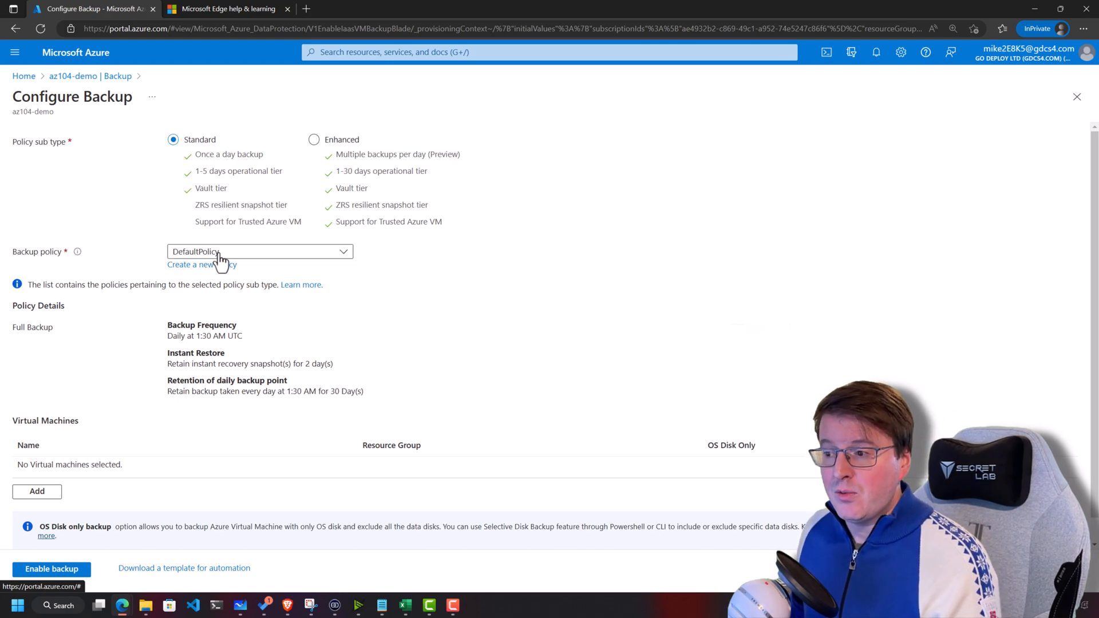
mouse_move(279, 350)
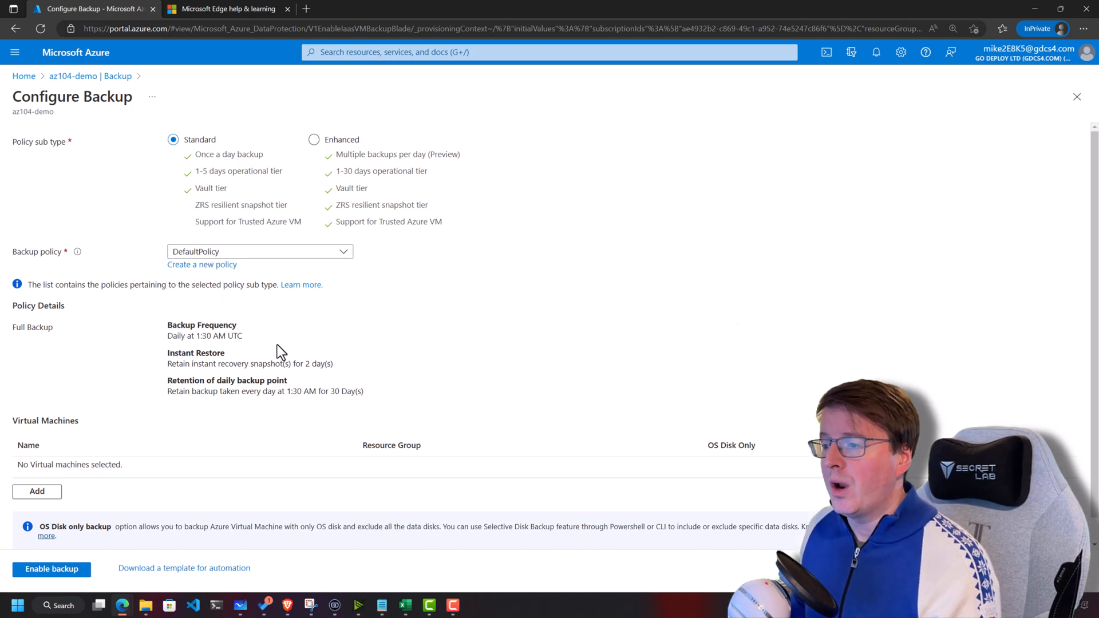
mouse_move(286, 298)
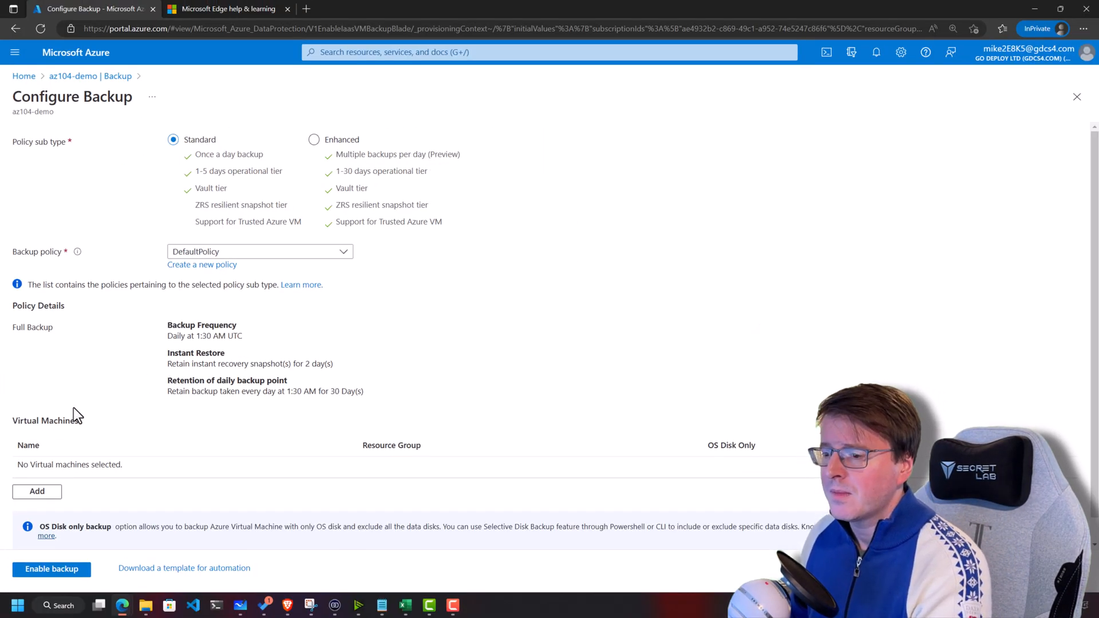
- Add virtual machine az104-10-vm0 to the backup configuration
left_click(37, 491)
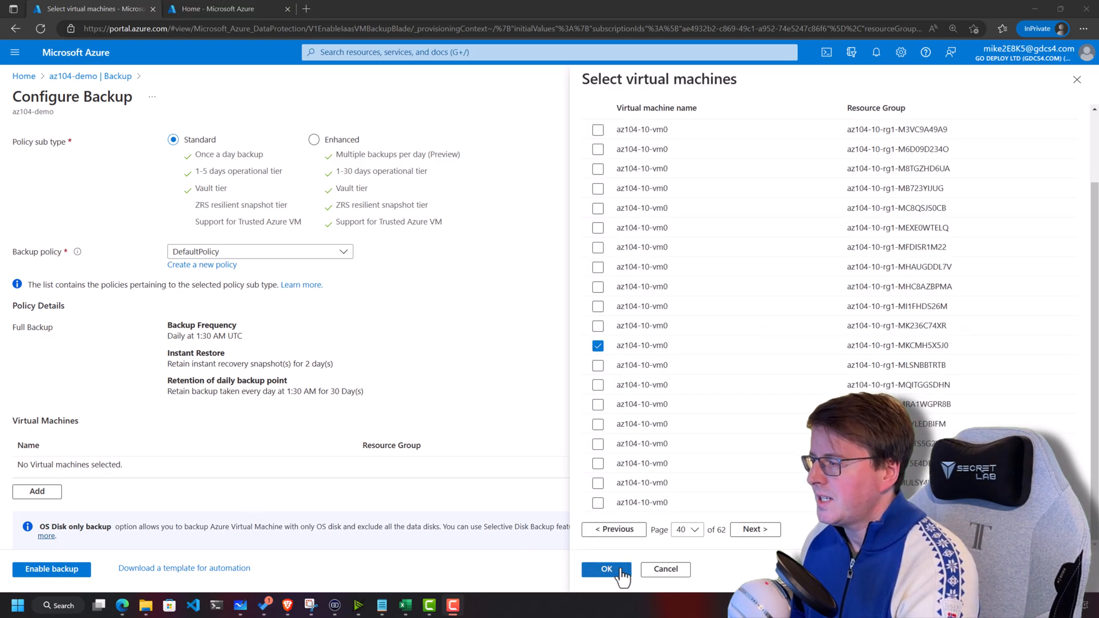
left_click(605, 568)
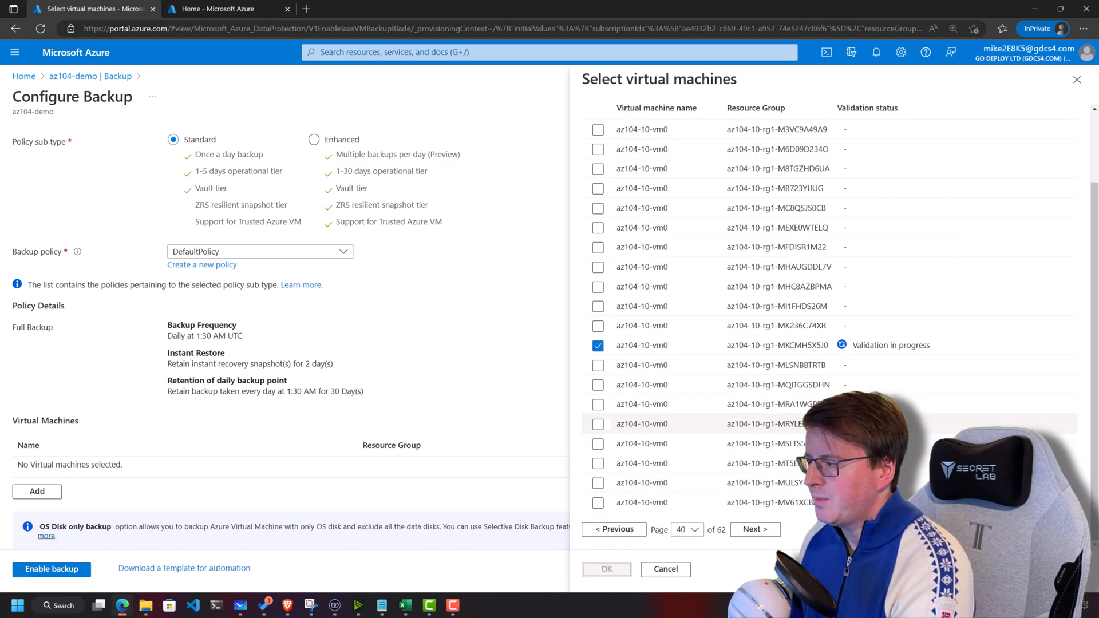
left_click(606, 568)
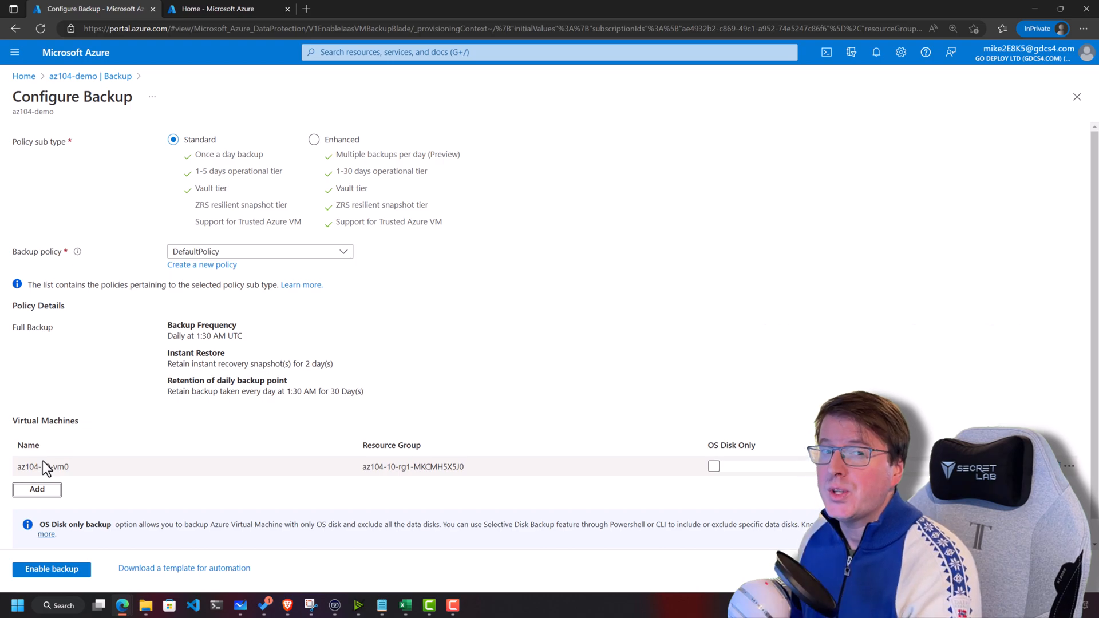
- Keep all disks included (OS Disk Only unchecked), enable backup and view its deployment
left_click(714, 466)
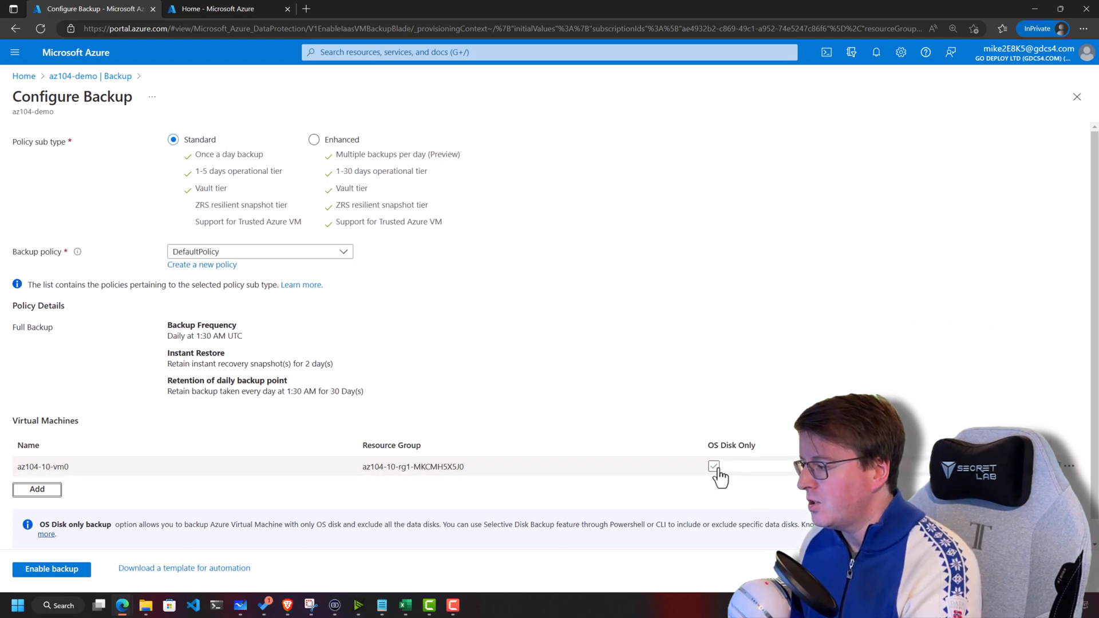
left_click(713, 466)
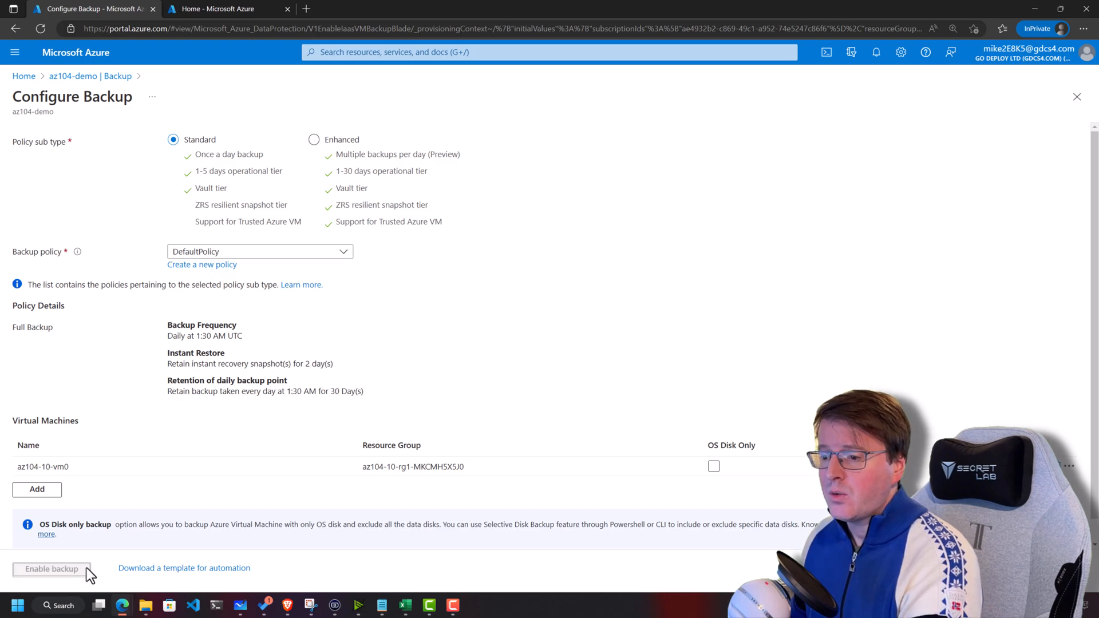
left_click(51, 568)
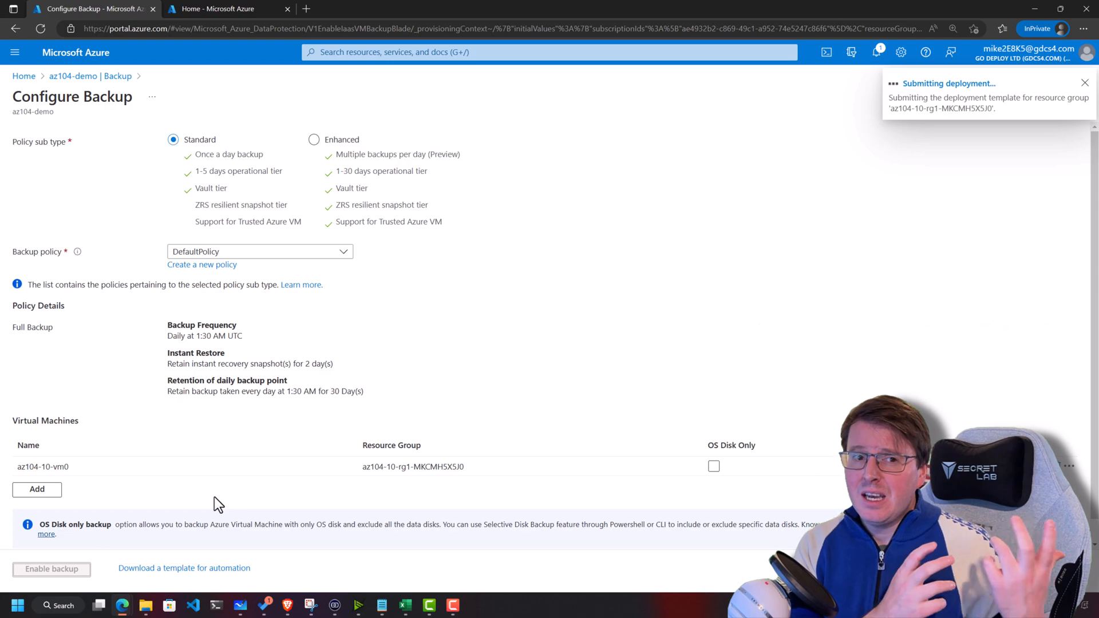
left_click(51, 568)
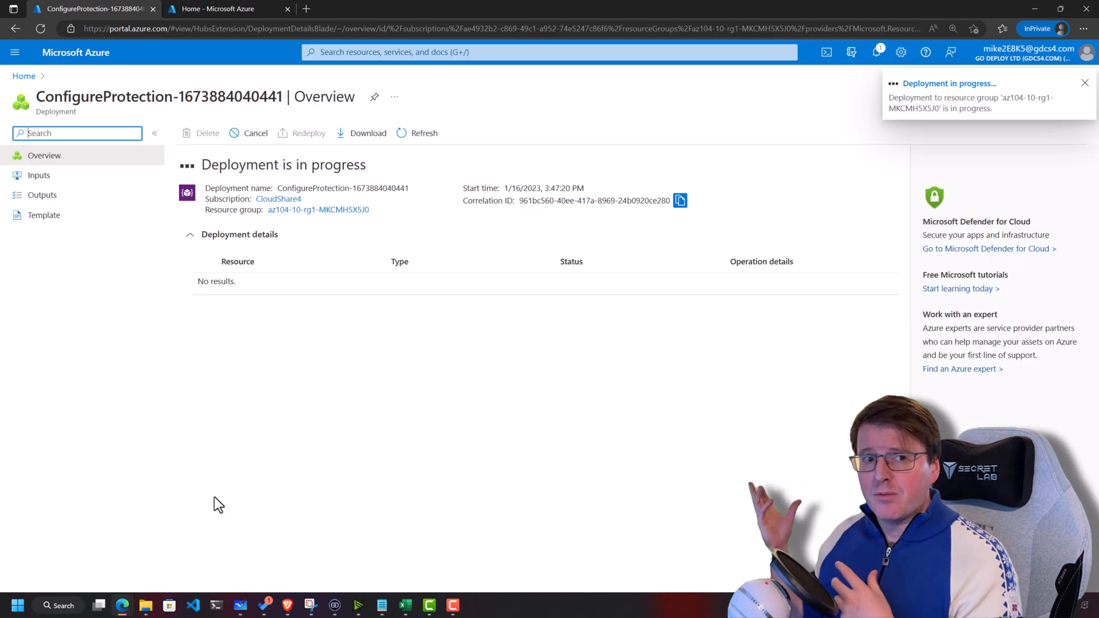
left_click(1083, 83)
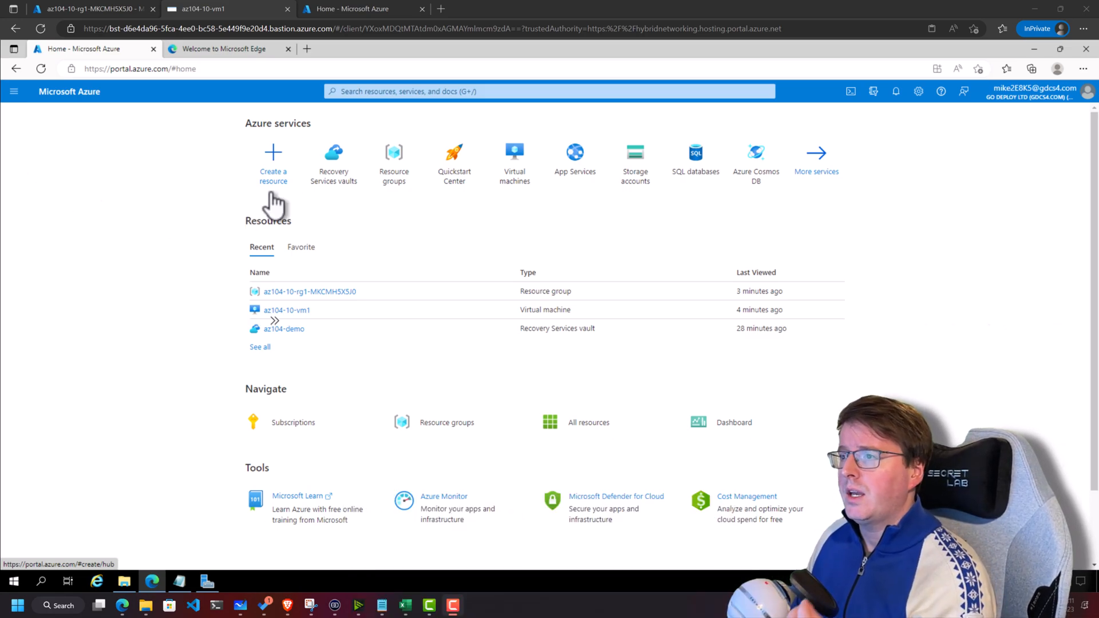
mouse_move(333, 152)
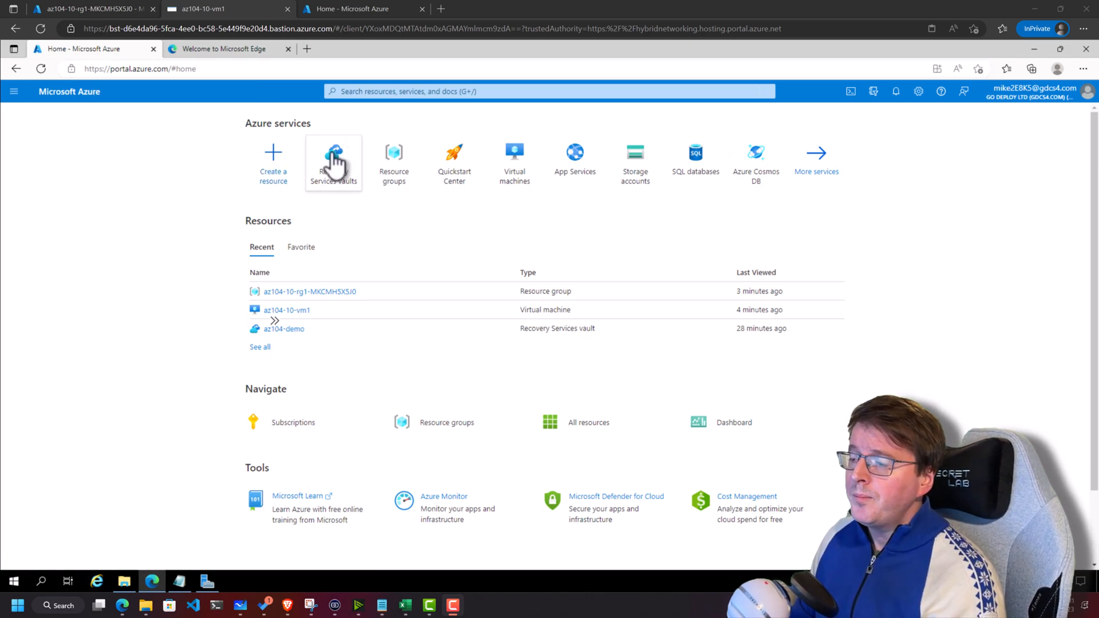
- Reach the az104-demo vault's Backup getting-started page from the vaults list
left_click(333, 152)
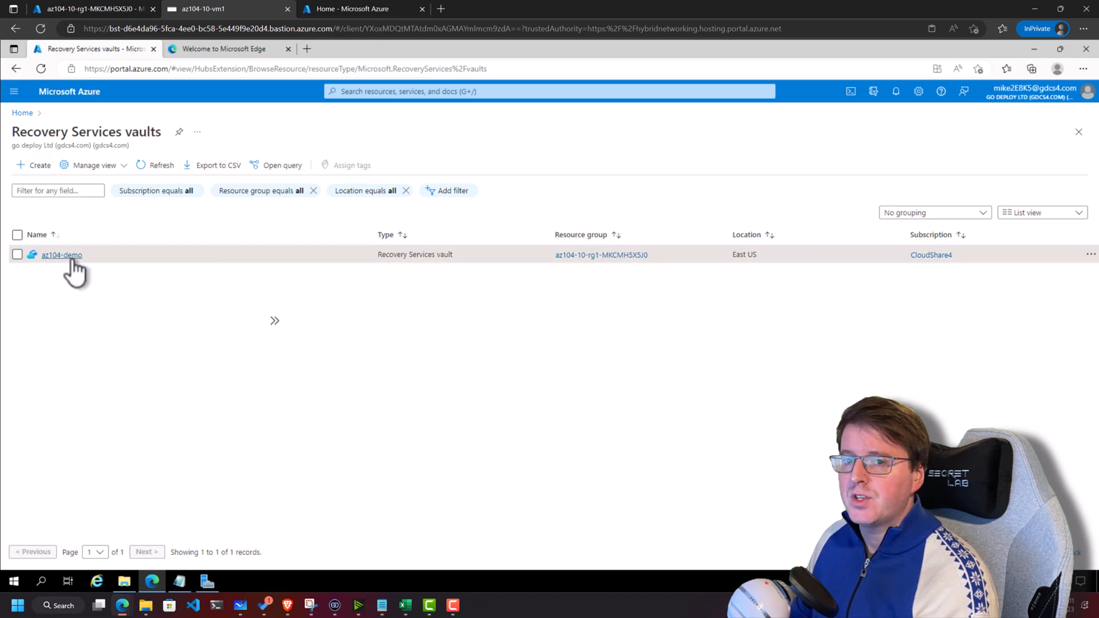
left_click(62, 254)
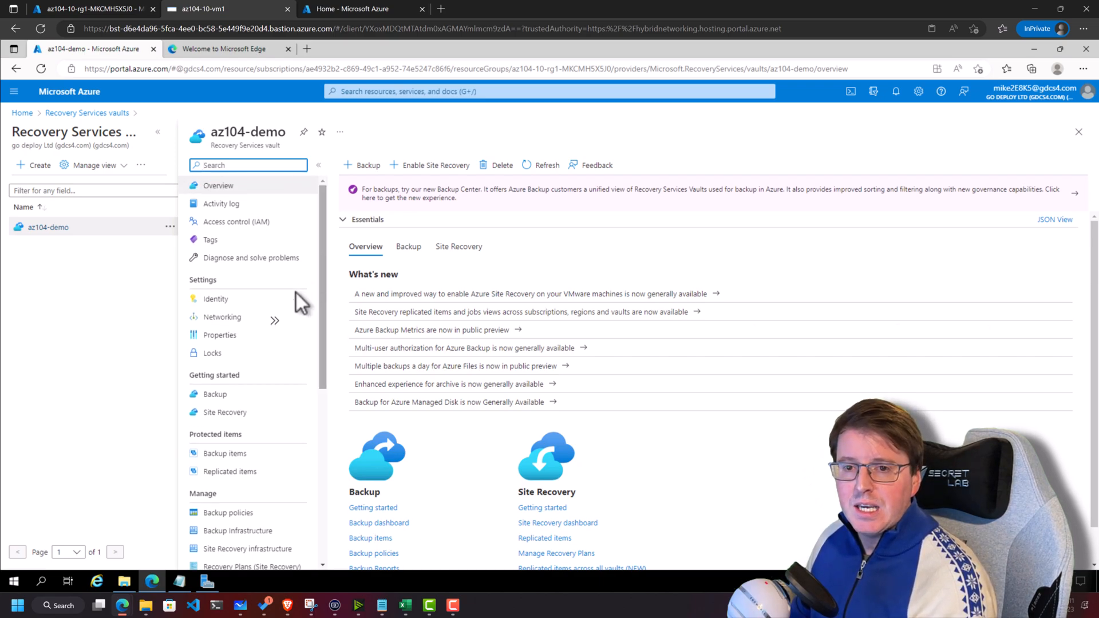
left_click(215, 394)
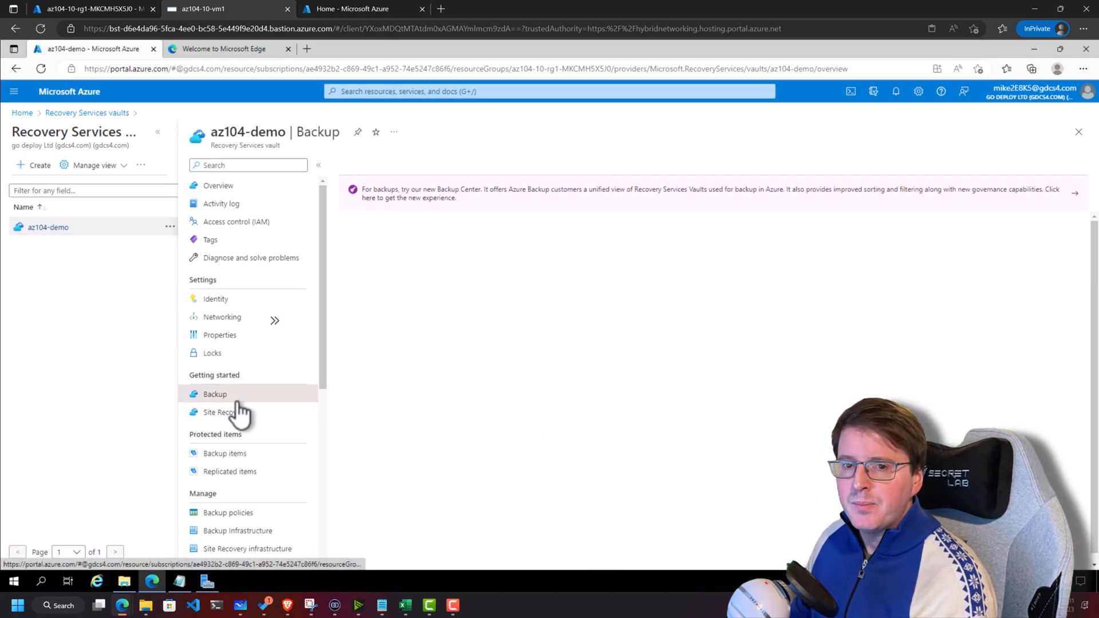
left_click(215, 394)
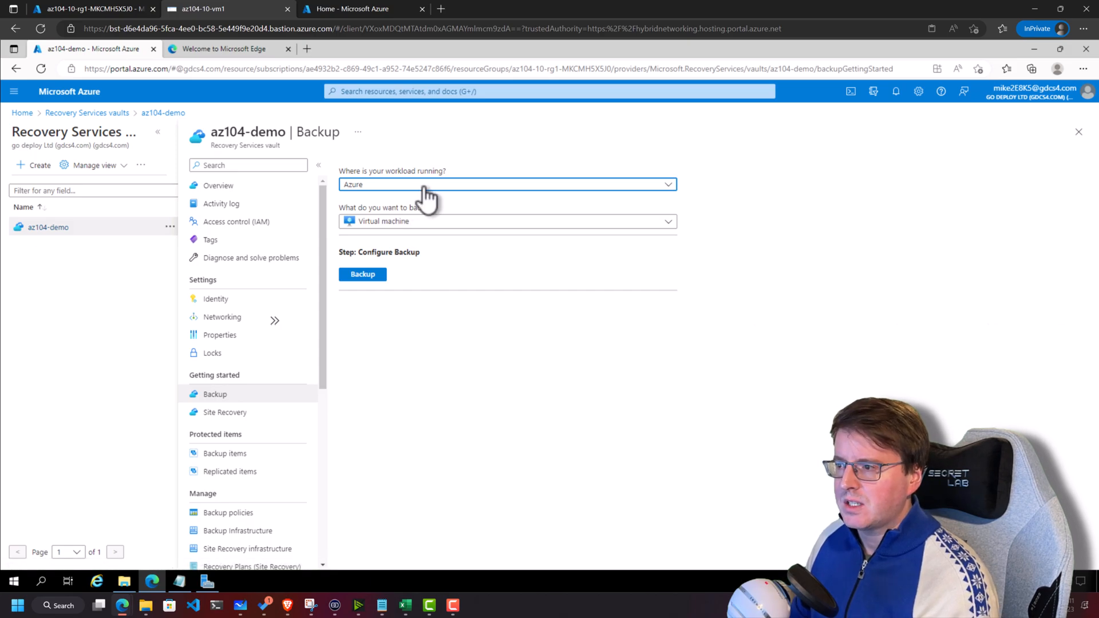
- Set workload On-Premises with Files and folders and start Prepare Infrastructure
left_click(505, 184)
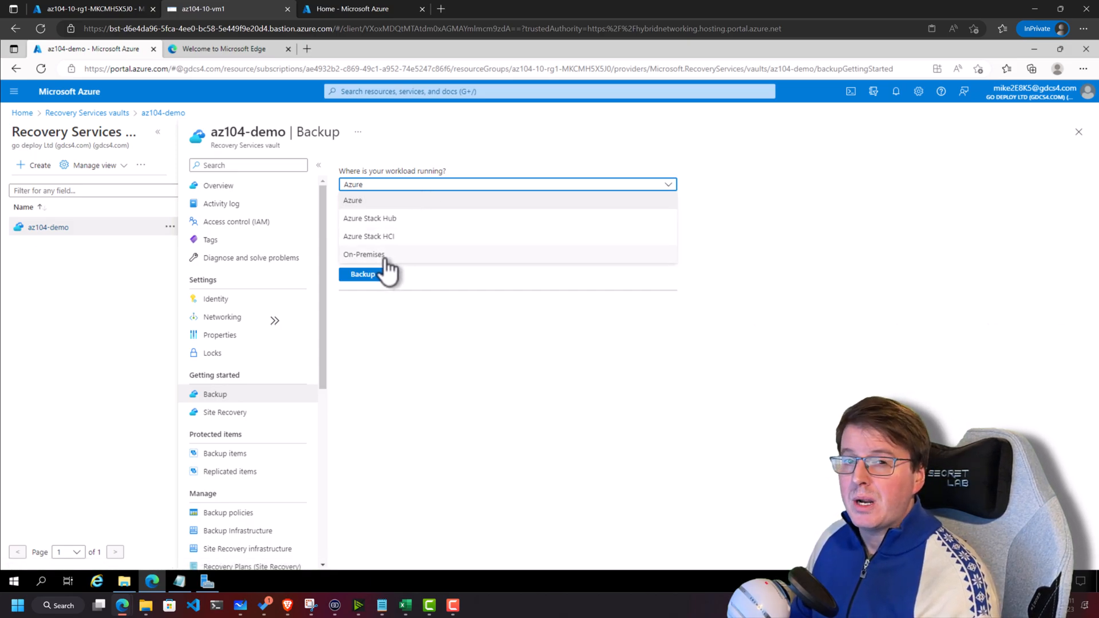
left_click(364, 253)
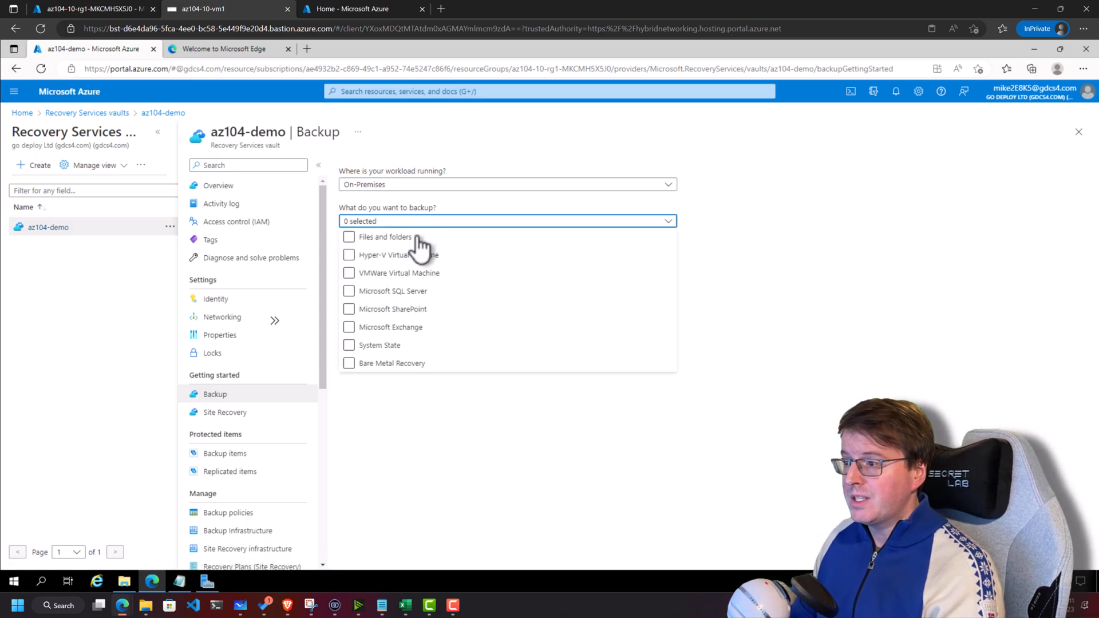
left_click(349, 309)
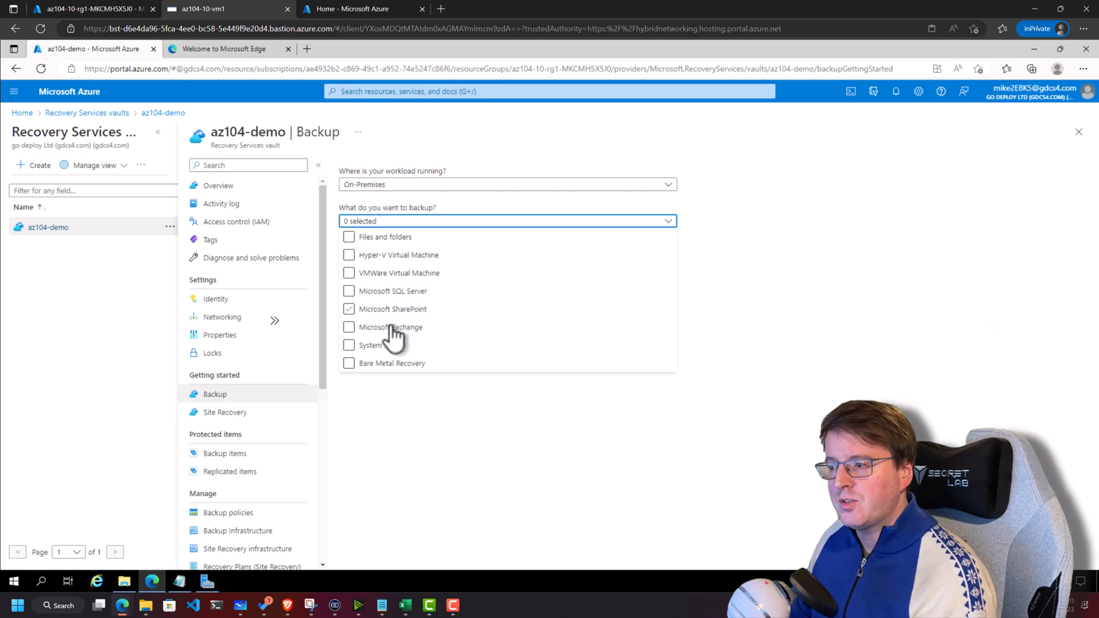
left_click(349, 291)
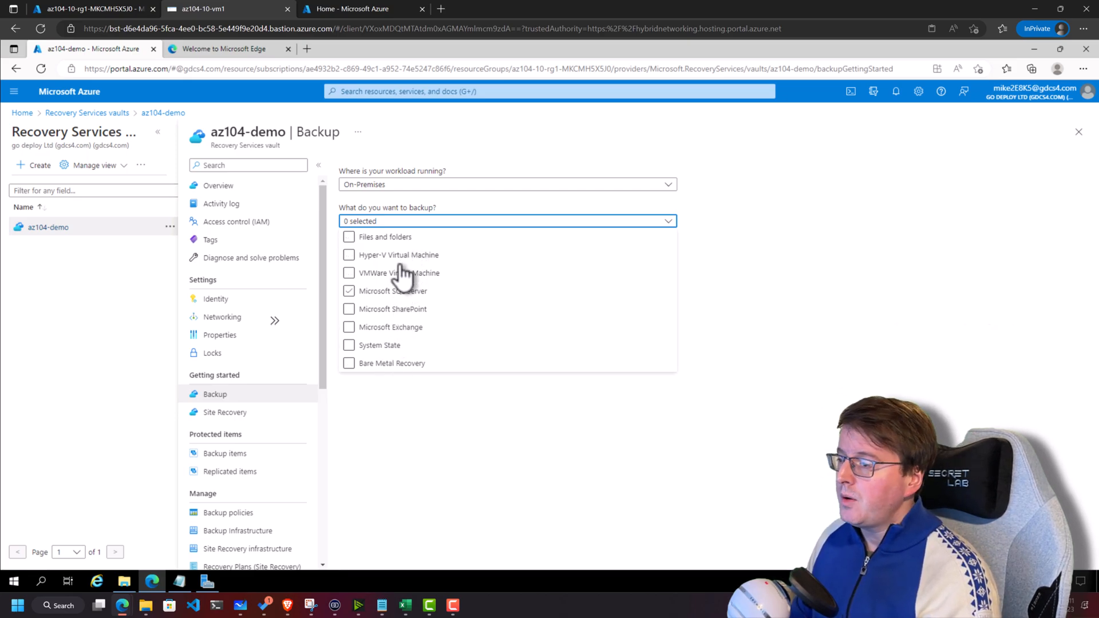
left_click(349, 237)
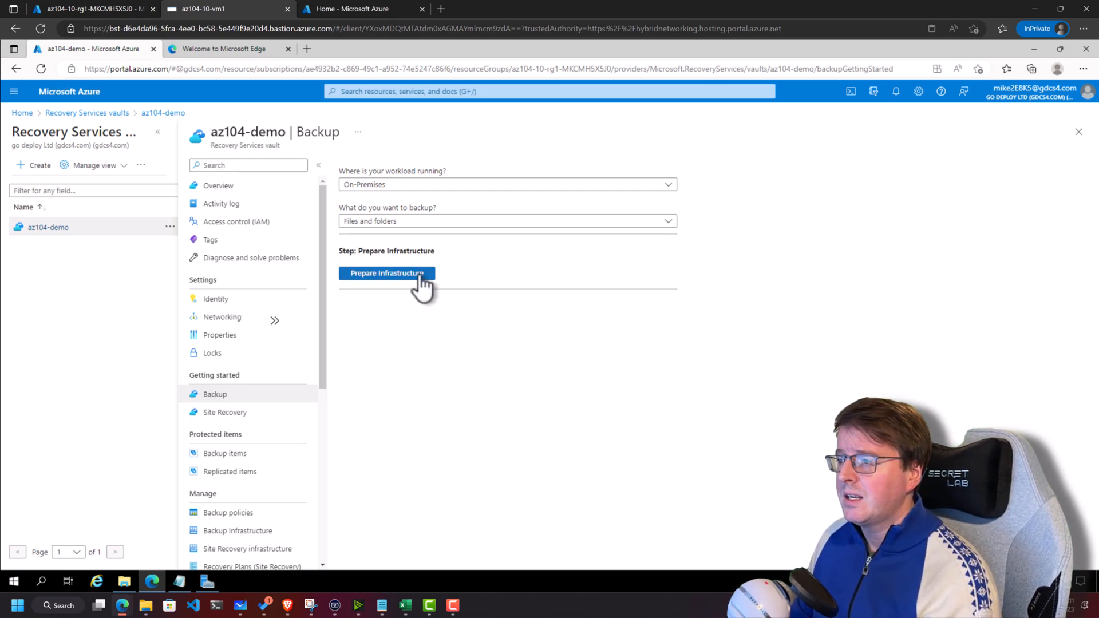
left_click(386, 273)
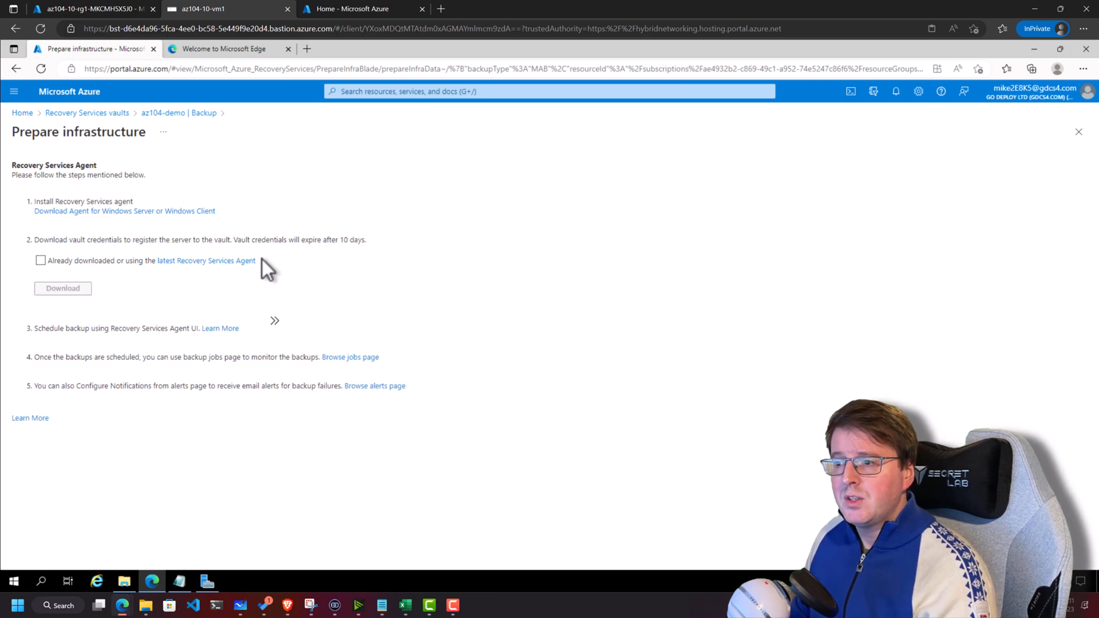
mouse_move(124, 211)
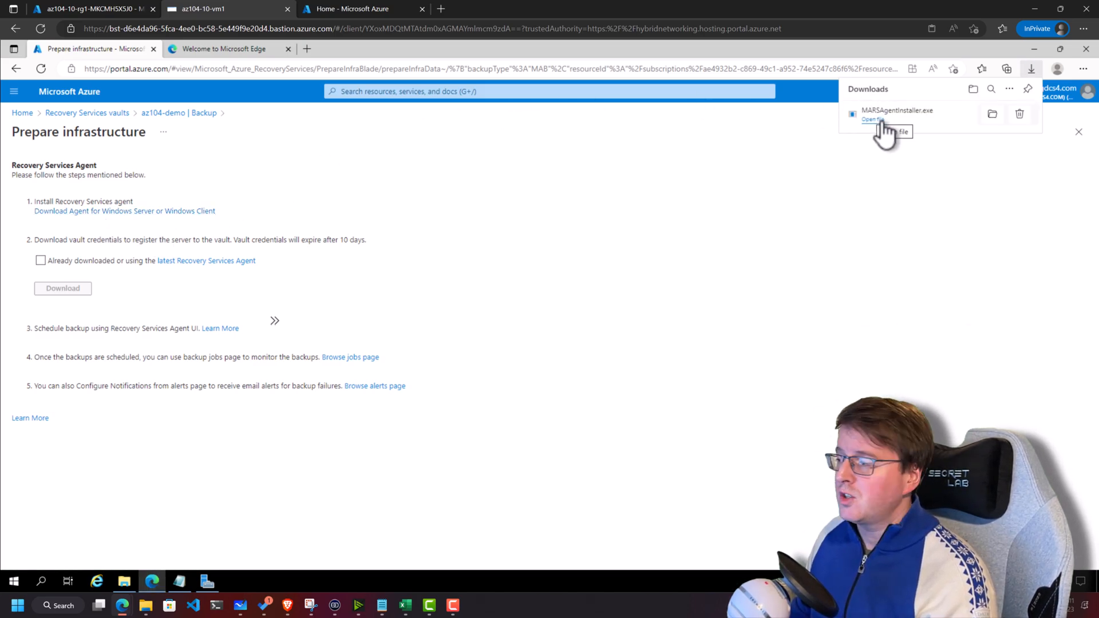
mouse_move(567, 196)
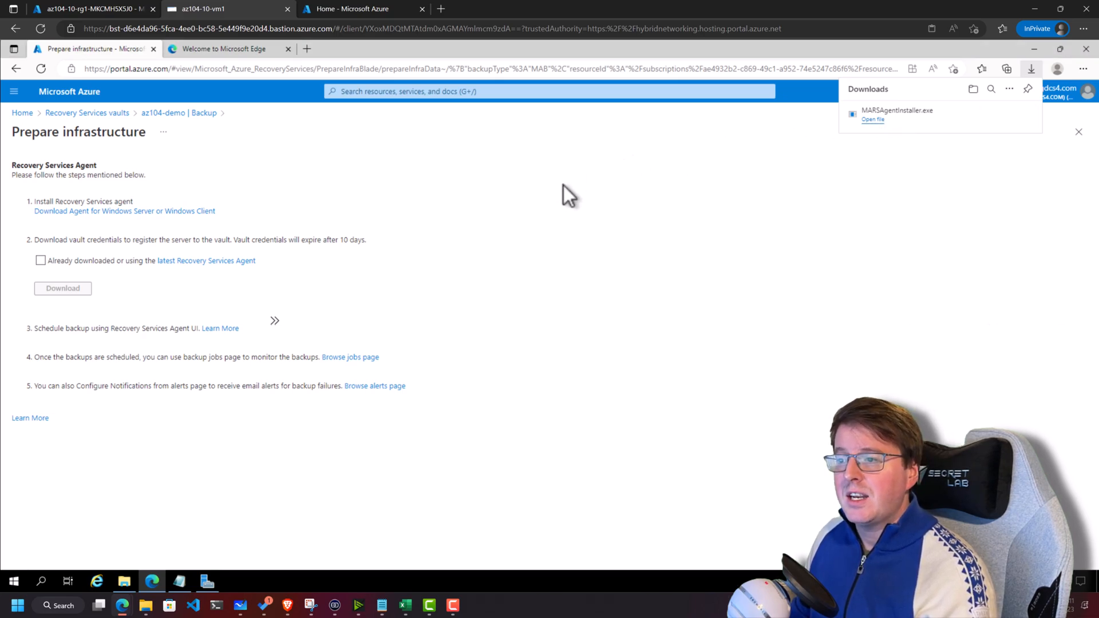
- Launch the downloaded Recovery Services agent installer from the Downloads panel
left_click(872, 119)
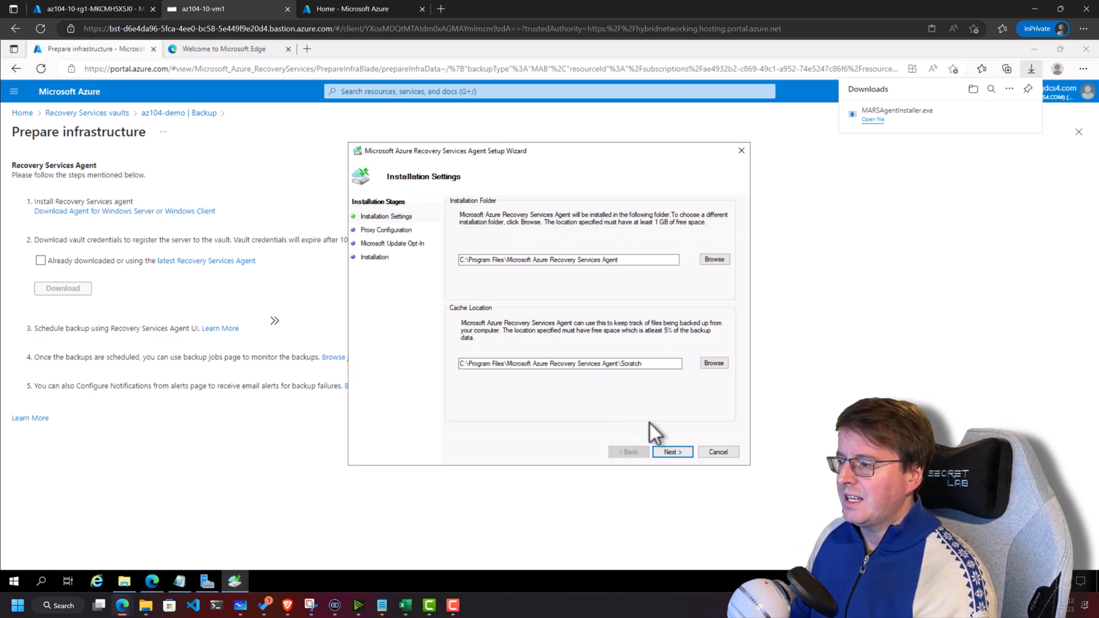
mouse_move(487, 245)
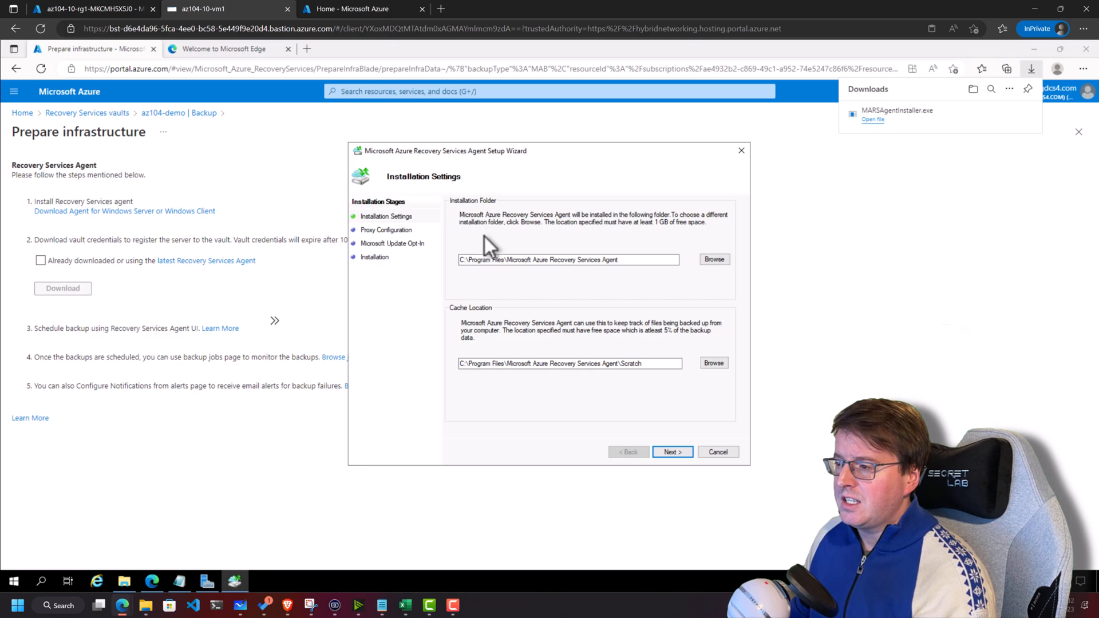
- Install the agent with default folders and proxy, Microsoft Update opted in, then proceed to registration
left_click(670, 451)
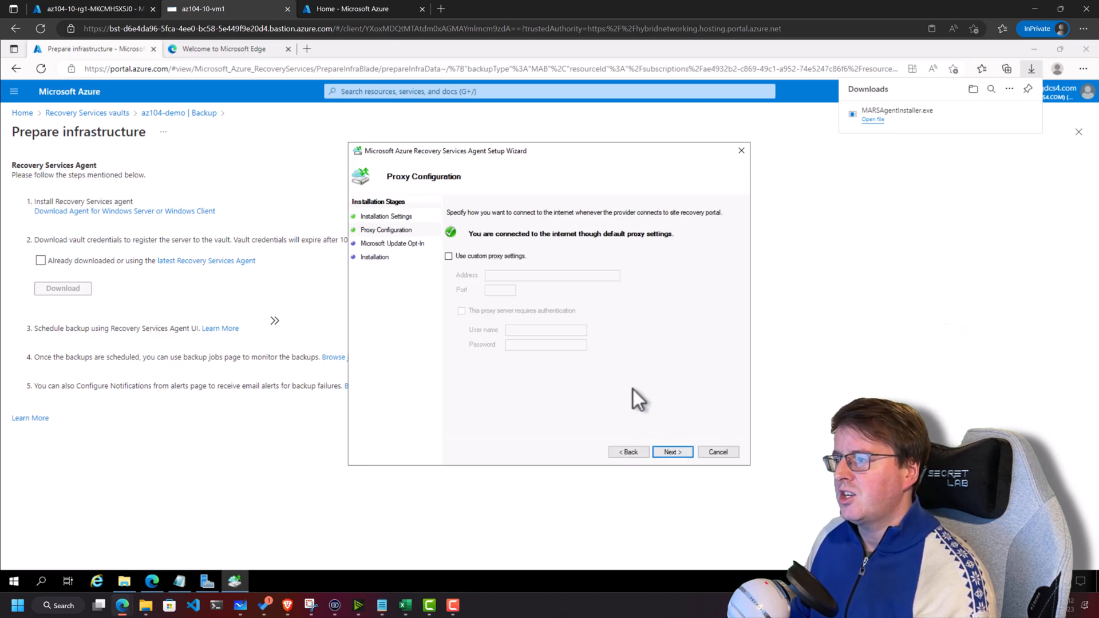
left_click(671, 452)
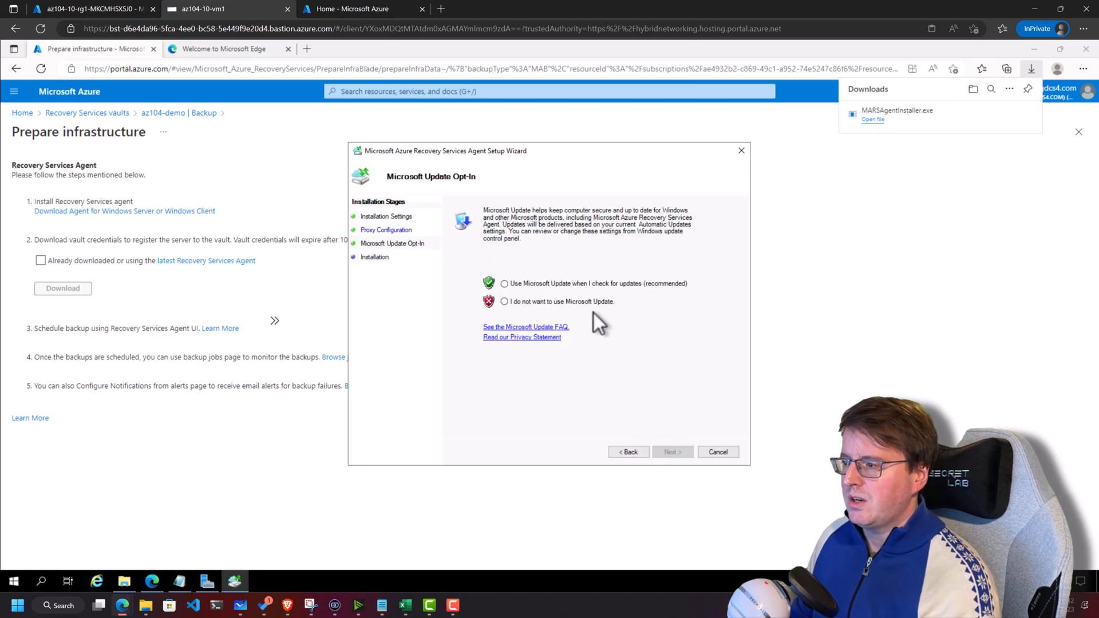
left_click(503, 283)
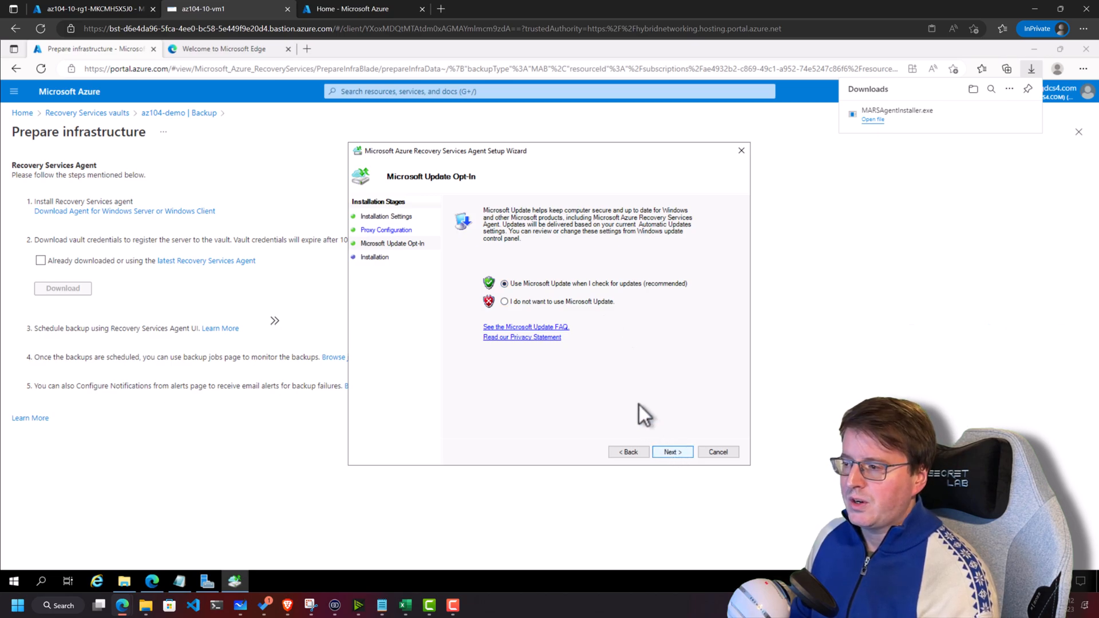
left_click(670, 451)
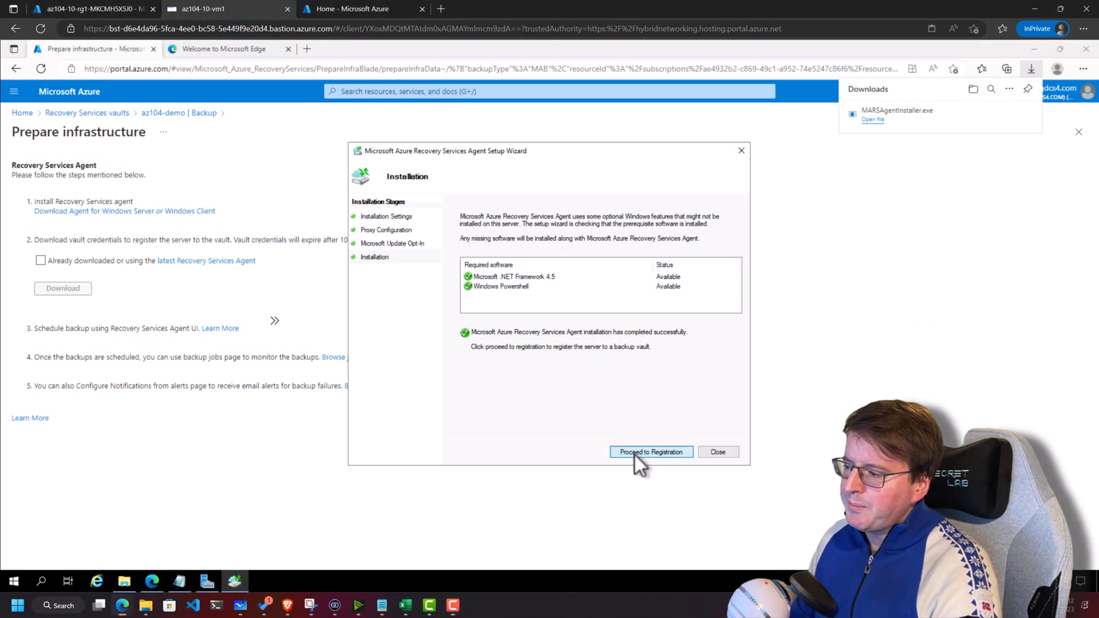
left_click(650, 451)
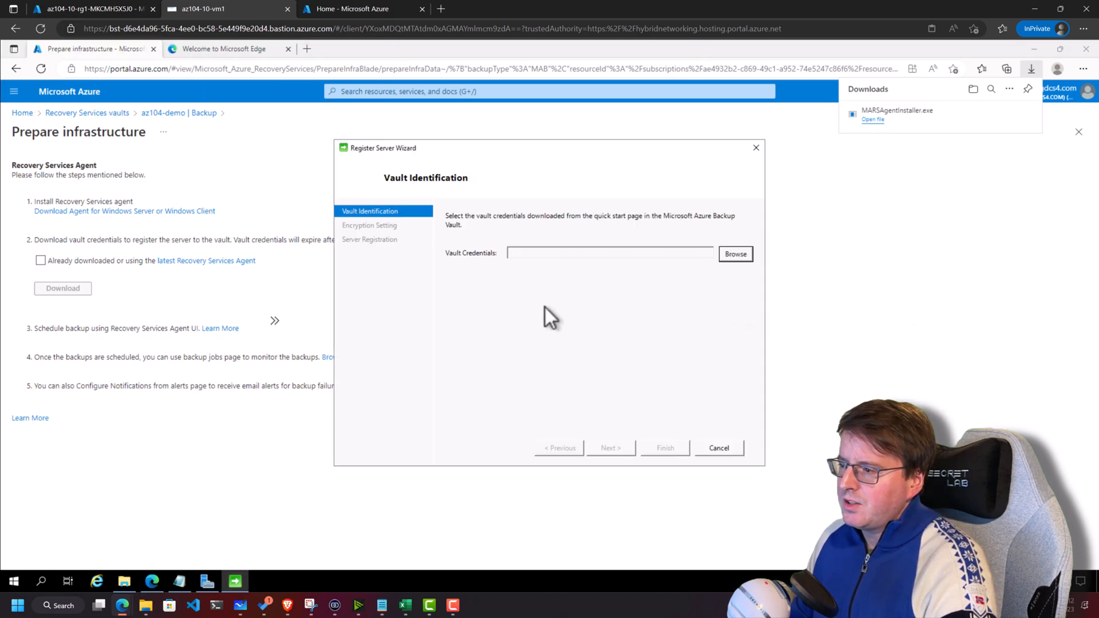
mouse_move(273, 309)
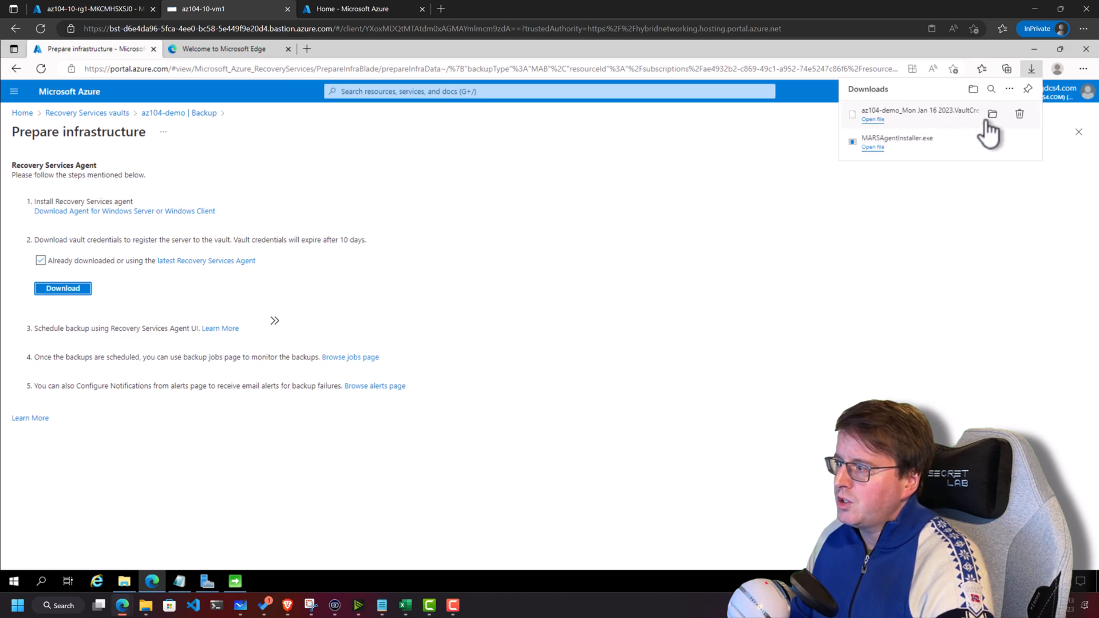
- Inspect the downloaded az104-demo vault credentials file, then browse for it in the wizard
right_click(420, 218)
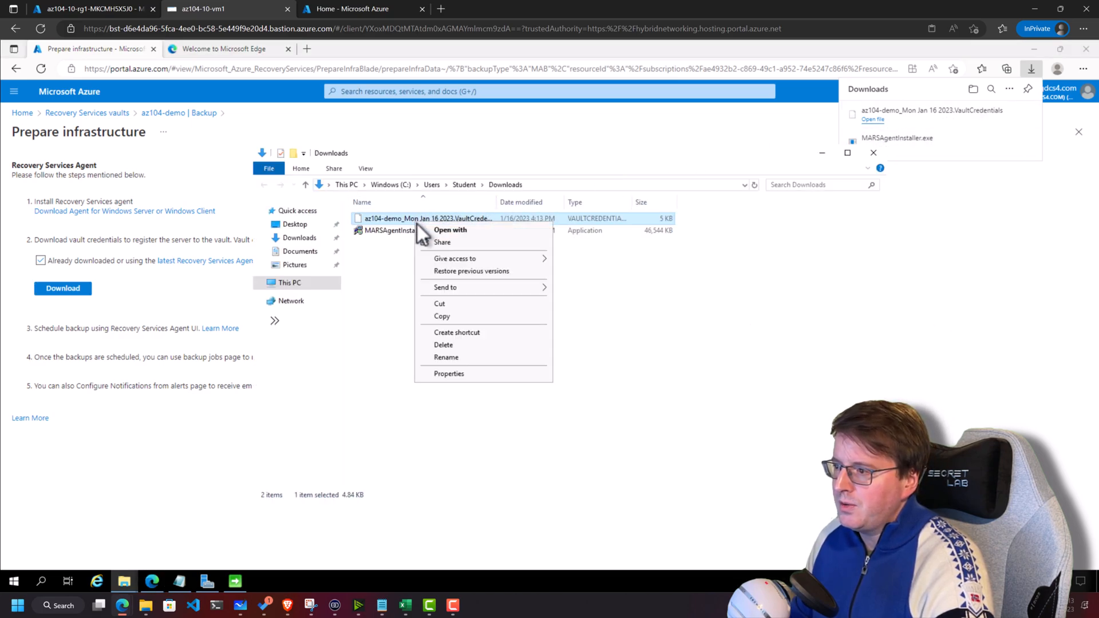
left_click(470, 263)
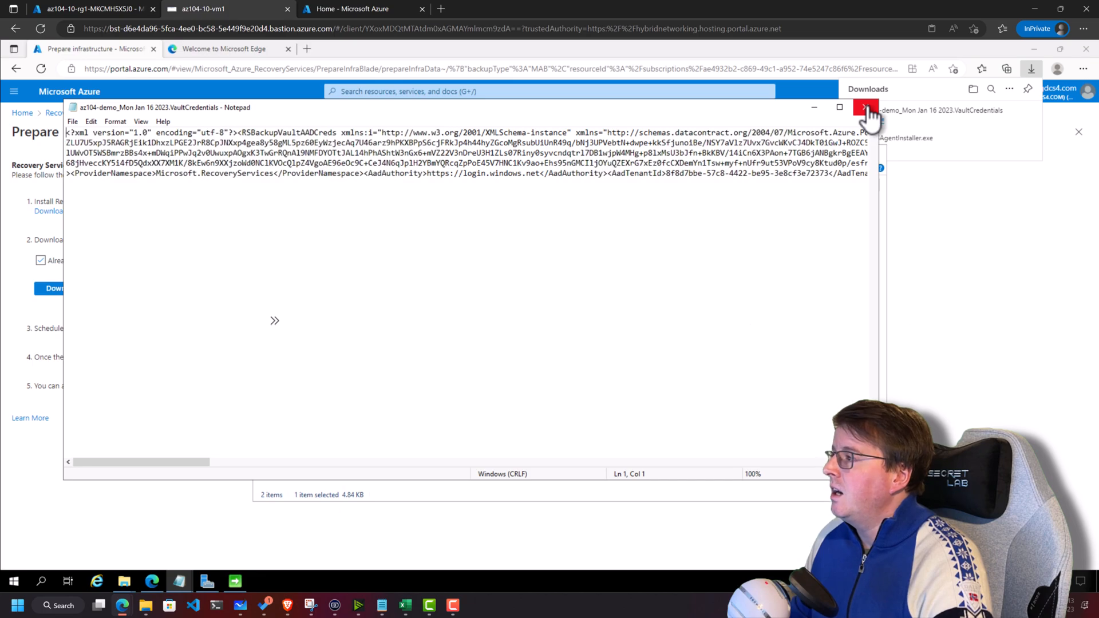
left_click(867, 107)
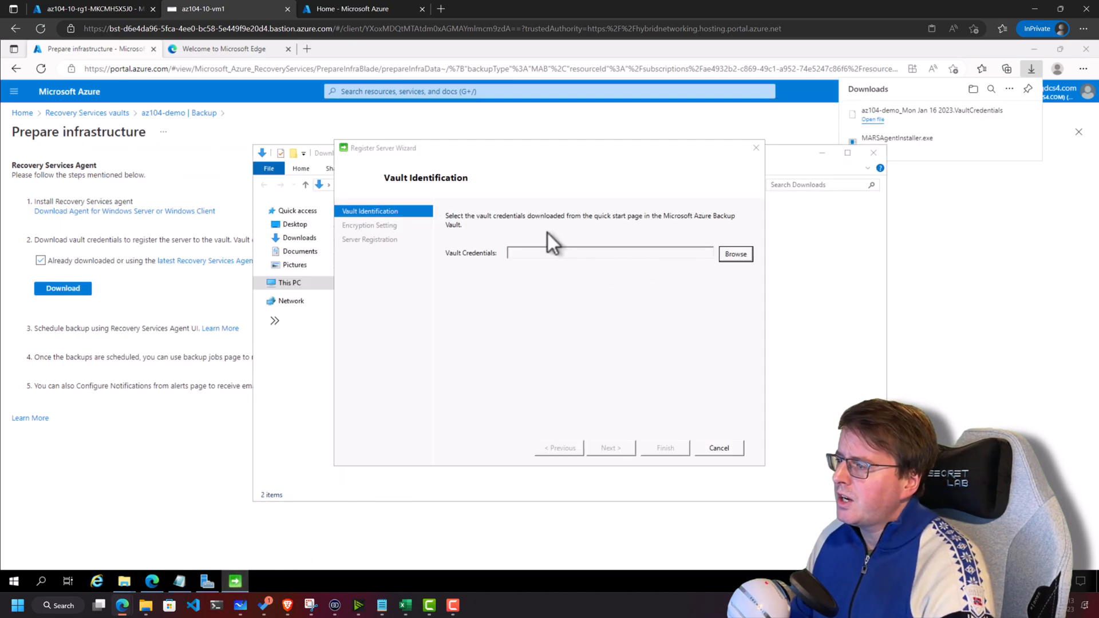
left_click(735, 254)
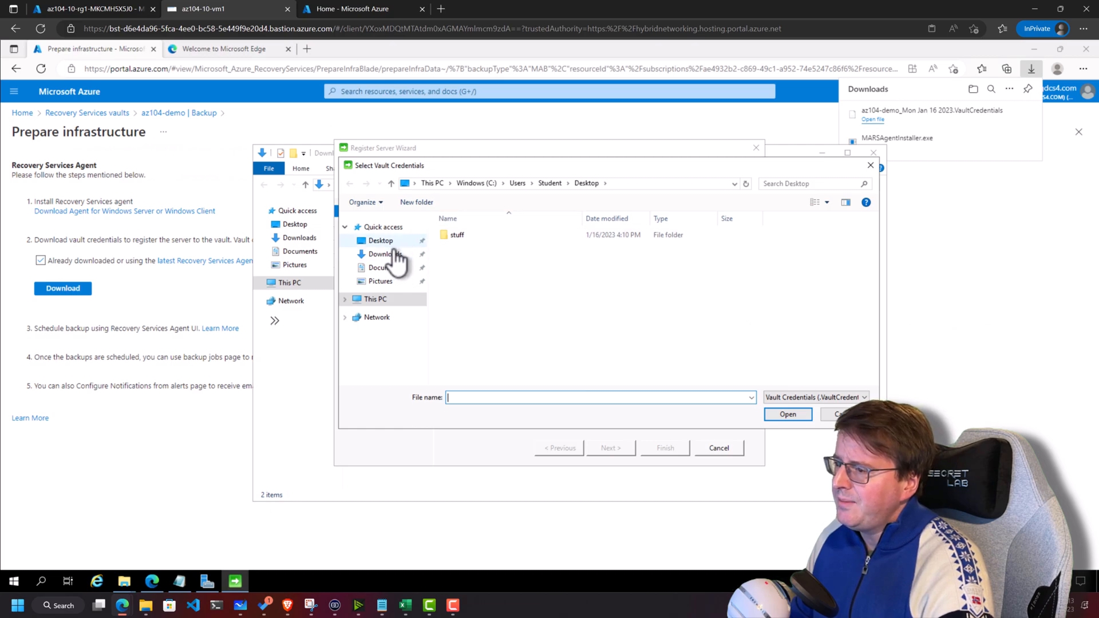
- Identify the az104-demo vault with the .VaultCredentials file from Downloads and continue to encryption settings
left_click(786, 415)
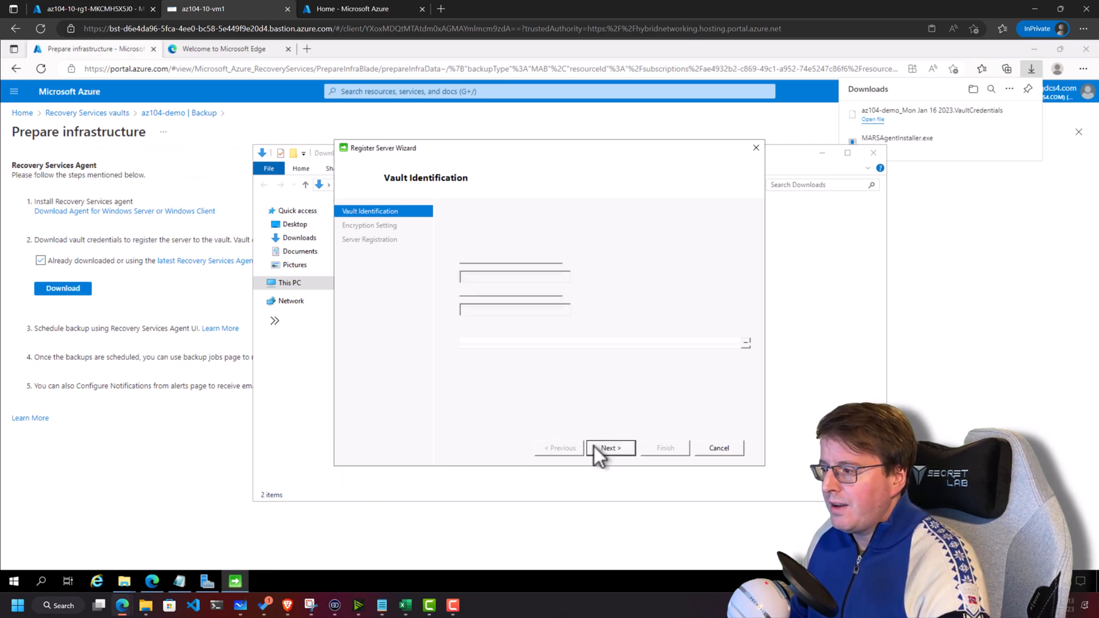
left_click(609, 447)
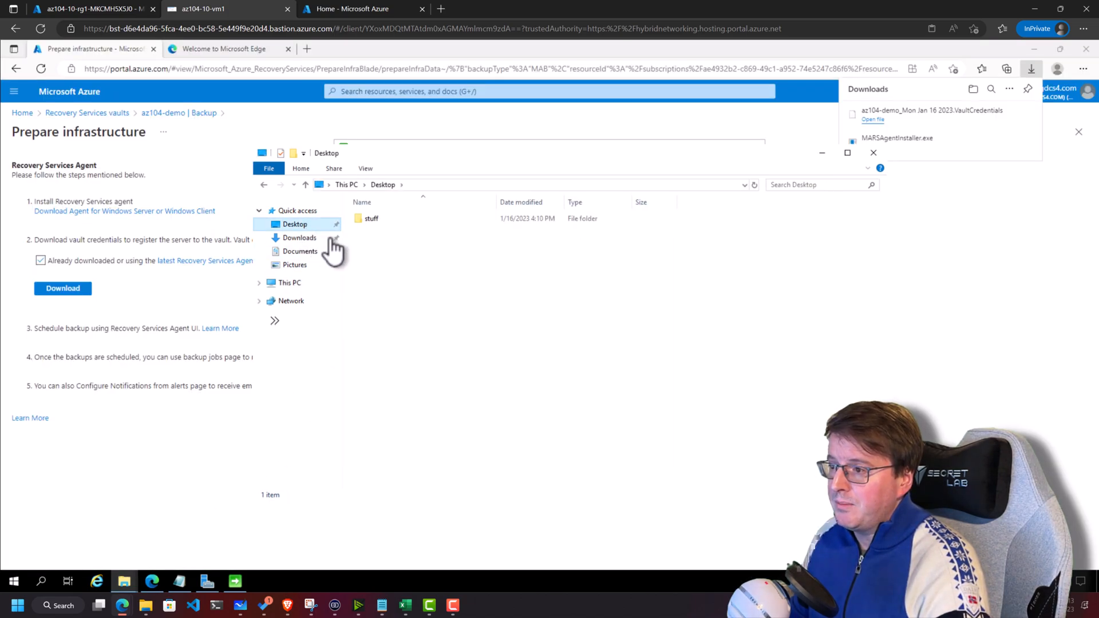
- Browse into the stuff folder on the Desktop as the passphrase save location
left_click(371, 218)
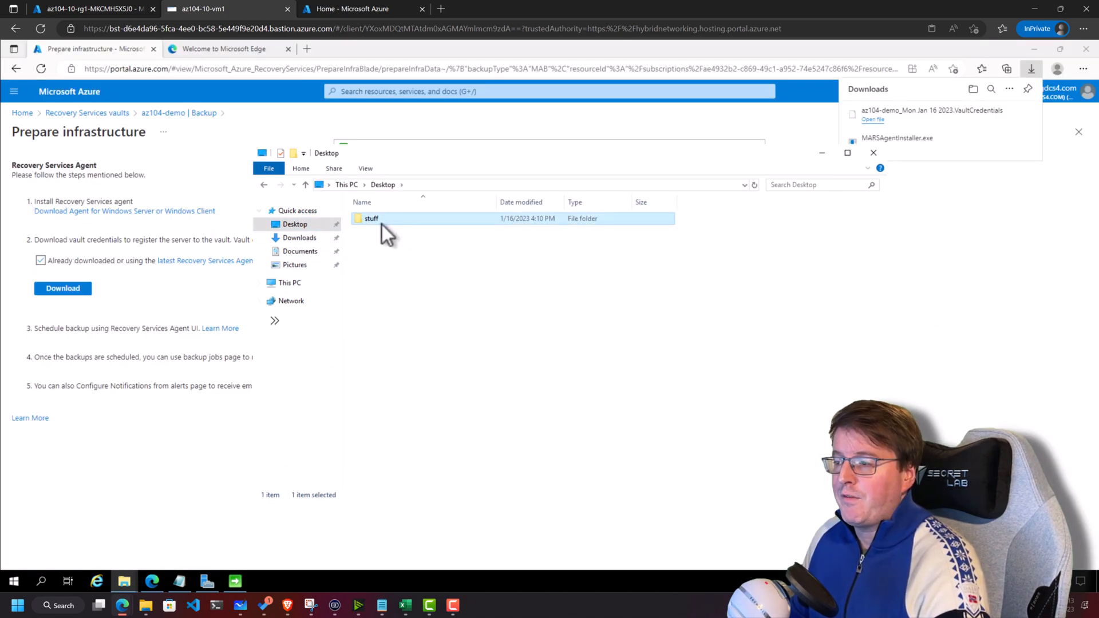
double_click(371, 218)
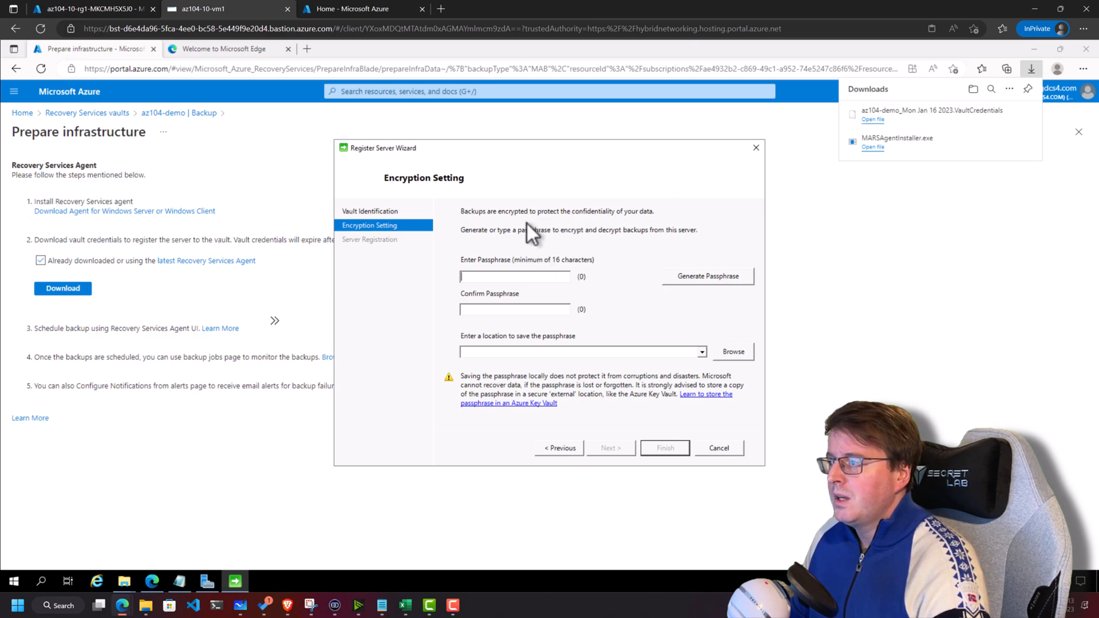
mouse_move(655, 232)
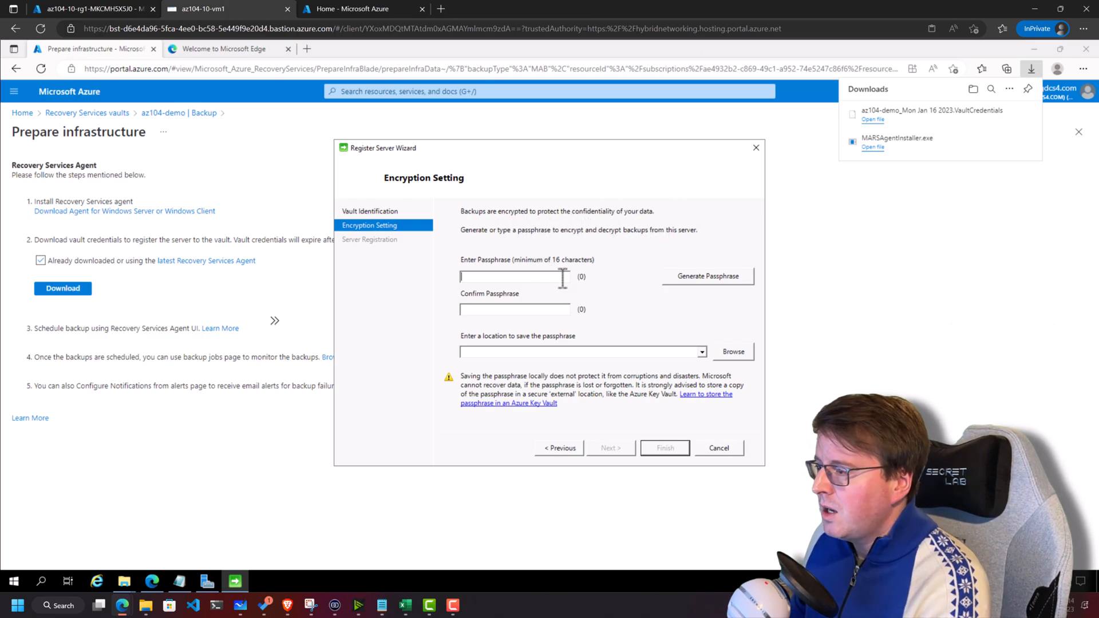
- Generate a 36-character passphrase, save it to the Desktop and finish server registration
type("**")
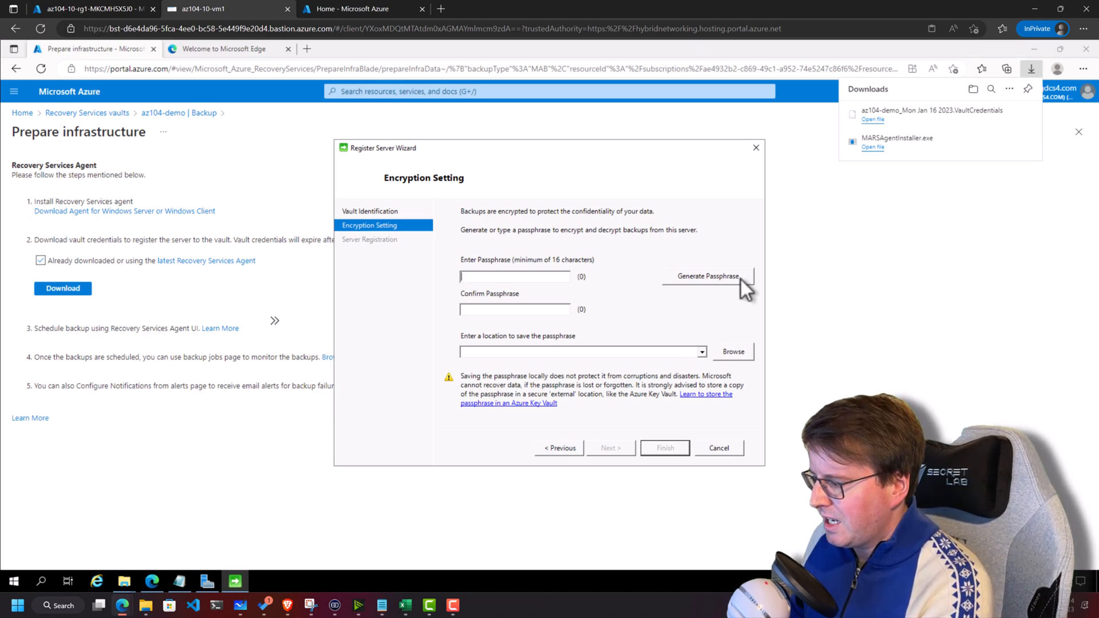
left_click(707, 276)
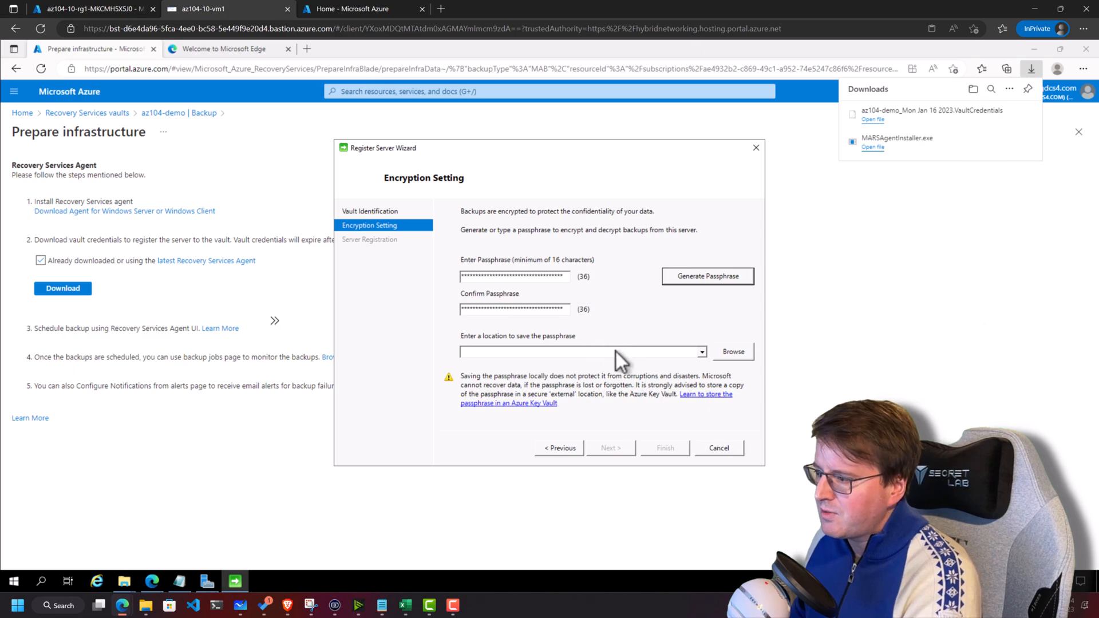
left_click(732, 351)
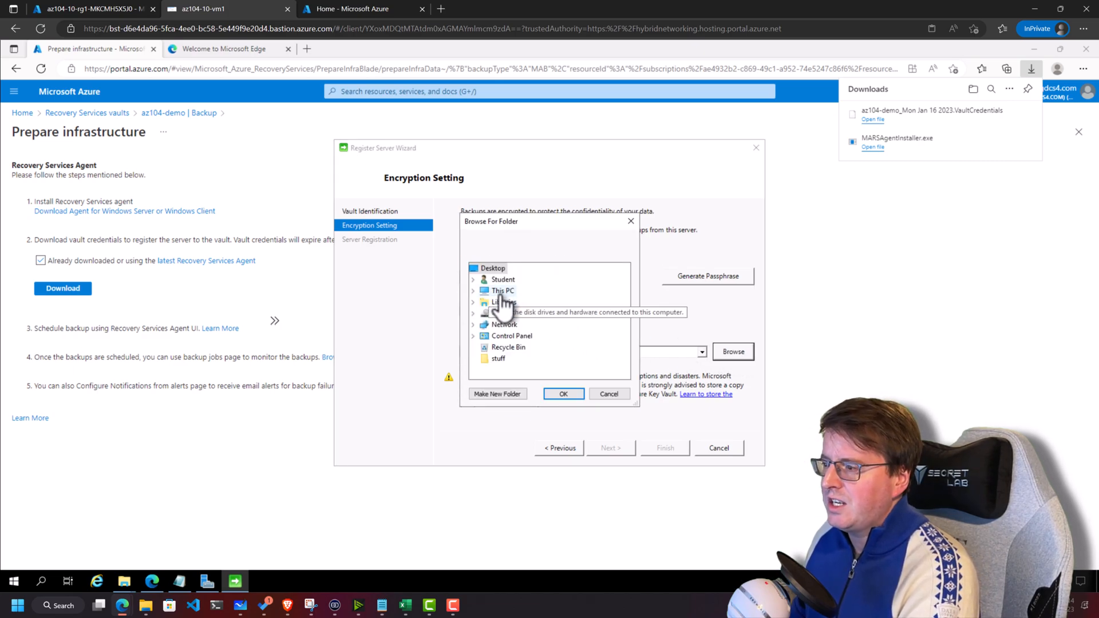
left_click(474, 290)
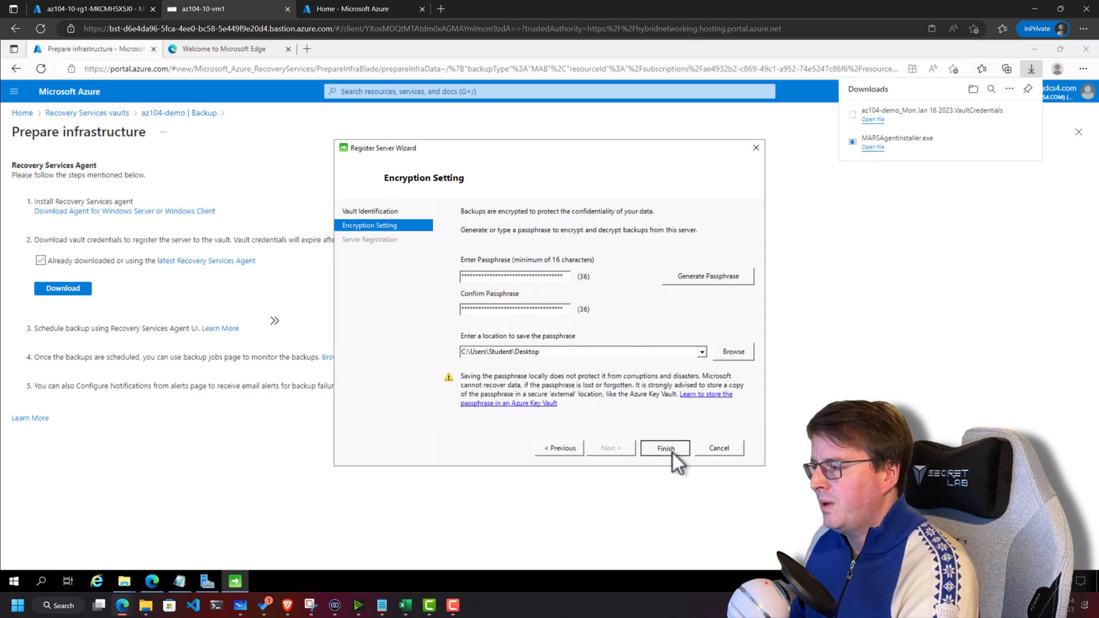
left_click(664, 447)
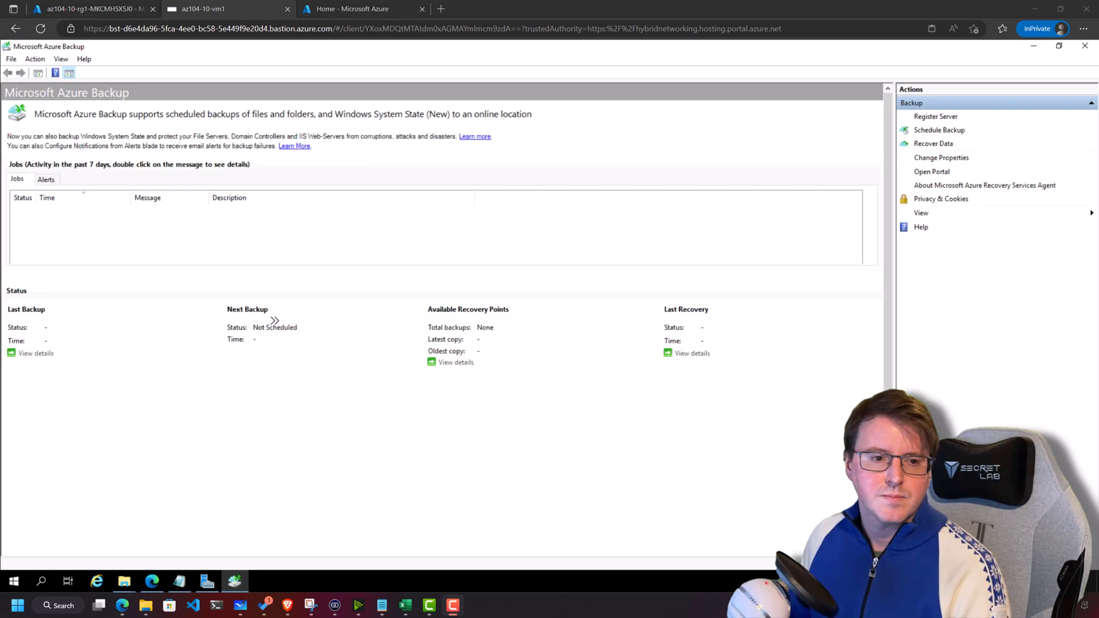
mouse_move(893, 213)
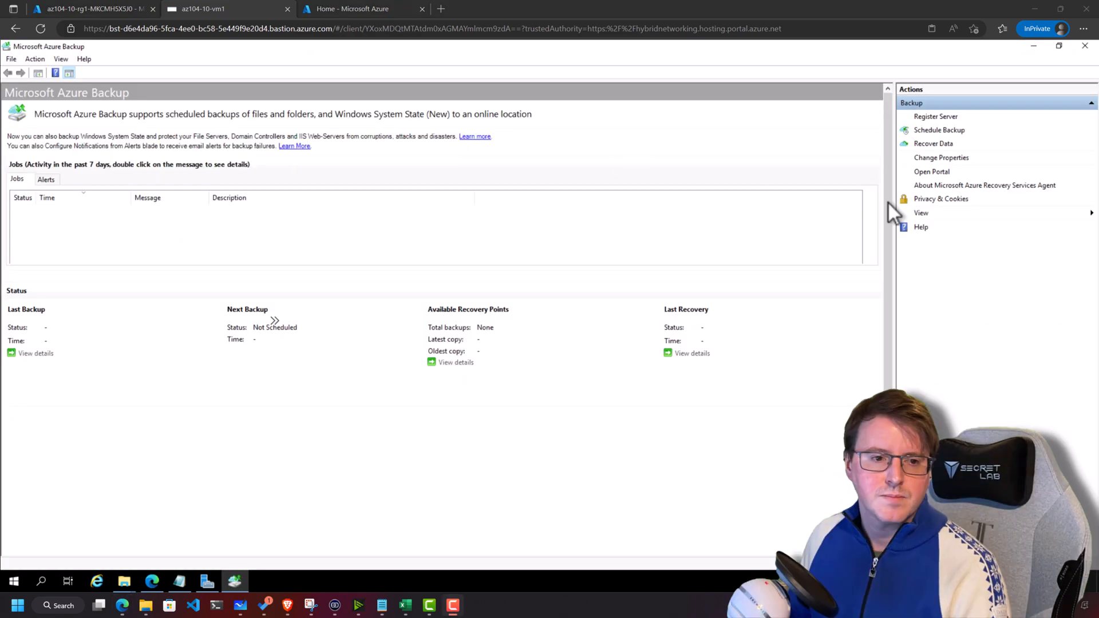
mouse_move(889, 161)
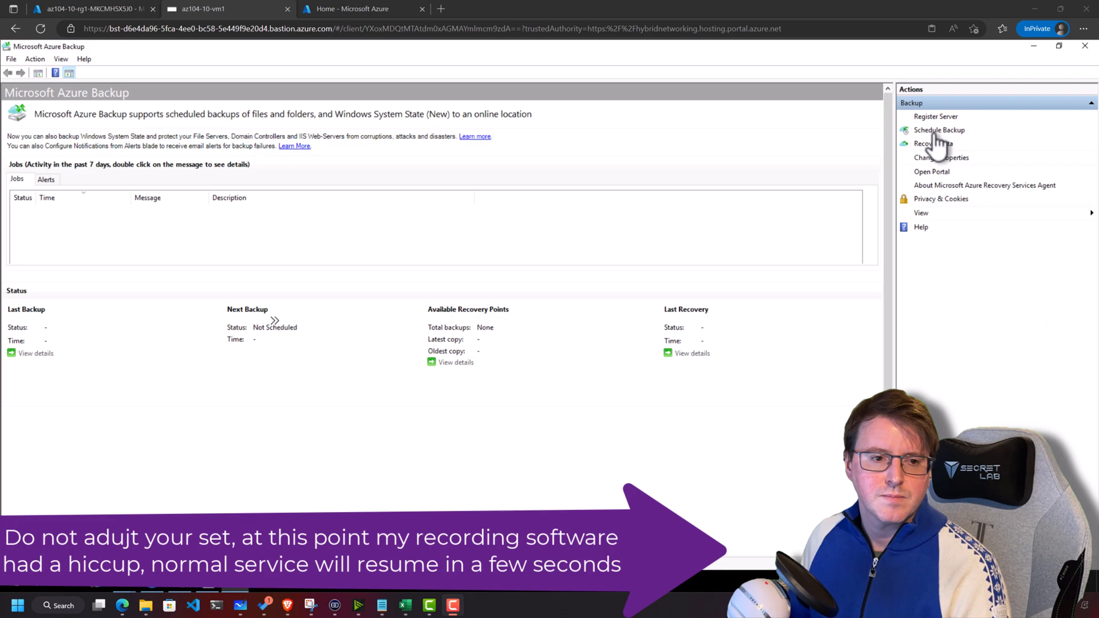
- Launch the Schedule Backup Wizard and advance to the Select Items to Backup step
left_click(933, 143)
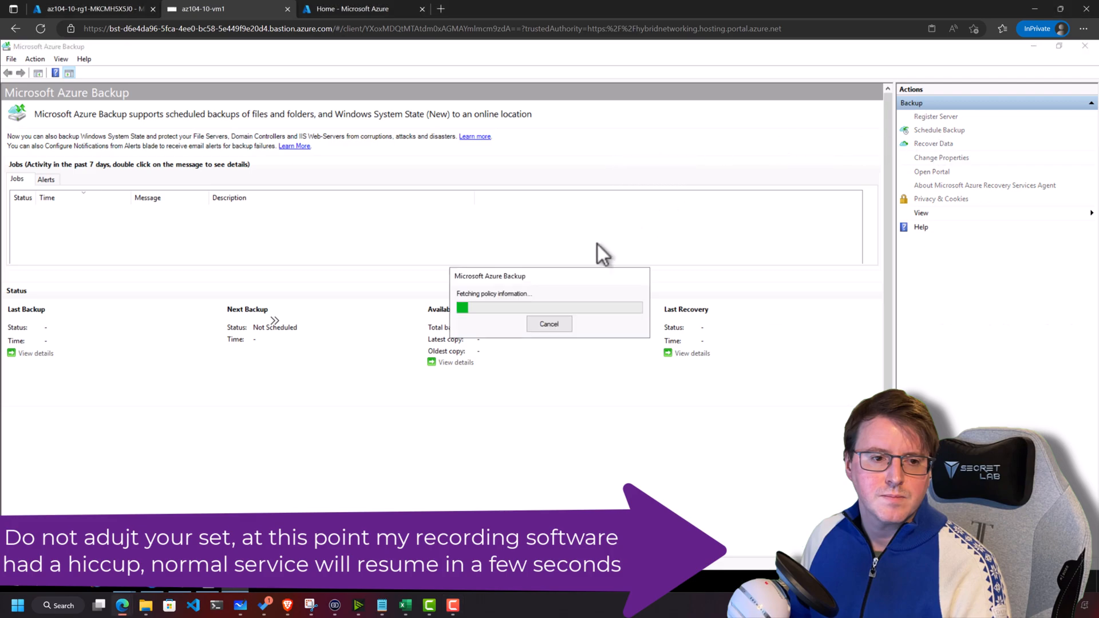
left_click(939, 130)
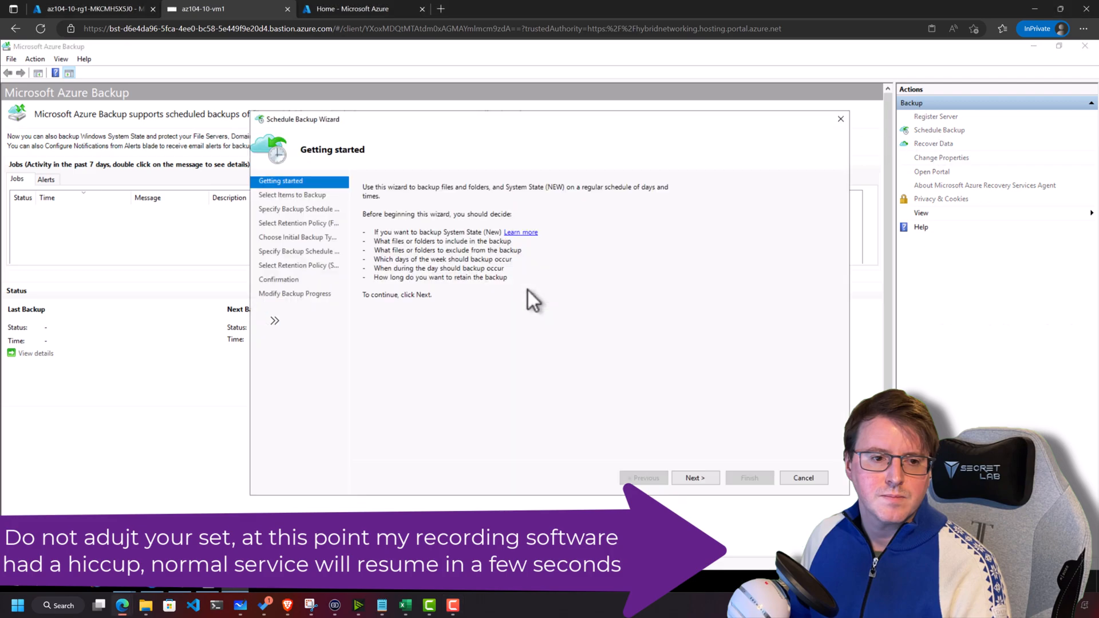
left_click(694, 477)
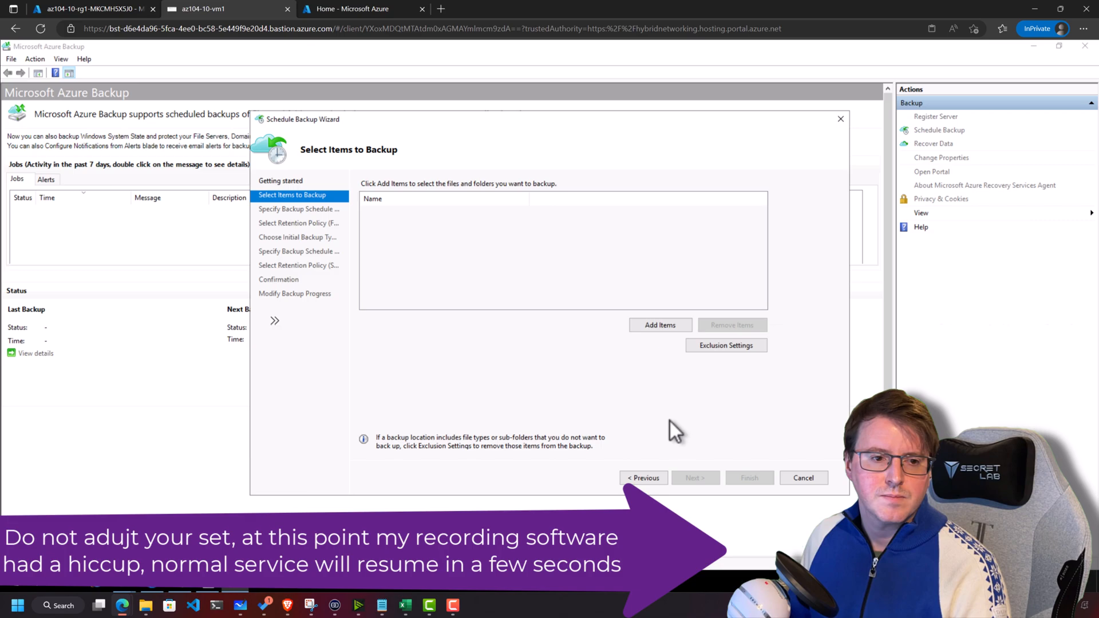
- Add the Desktop\stuff folder as the item to back up and proceed to the schedule
left_click(659, 324)
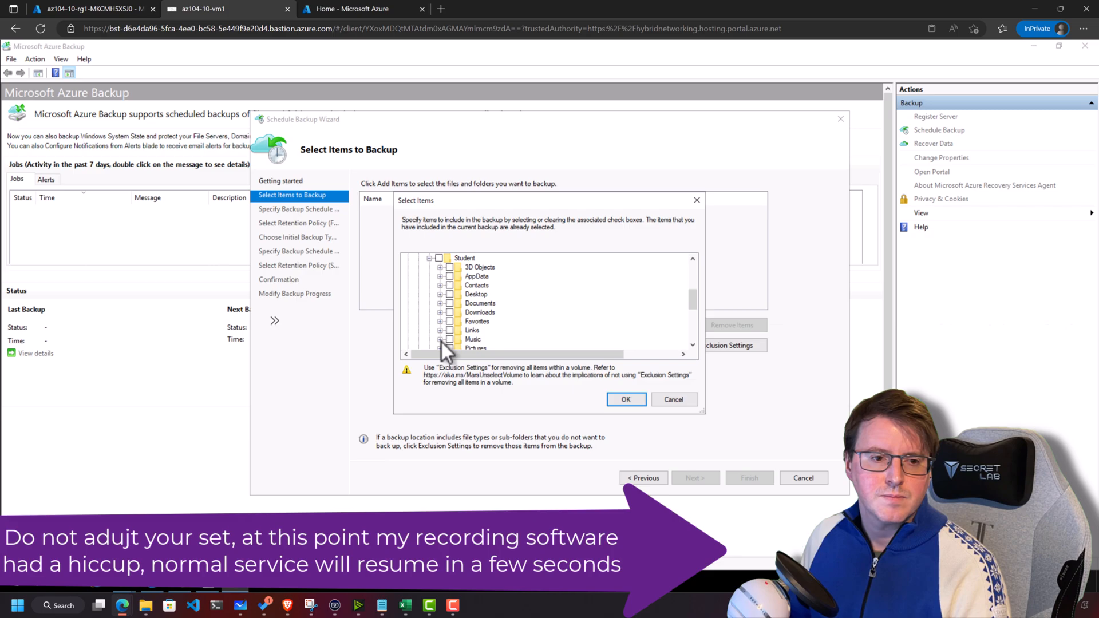
mouse_move(447, 303)
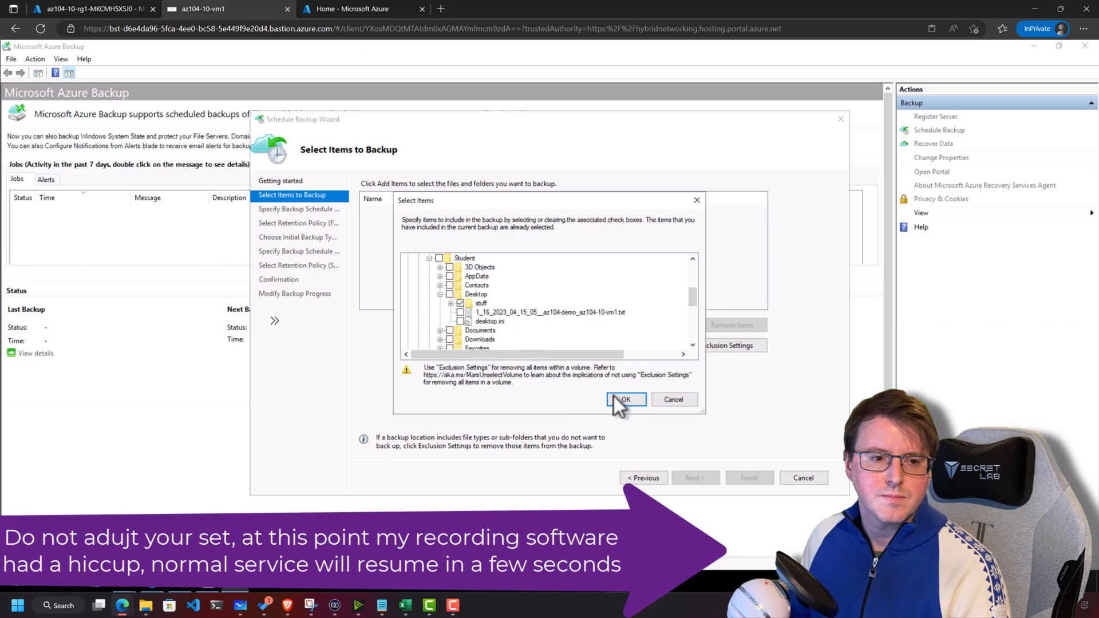
left_click(625, 400)
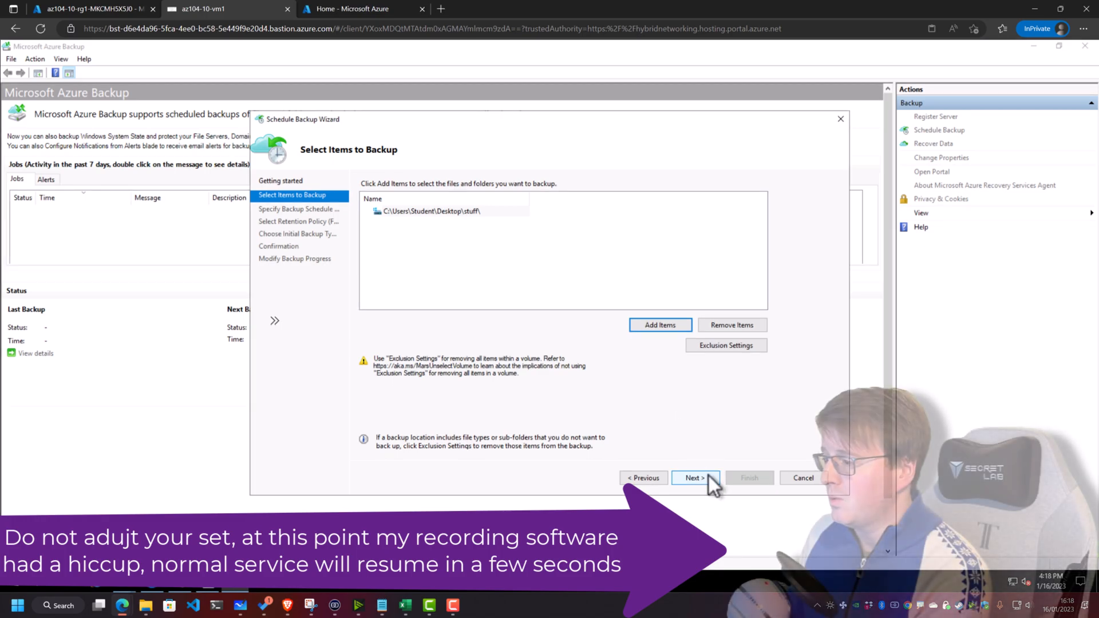
left_click(693, 477)
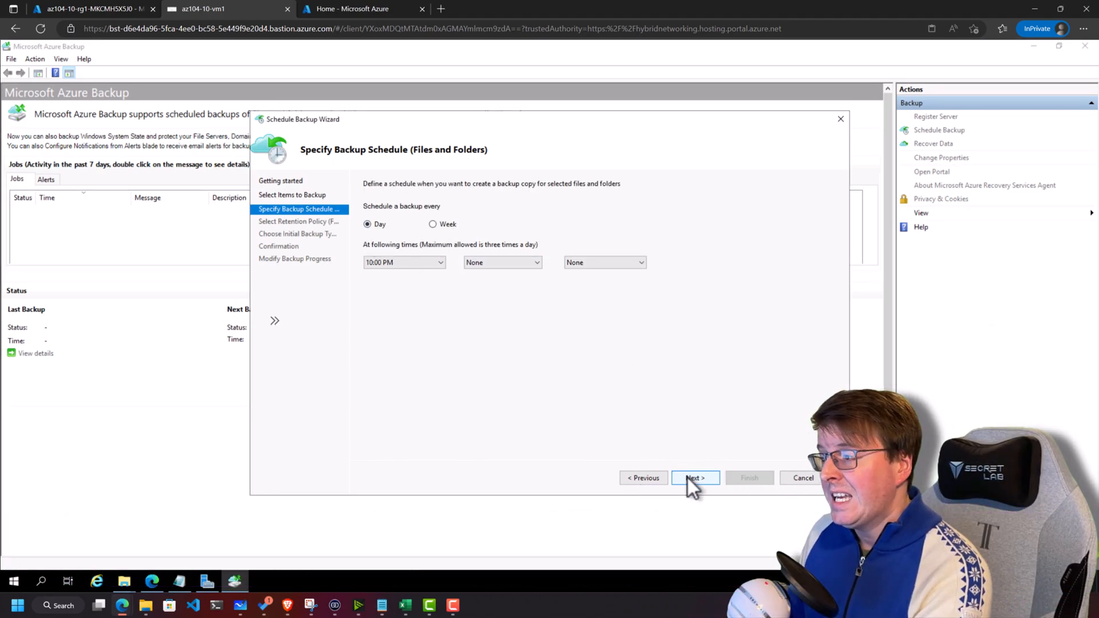
- Accept the daily 10:00 PM schedule, 180-day retention and Online transfer, then finish the wizard
left_click(693, 478)
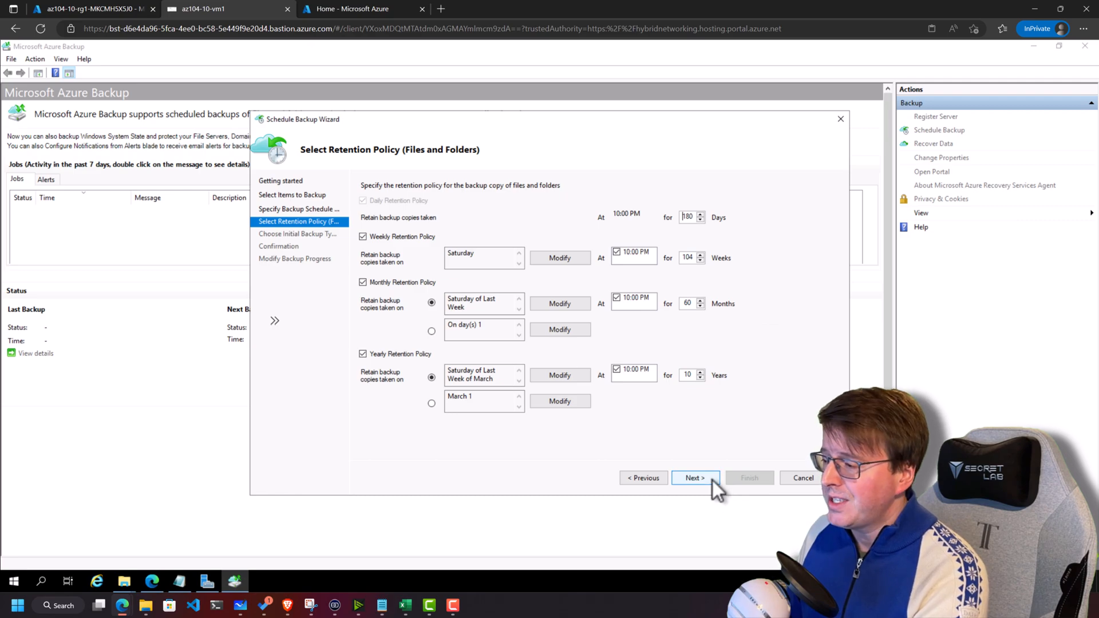
left_click(693, 477)
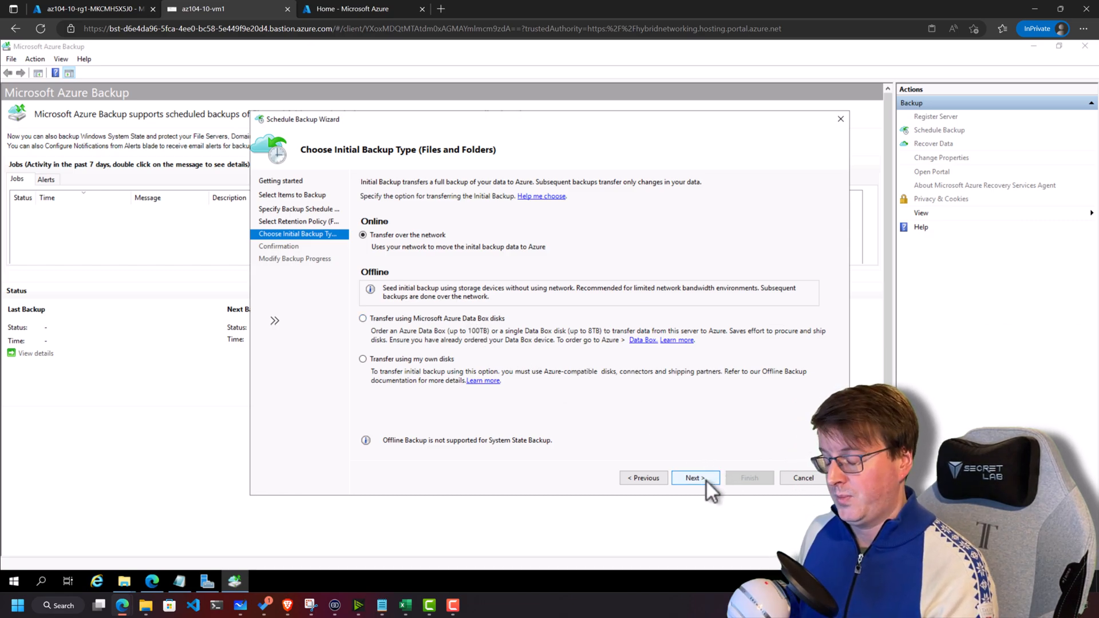
left_click(694, 477)
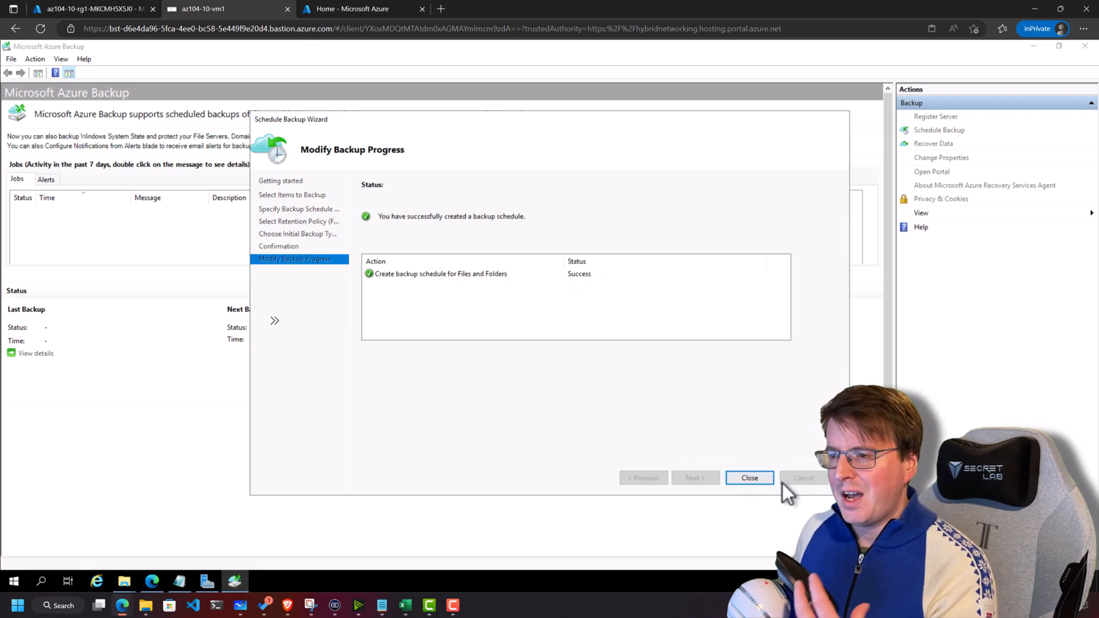
left_click(749, 477)
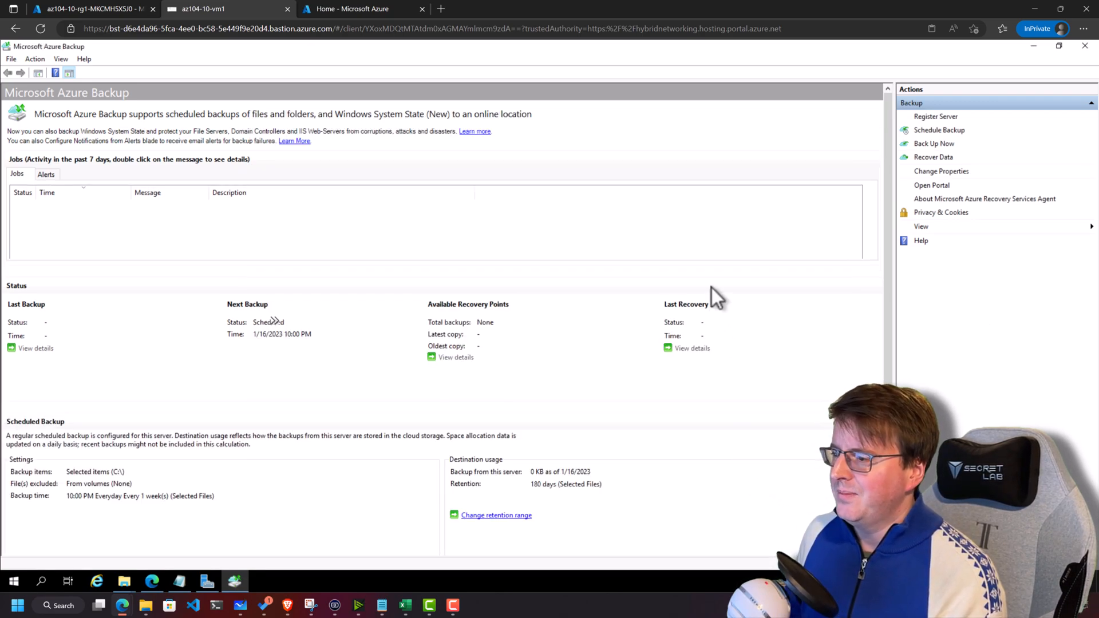
mouse_move(420, 284)
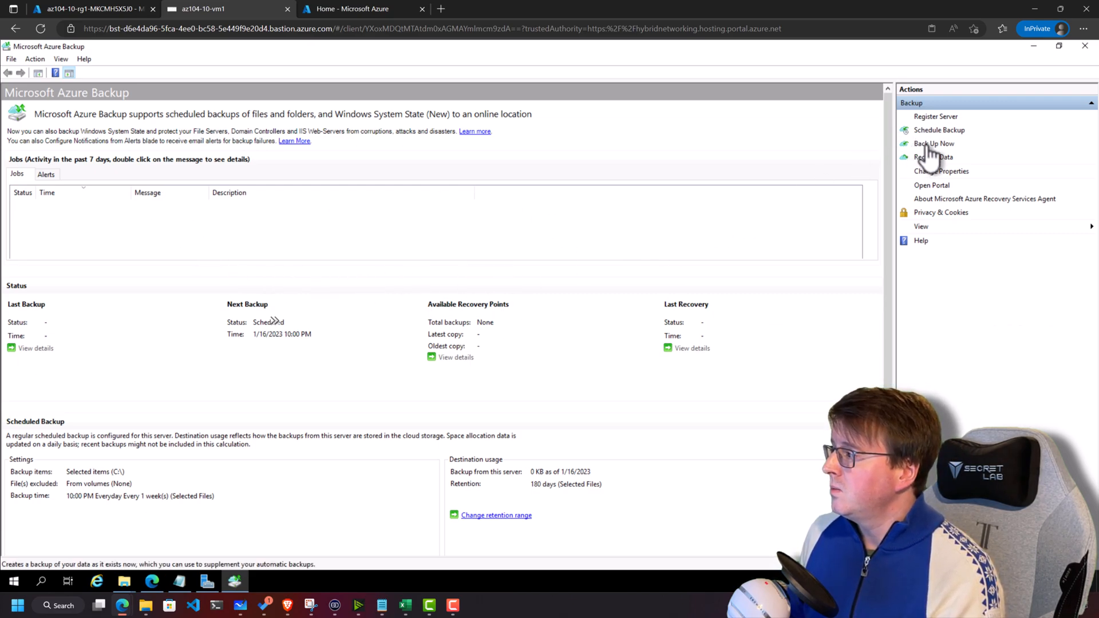
- Run Back Up Now for Files and Folders, completing the stuff folder backup with 19.43 MB transferred
left_click(933, 143)
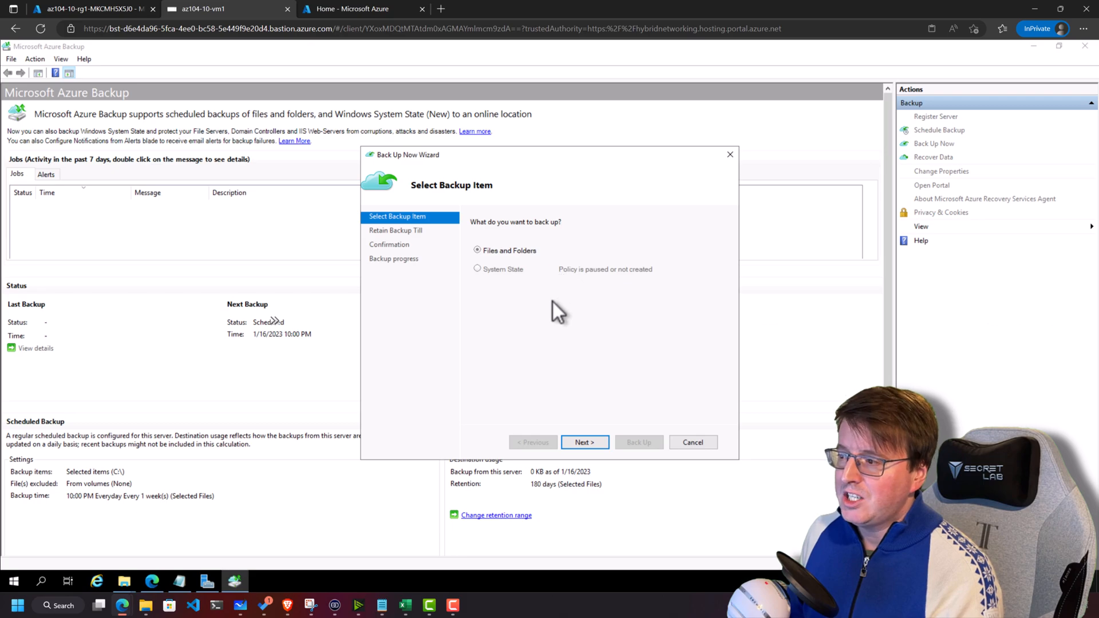
left_click(584, 443)
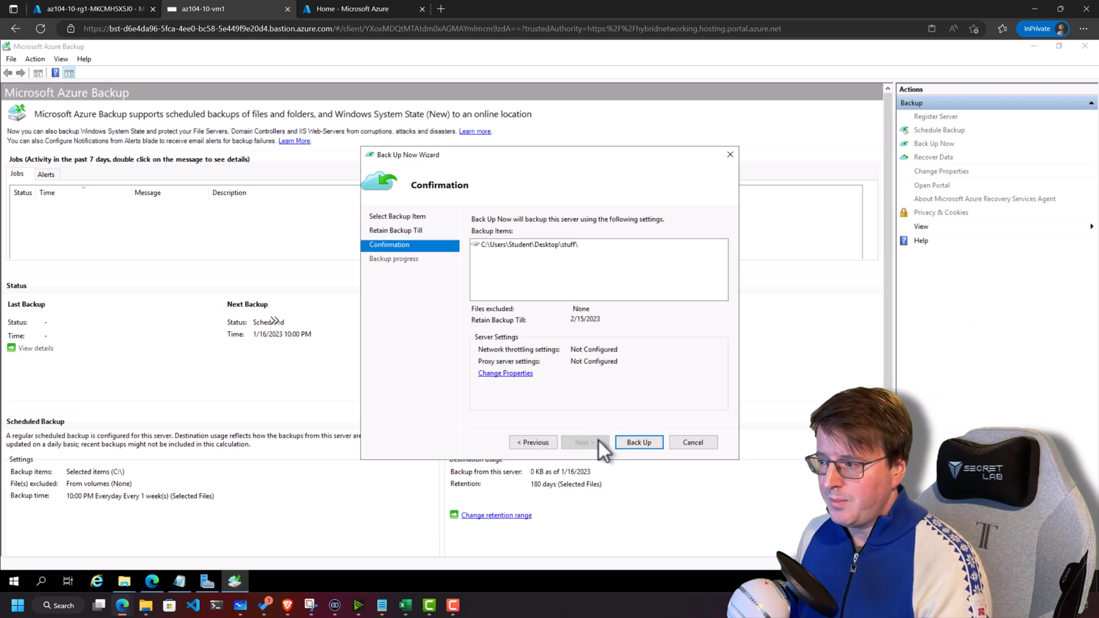
left_click(636, 443)
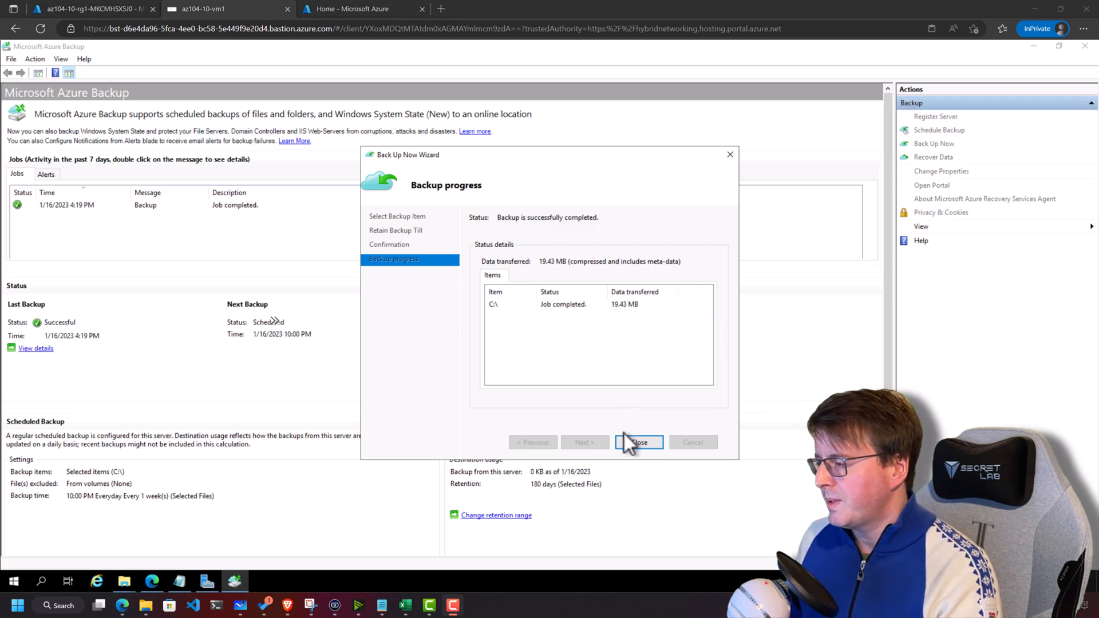
left_click(636, 442)
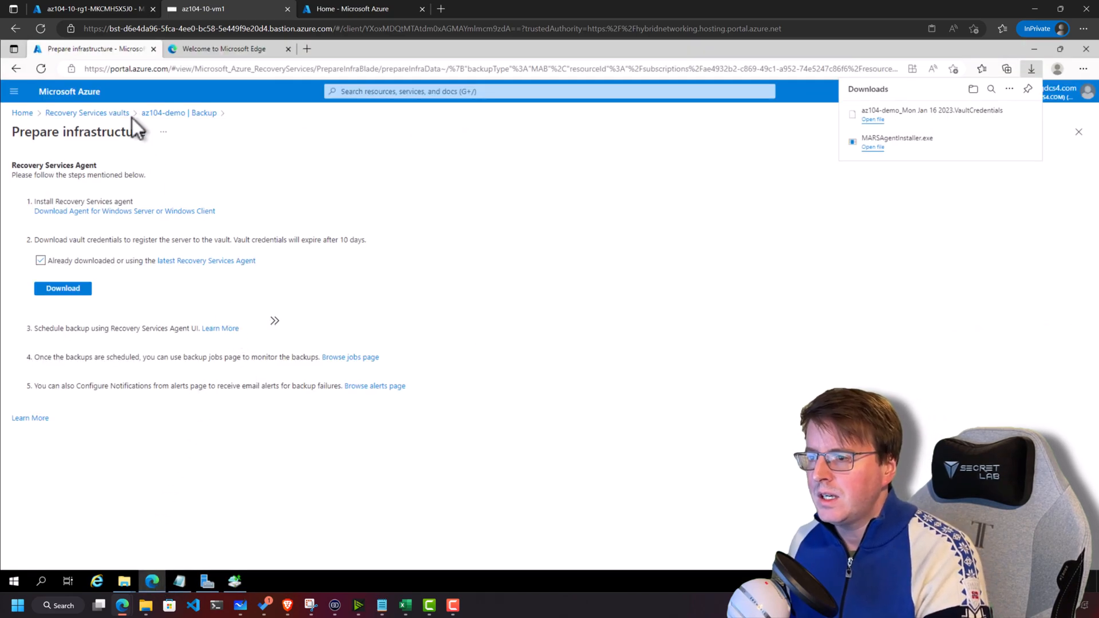
- Return to Recovery Services vaults and show the az104-demo vault's Backup items
left_click(87, 112)
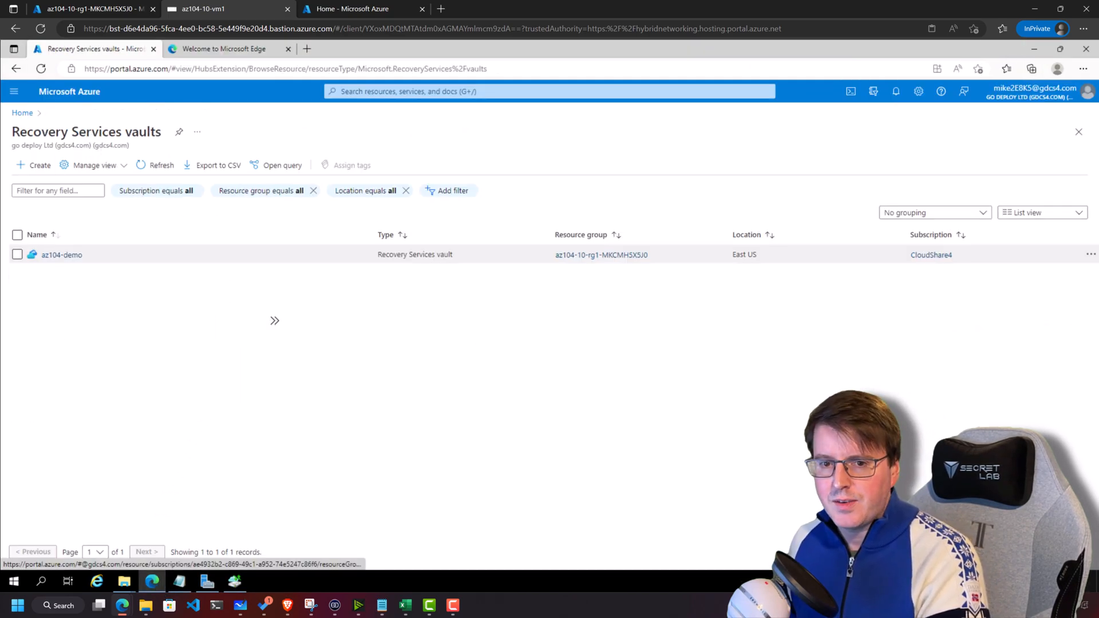
left_click(62, 254)
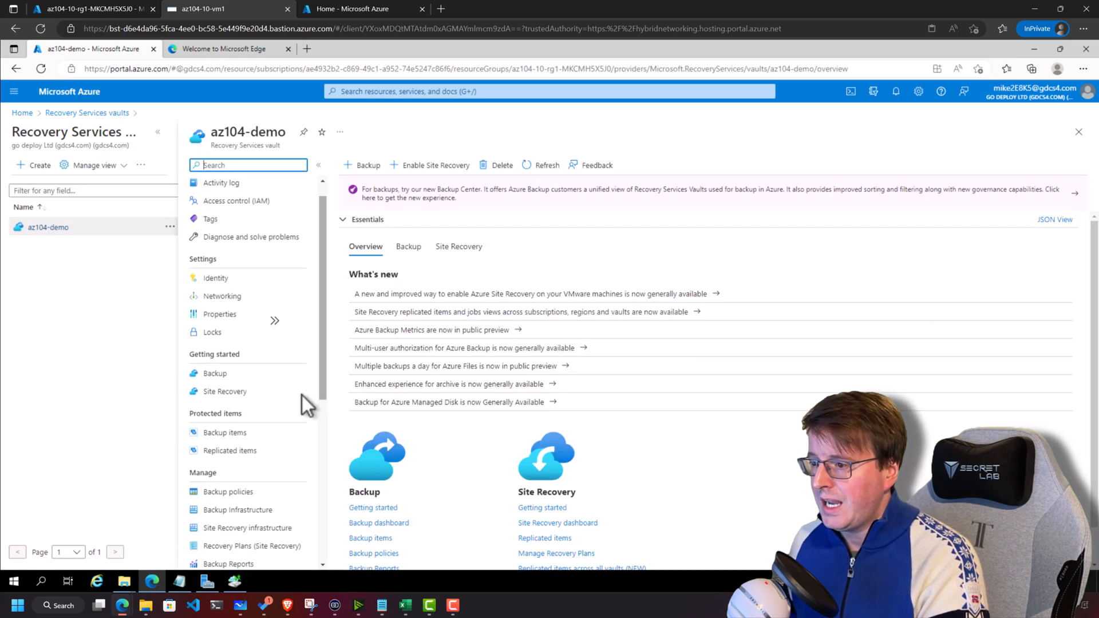
left_click(224, 433)
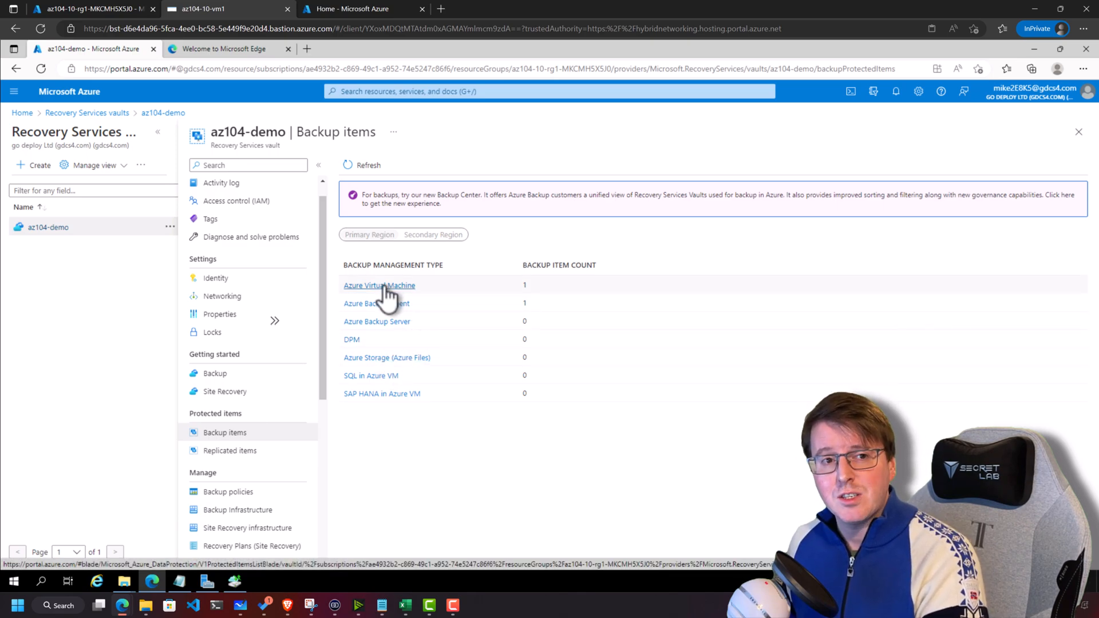
- Check the Azure Virtual Machine items, then view details of the C:\ Azure Backup Agent item on az104-10-vm1
left_click(379, 285)
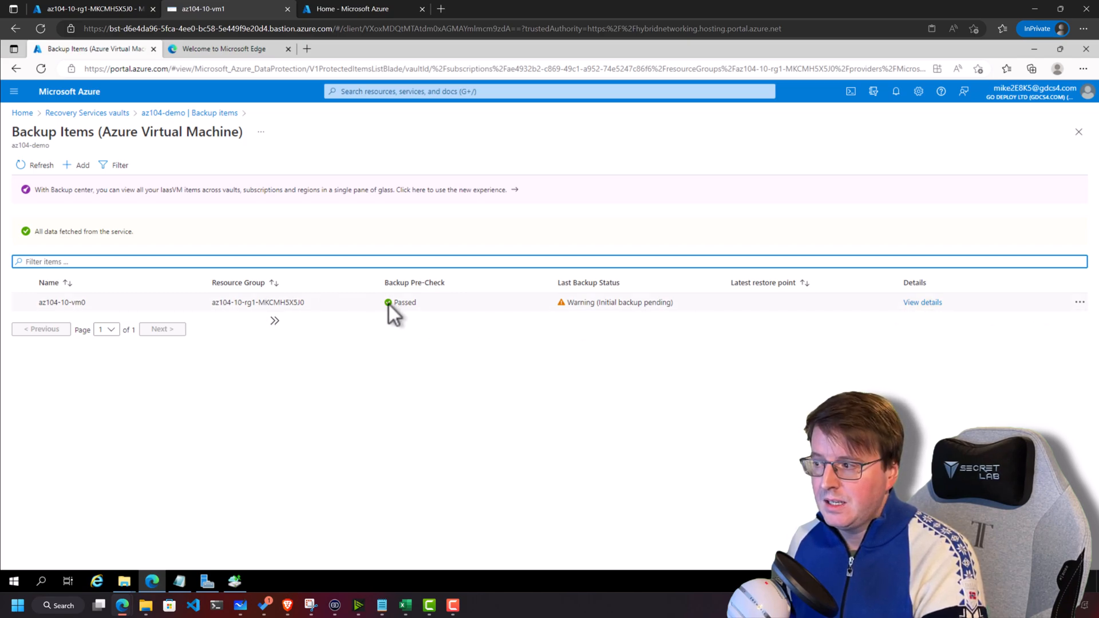
mouse_move(599, 322)
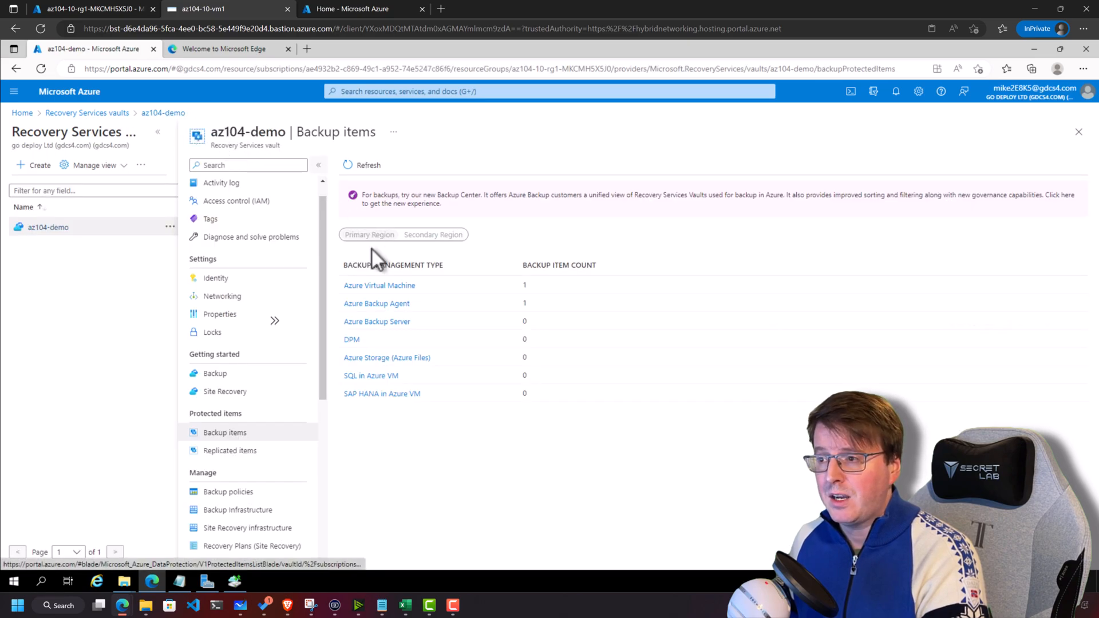
mouse_move(376, 303)
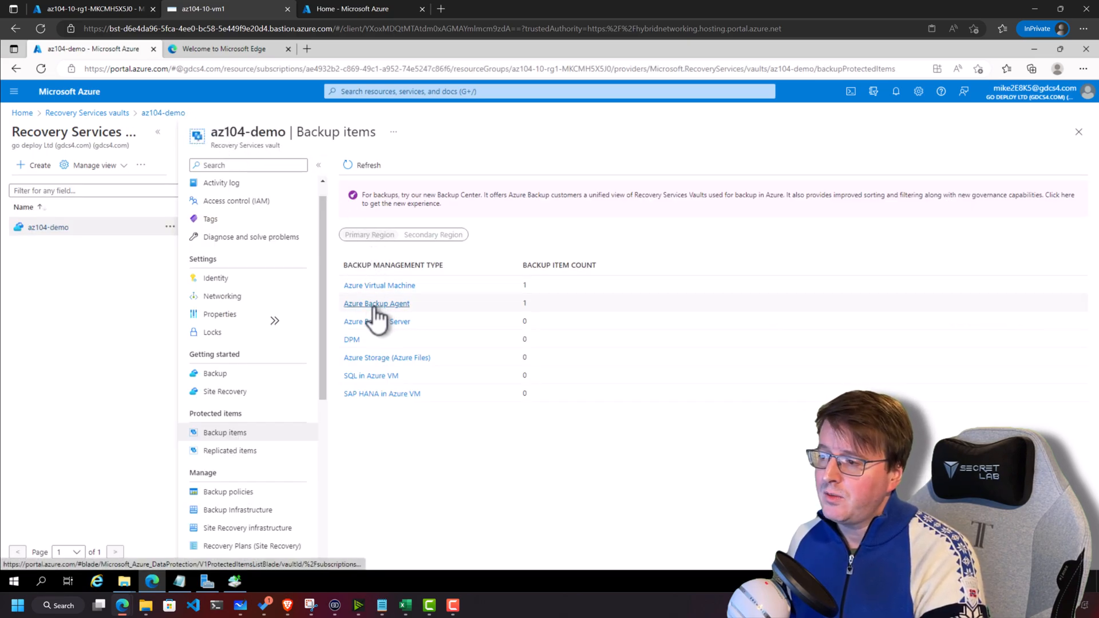
left_click(376, 303)
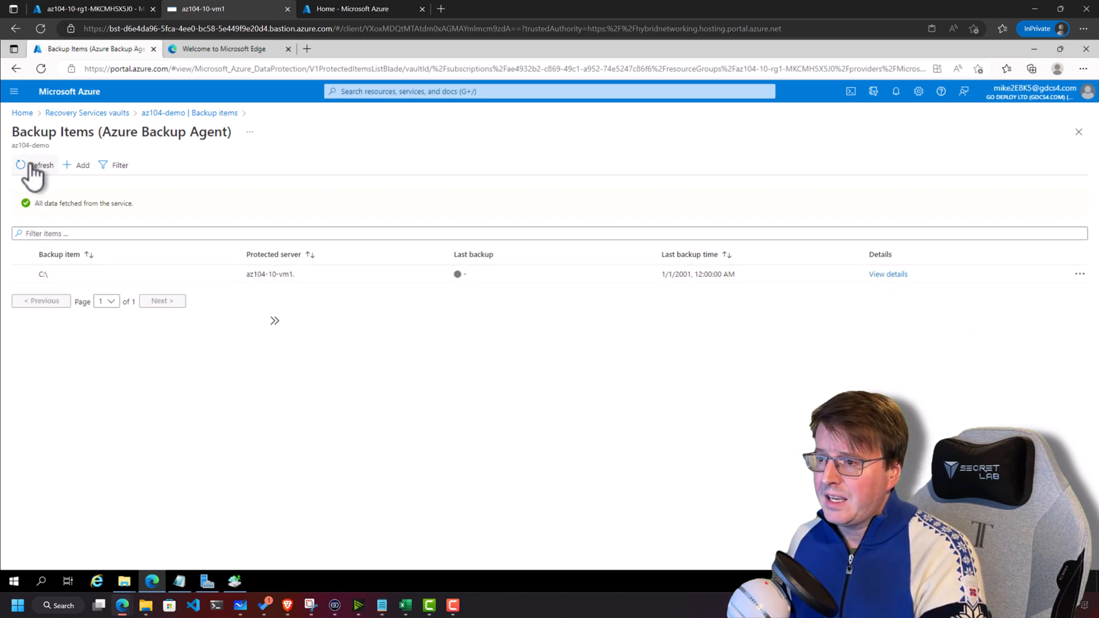
mouse_move(887, 274)
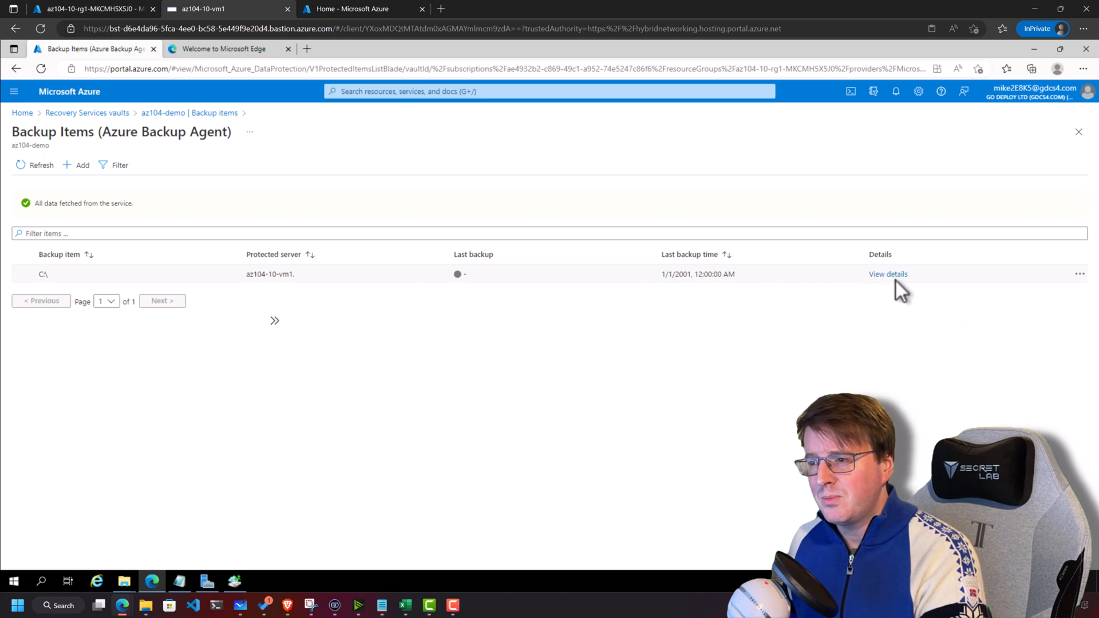
left_click(887, 274)
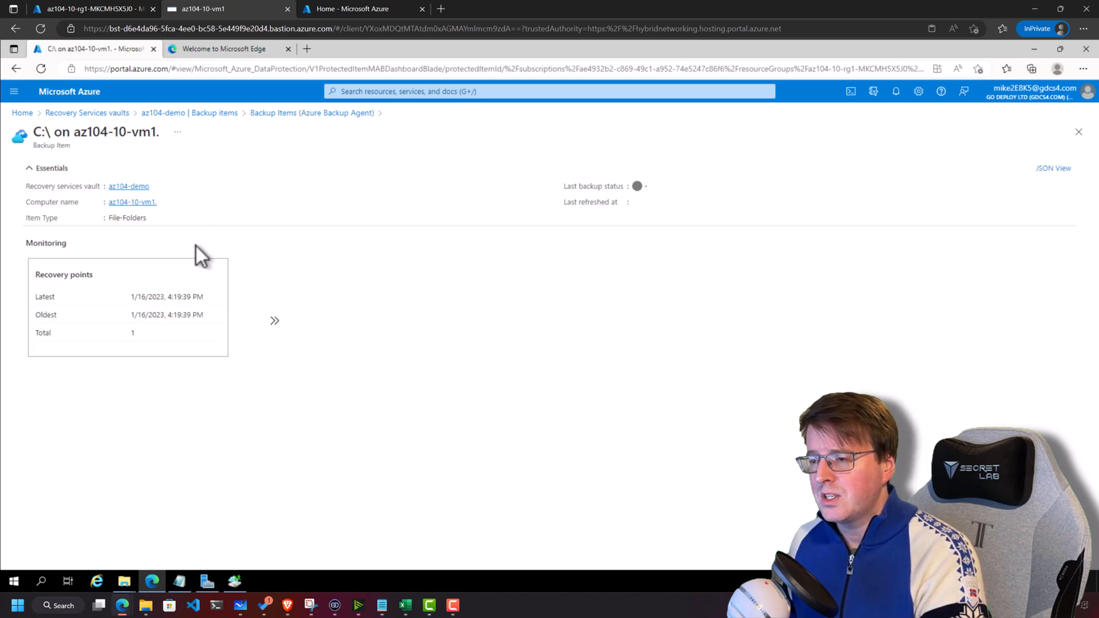
mouse_move(274, 328)
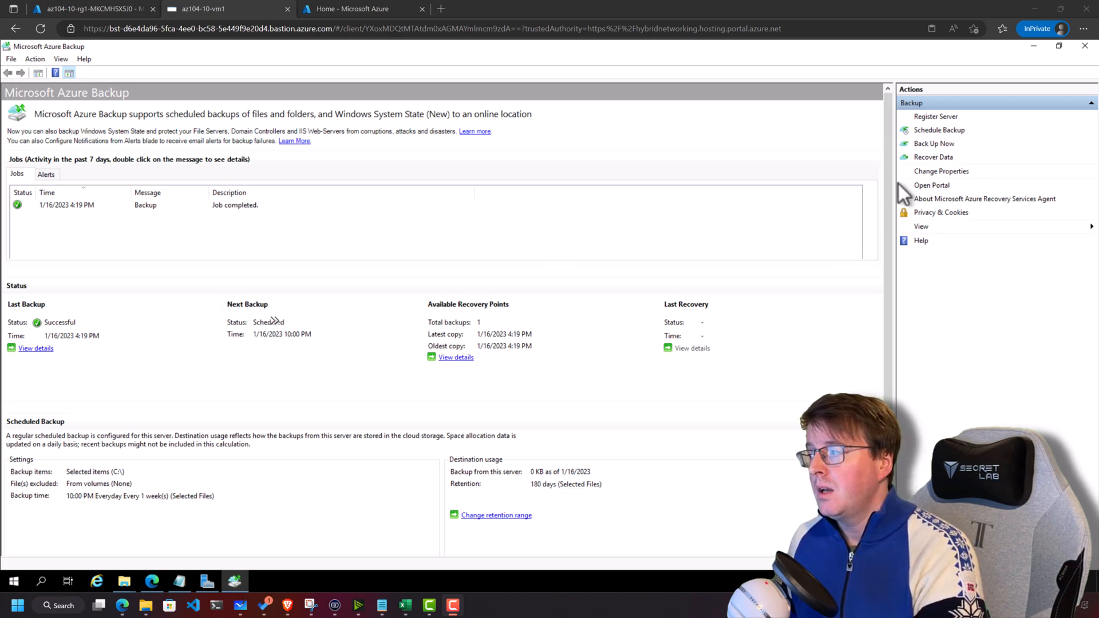
mouse_move(934, 156)
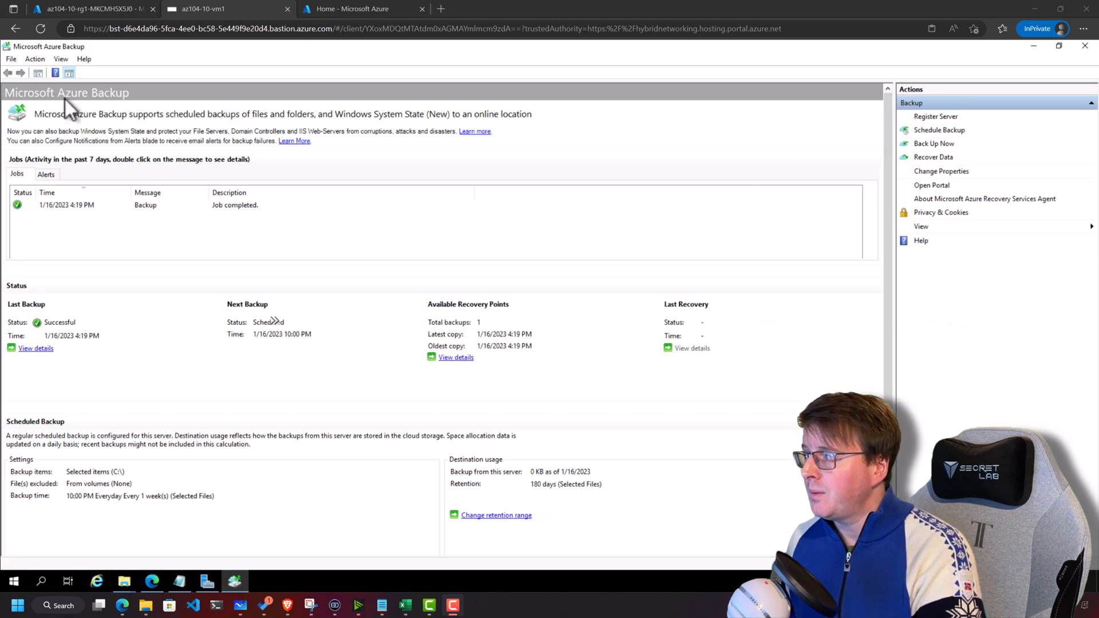
- Recover individual files from this server's C:\ volume, mounting the 1/16 4:19 PM recovery point as F:
left_click(932, 156)
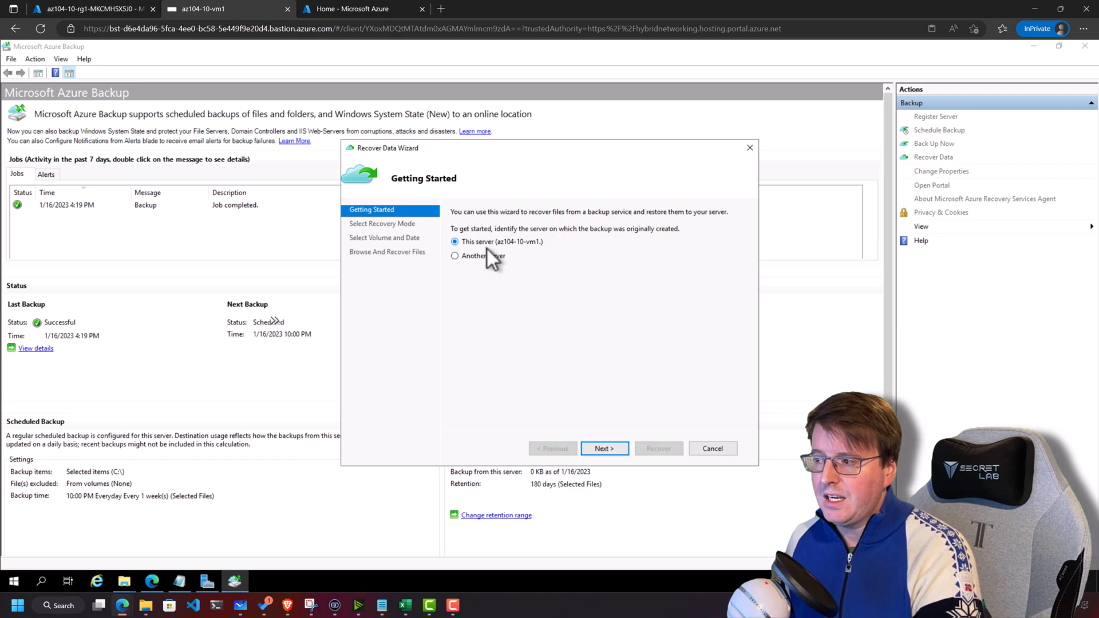
left_click(603, 448)
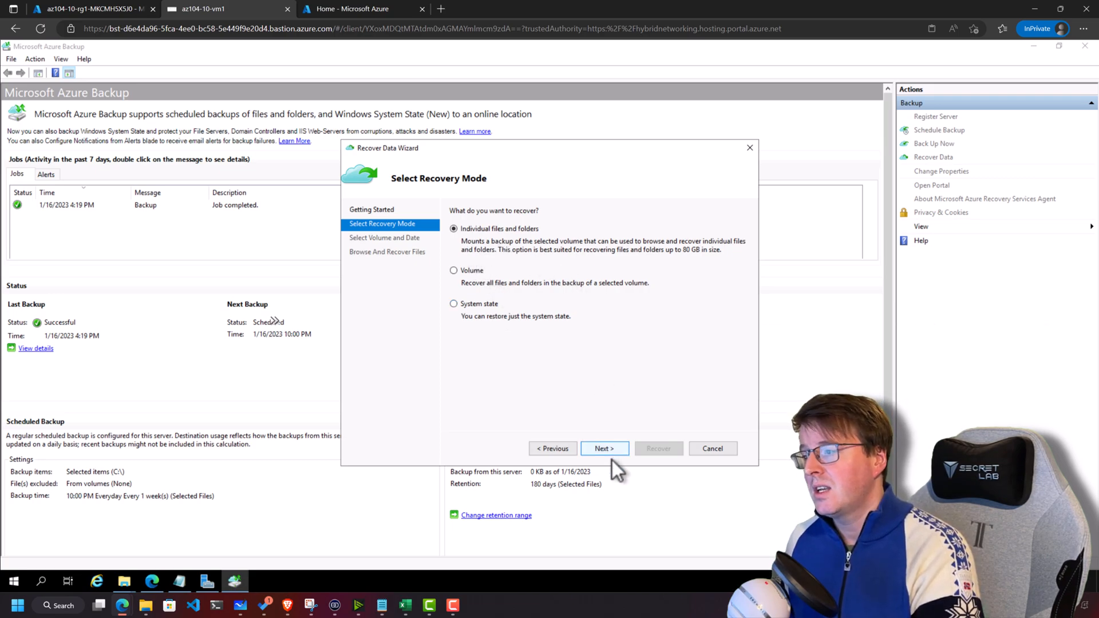
left_click(603, 449)
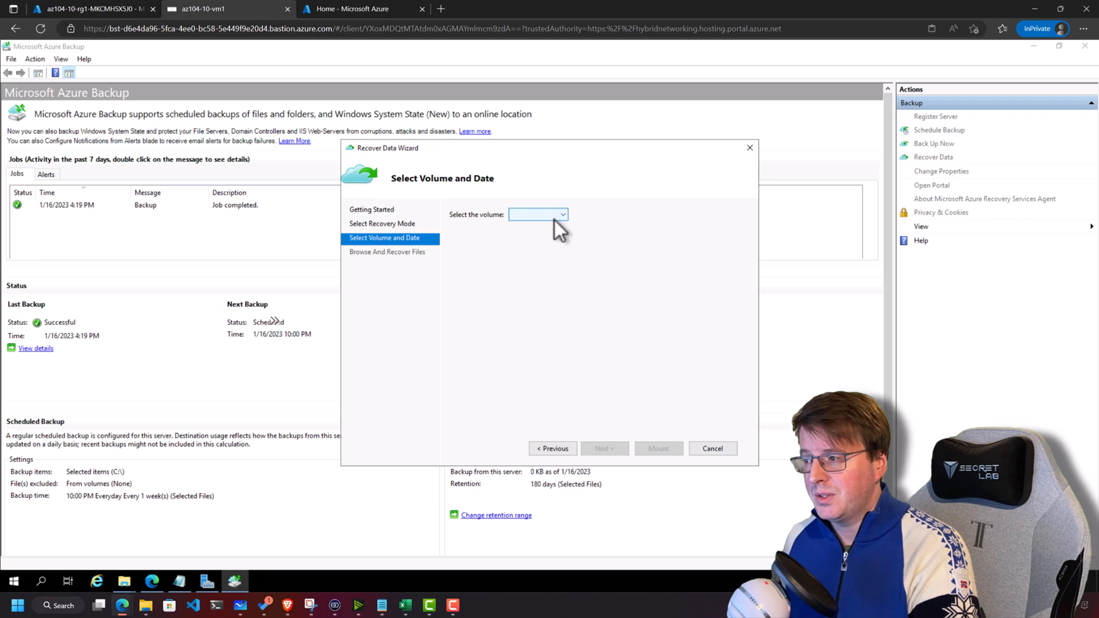
left_click(538, 214)
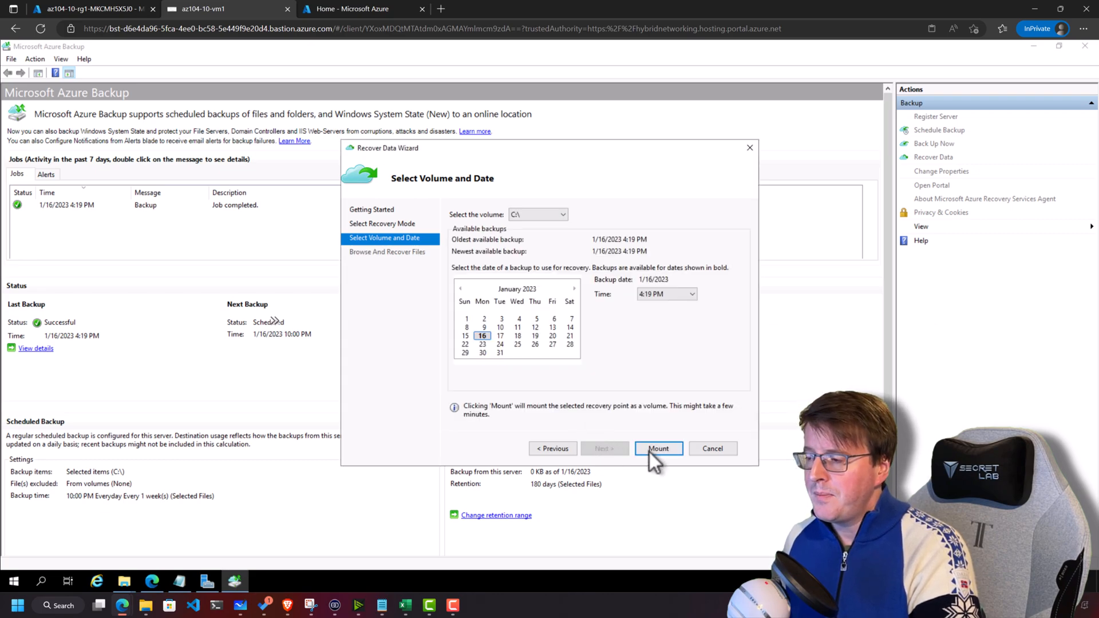
left_click(658, 449)
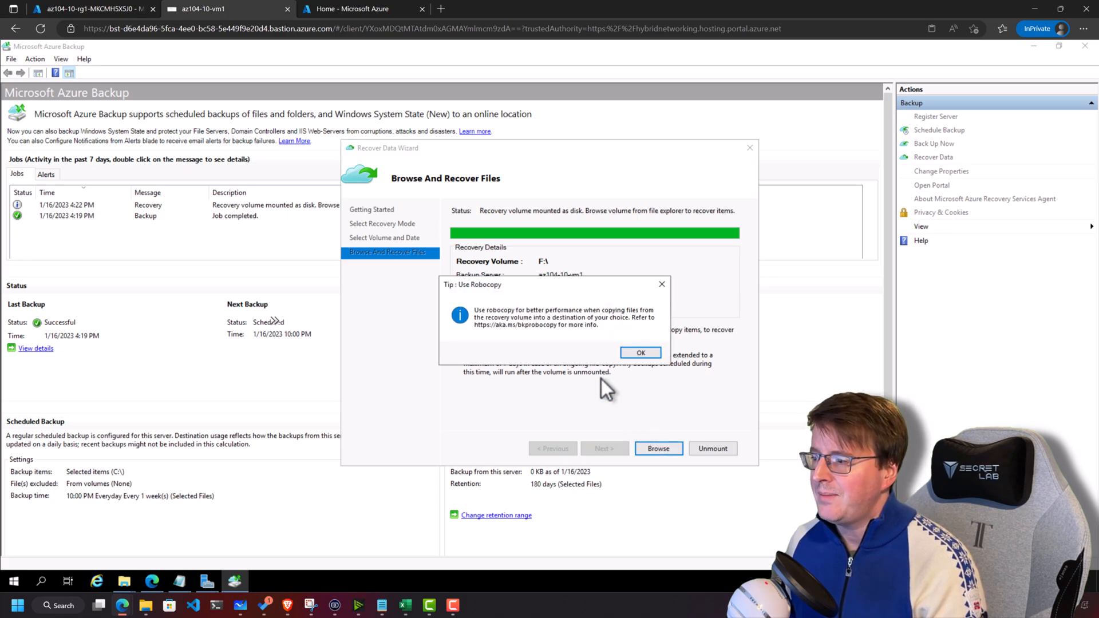
- Browse F:\ into Users toward the backed-up stuff folder, then return to This PC
left_click(639, 352)
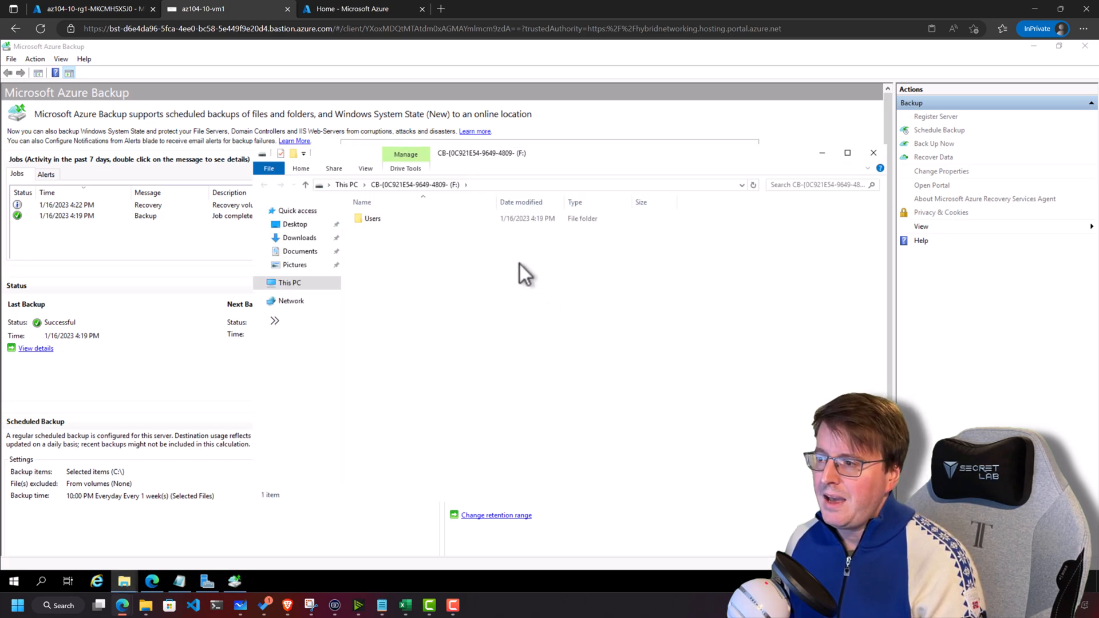
double_click(372, 218)
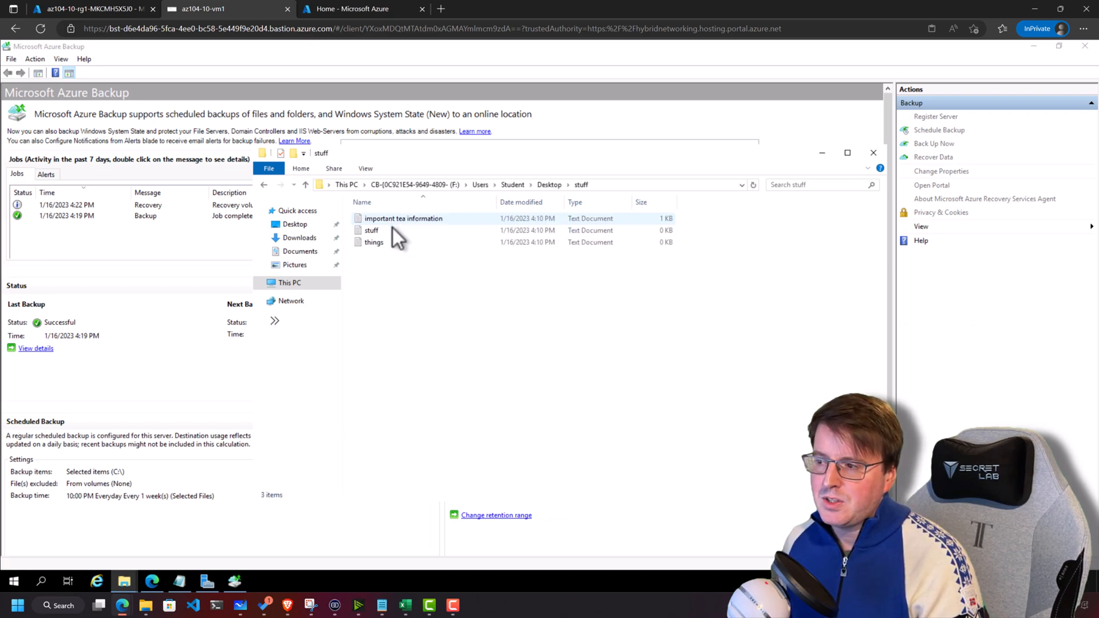
left_click(371, 230)
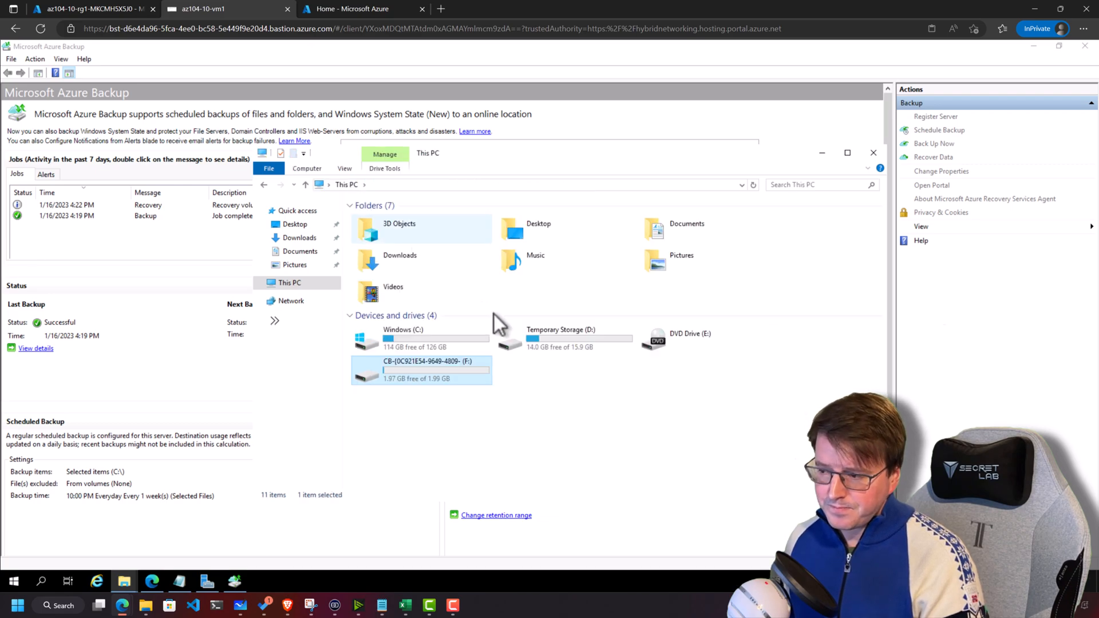
mouse_move(421, 375)
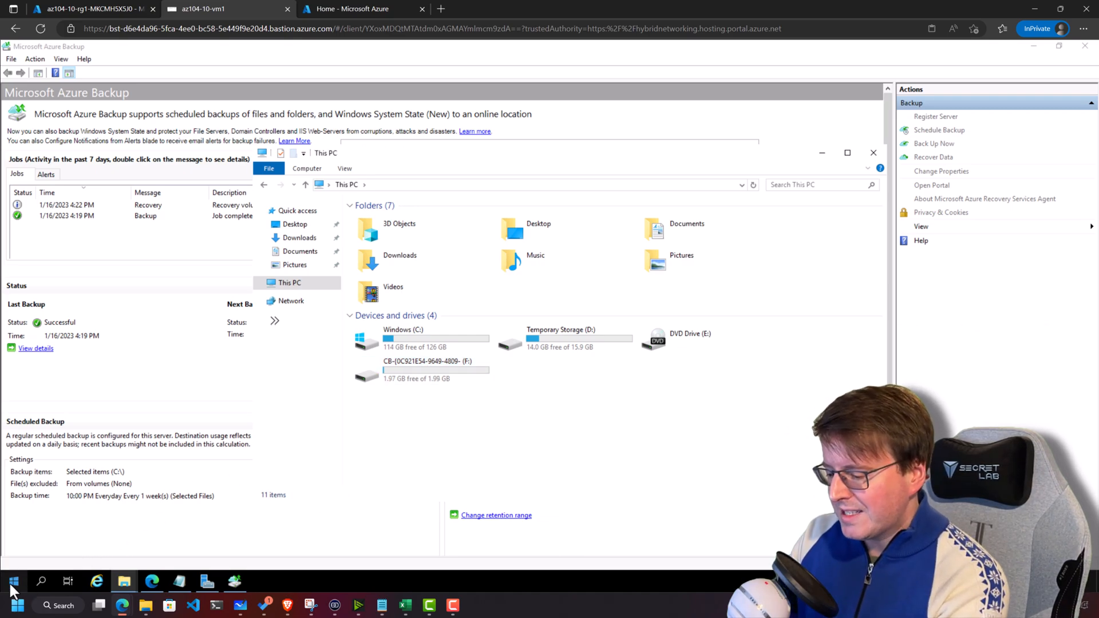
type("isci")
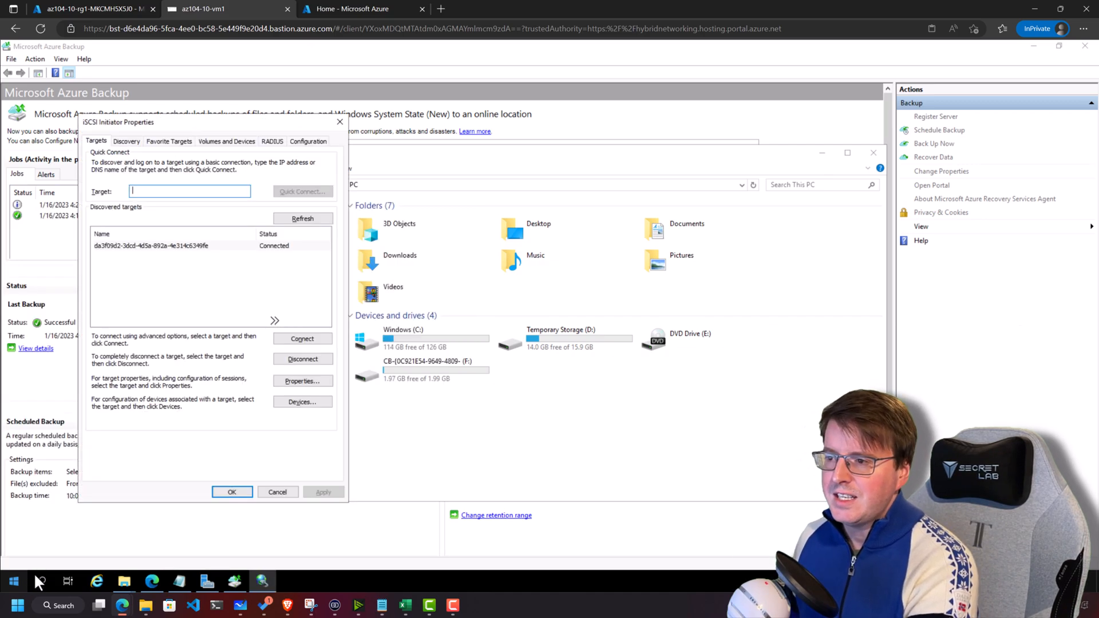
left_click(150, 246)
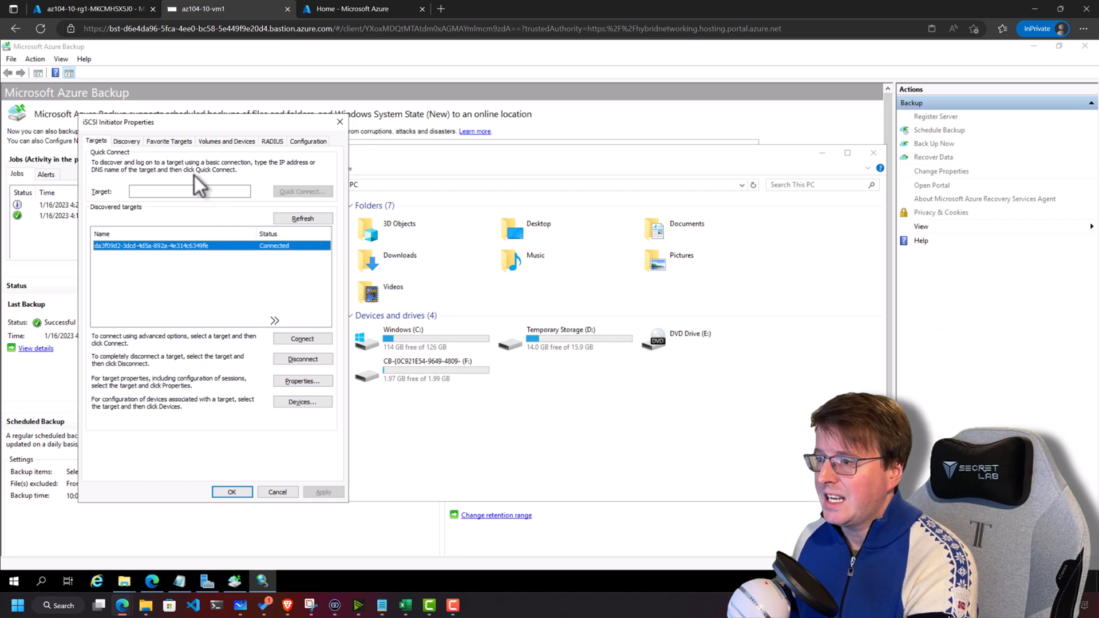
left_click(126, 141)
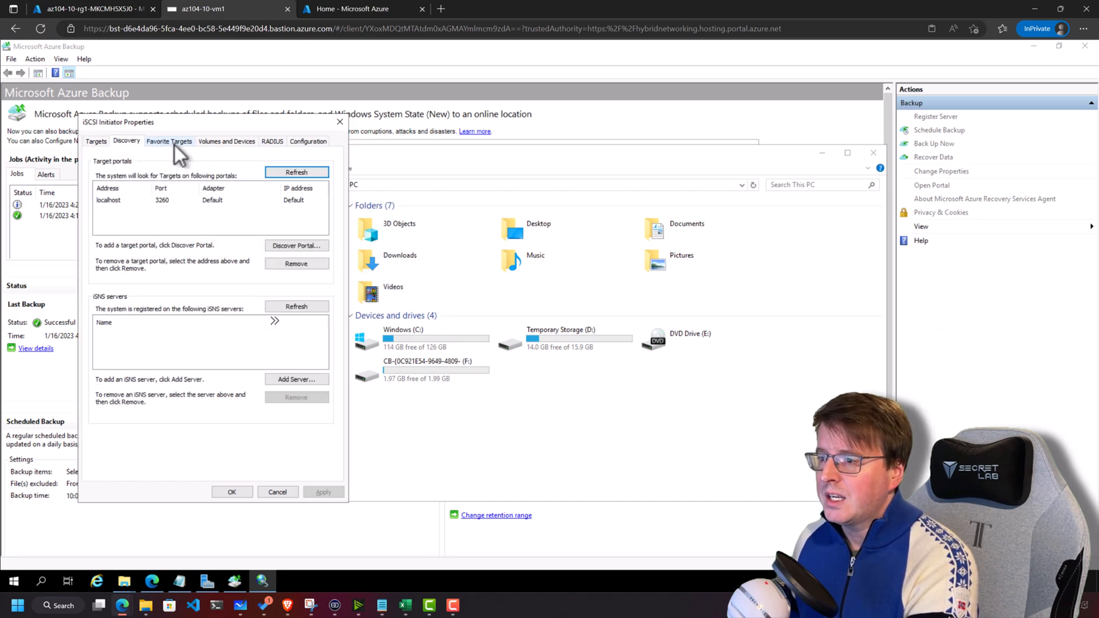
left_click(225, 141)
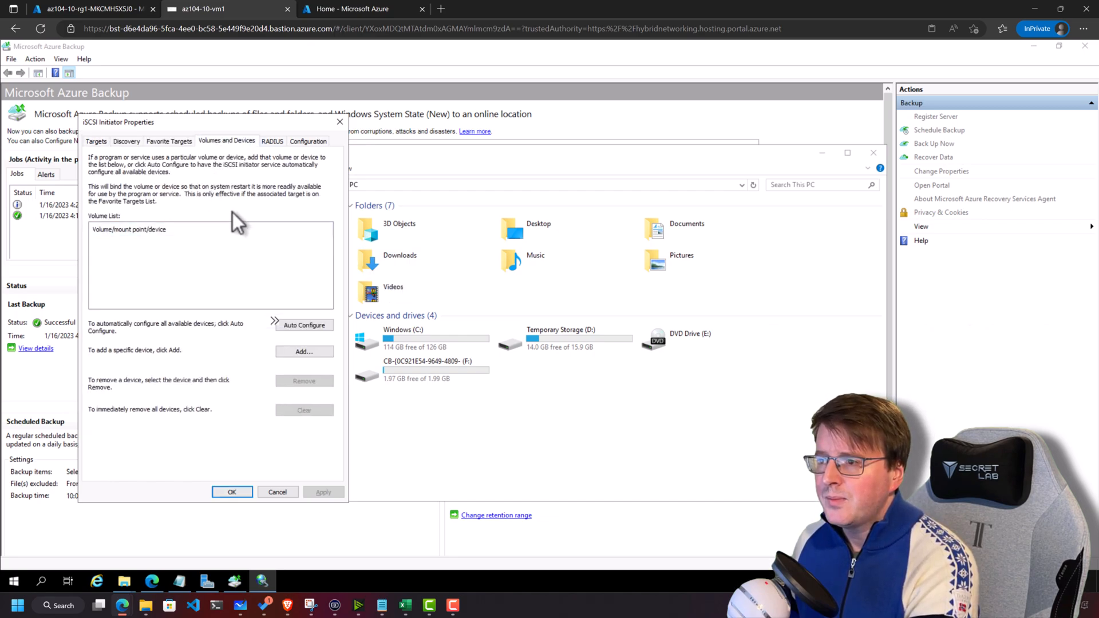
left_click(96, 141)
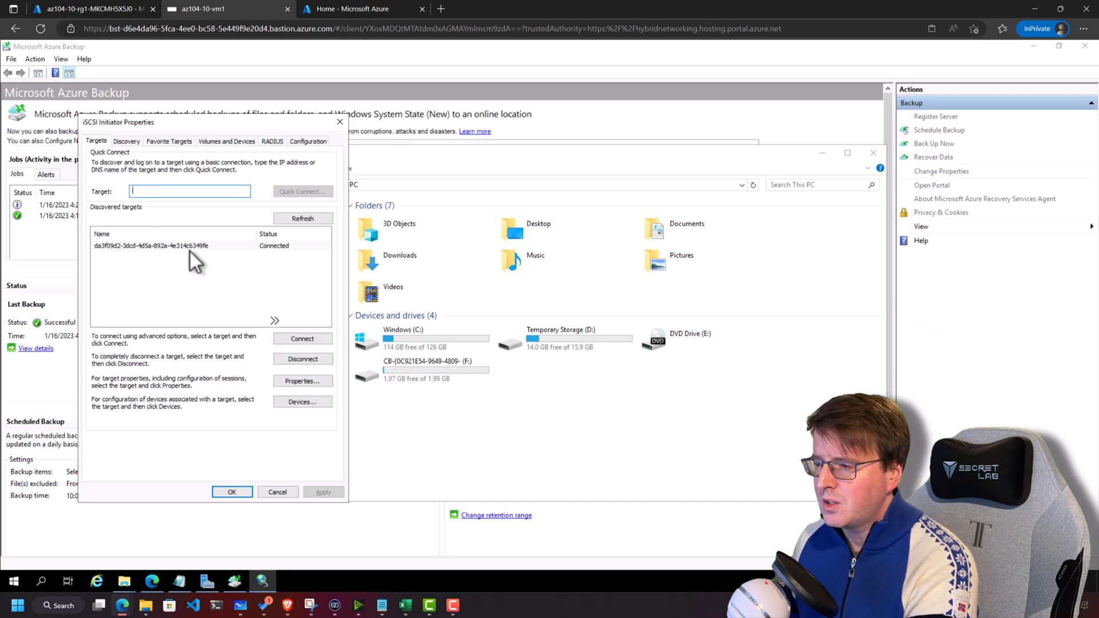
left_click(302, 380)
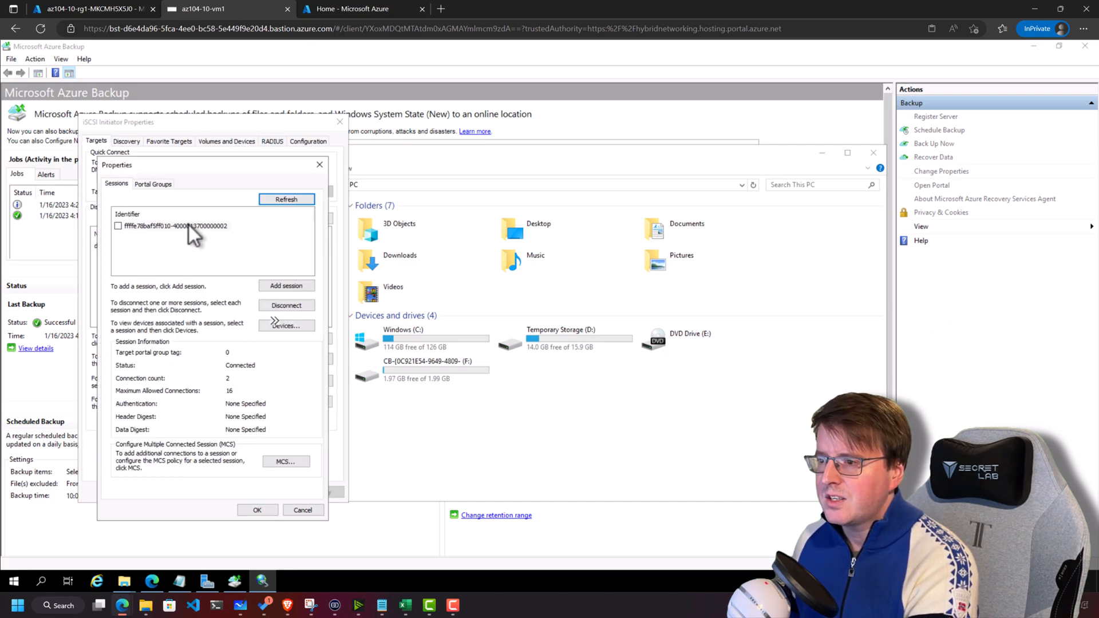
left_click(175, 225)
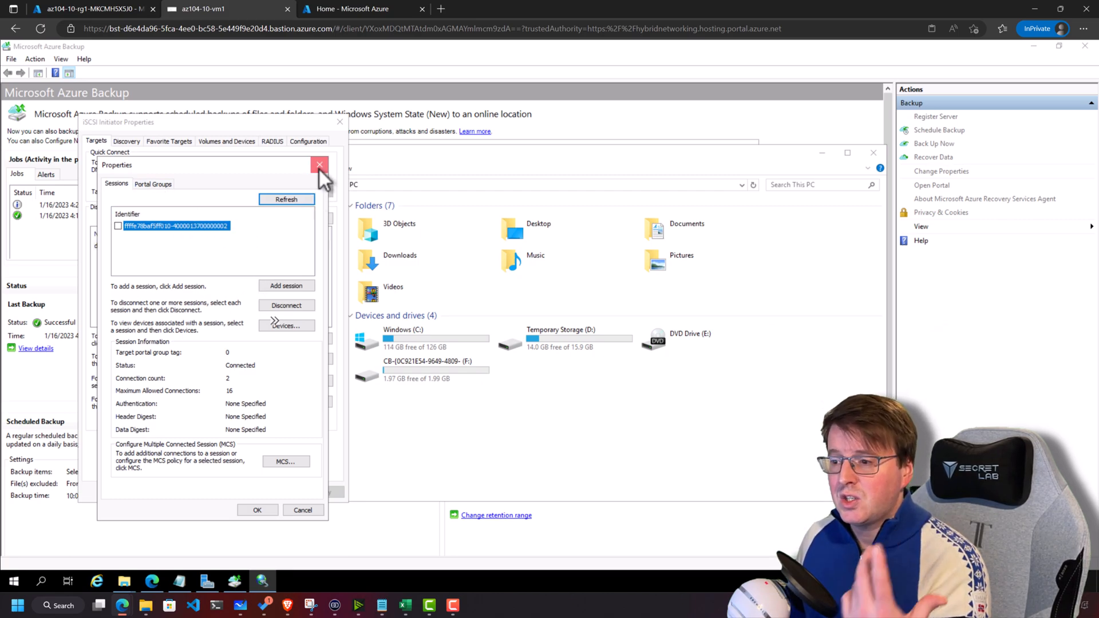
left_click(320, 165)
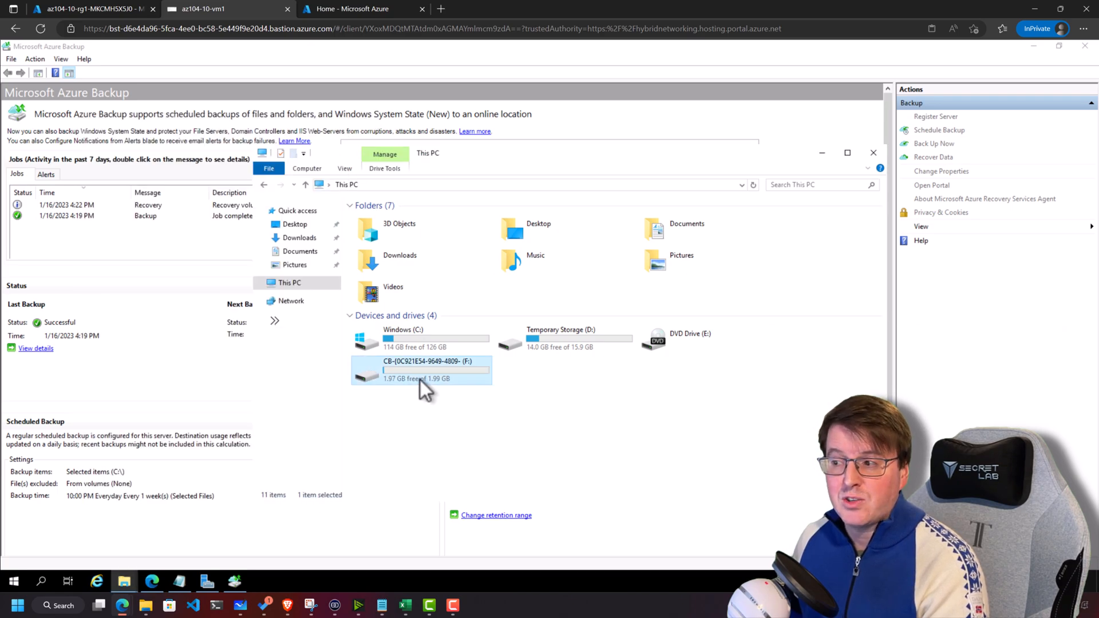
- Close the Recover Data Wizard, returning to the az104-demo backup items in the Azure portal
double_click(420, 369)
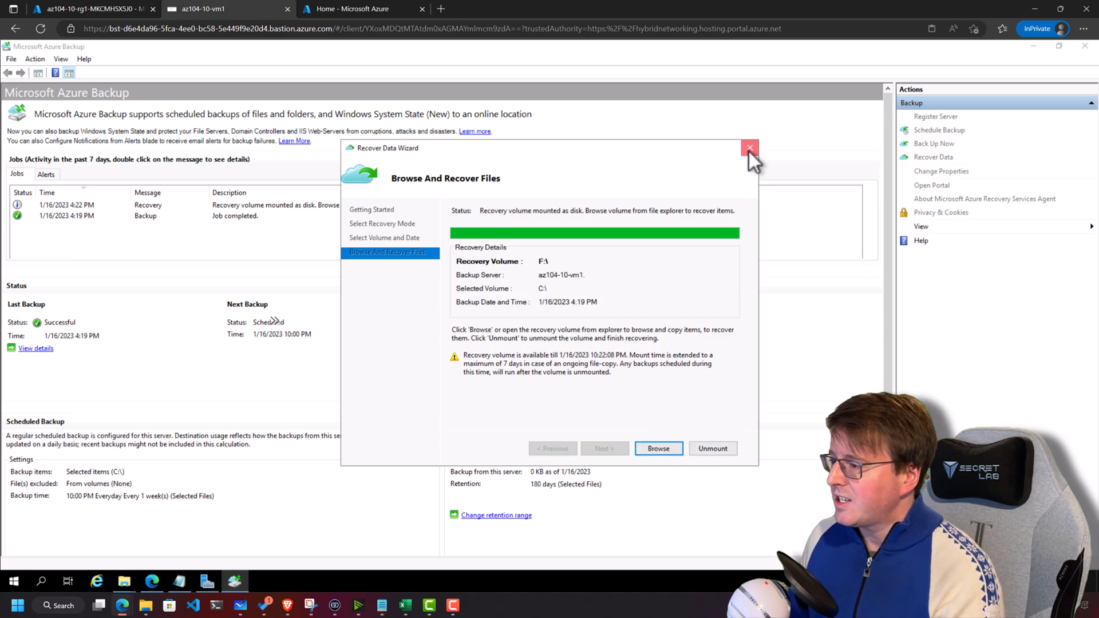
left_click(749, 147)
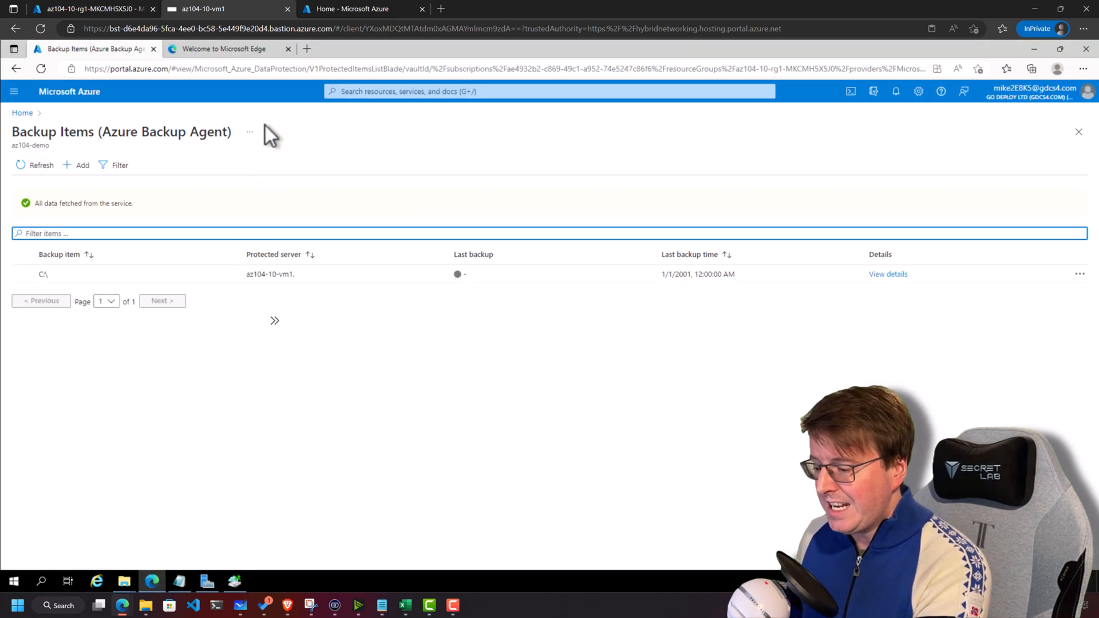
- Search 'backup' from the portal Home page and show all matching Marketplace offerings
left_click(440, 9)
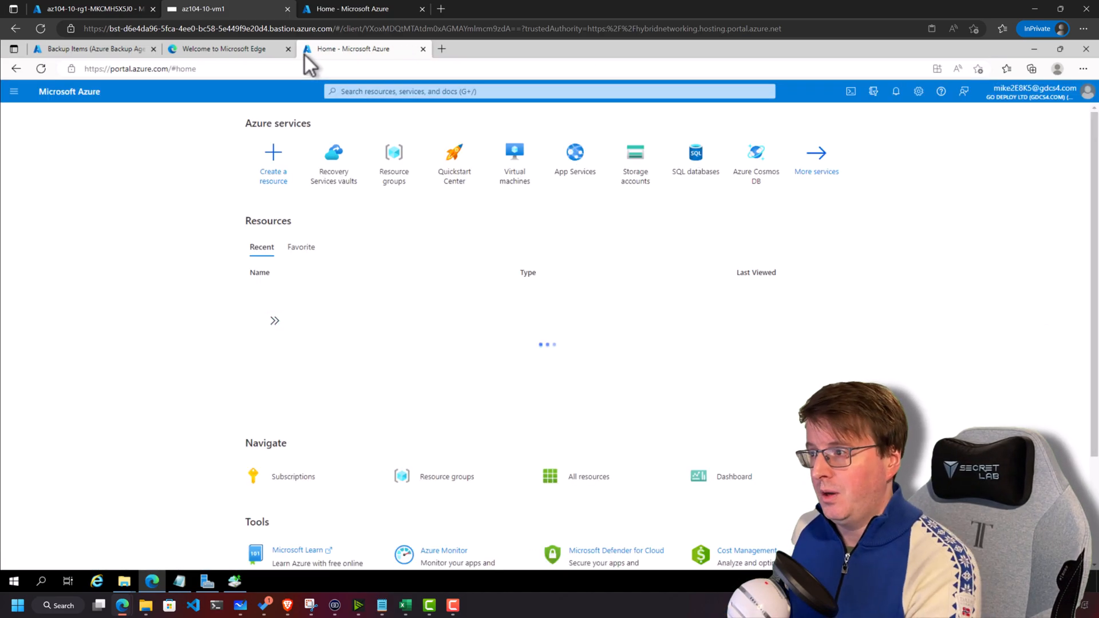
left_click(549, 91)
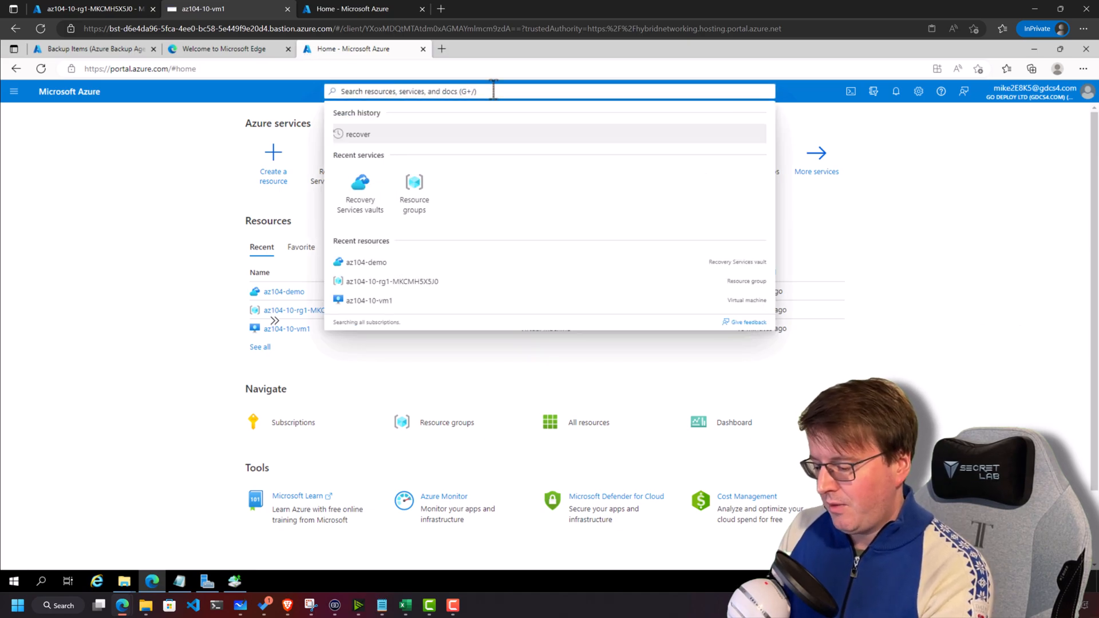
type("backup")
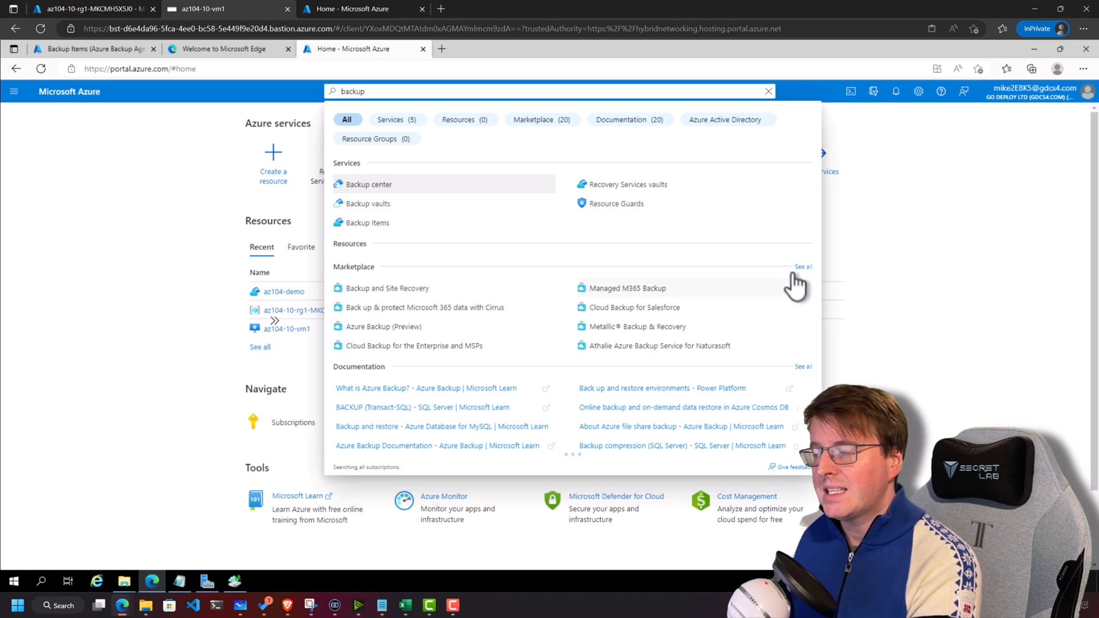
left_click(768, 91)
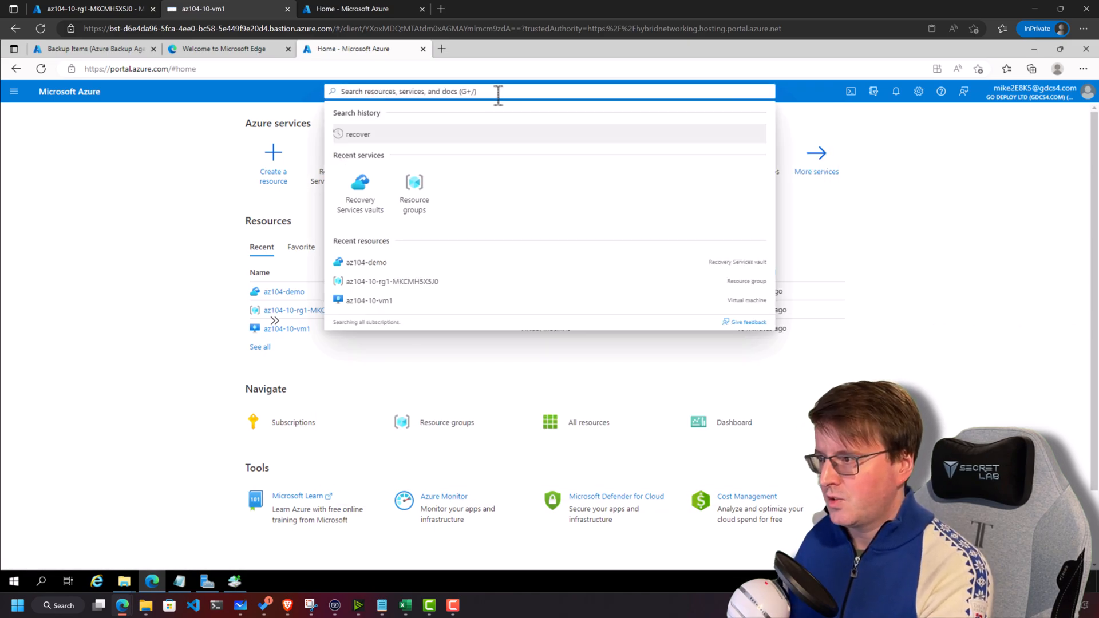
type("backup")
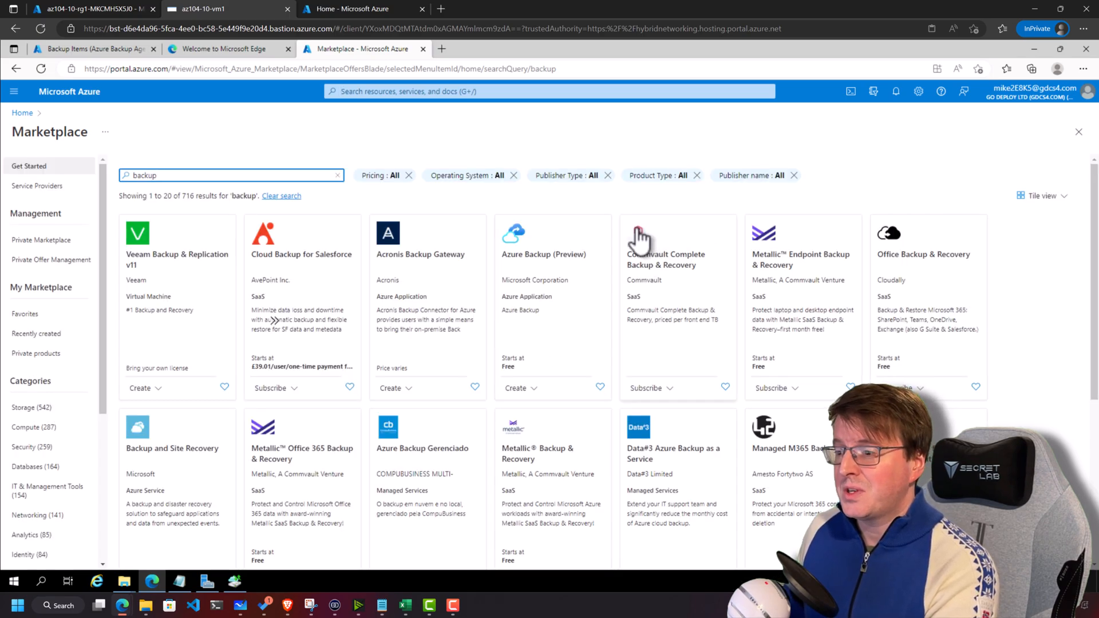
mouse_move(185, 287)
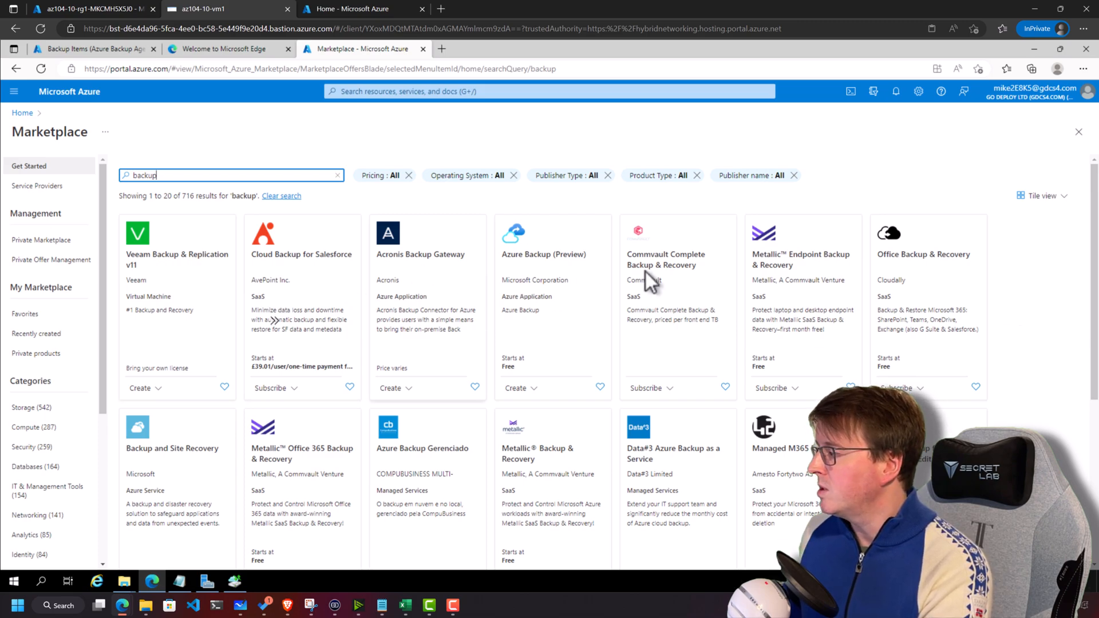
- Scroll through the 716 backup offerings and list the other result pages
scroll("down", 3)
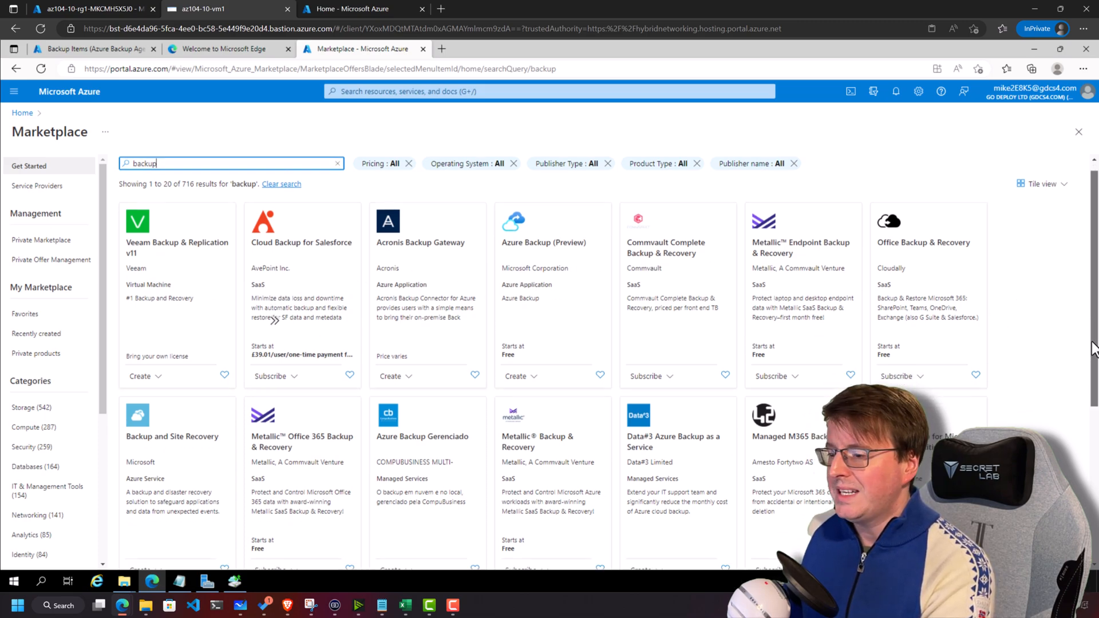
scroll("down", 3)
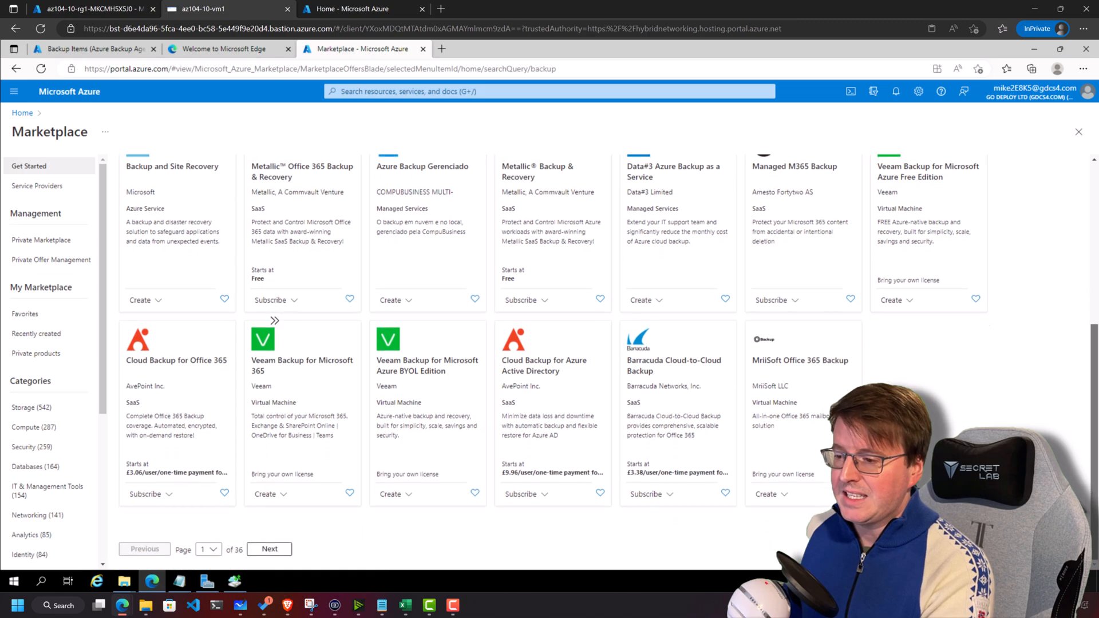
left_click(207, 549)
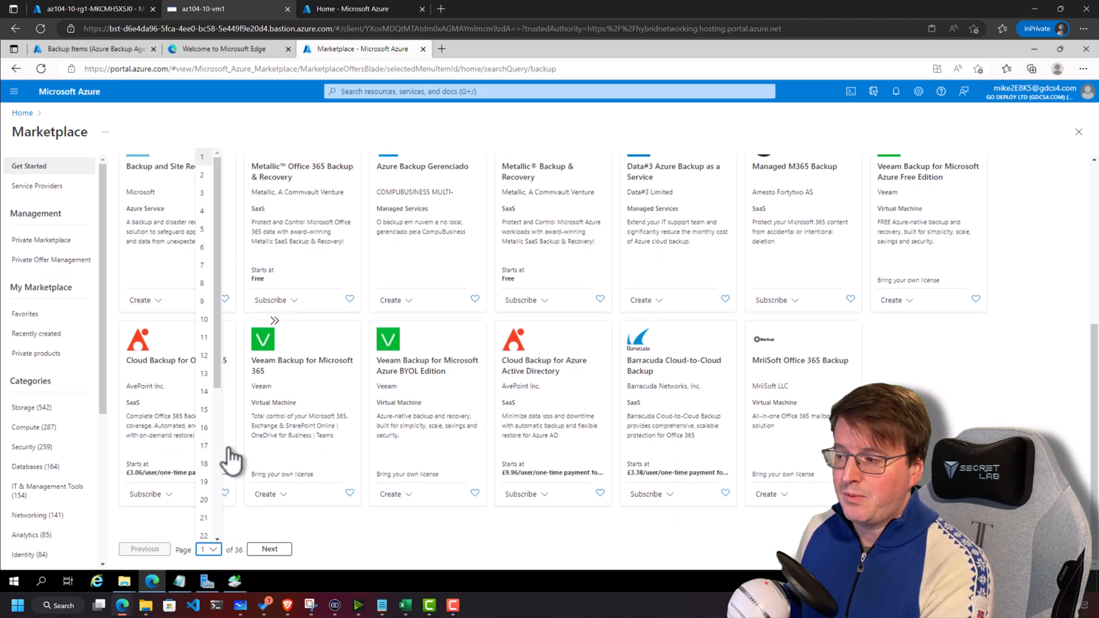